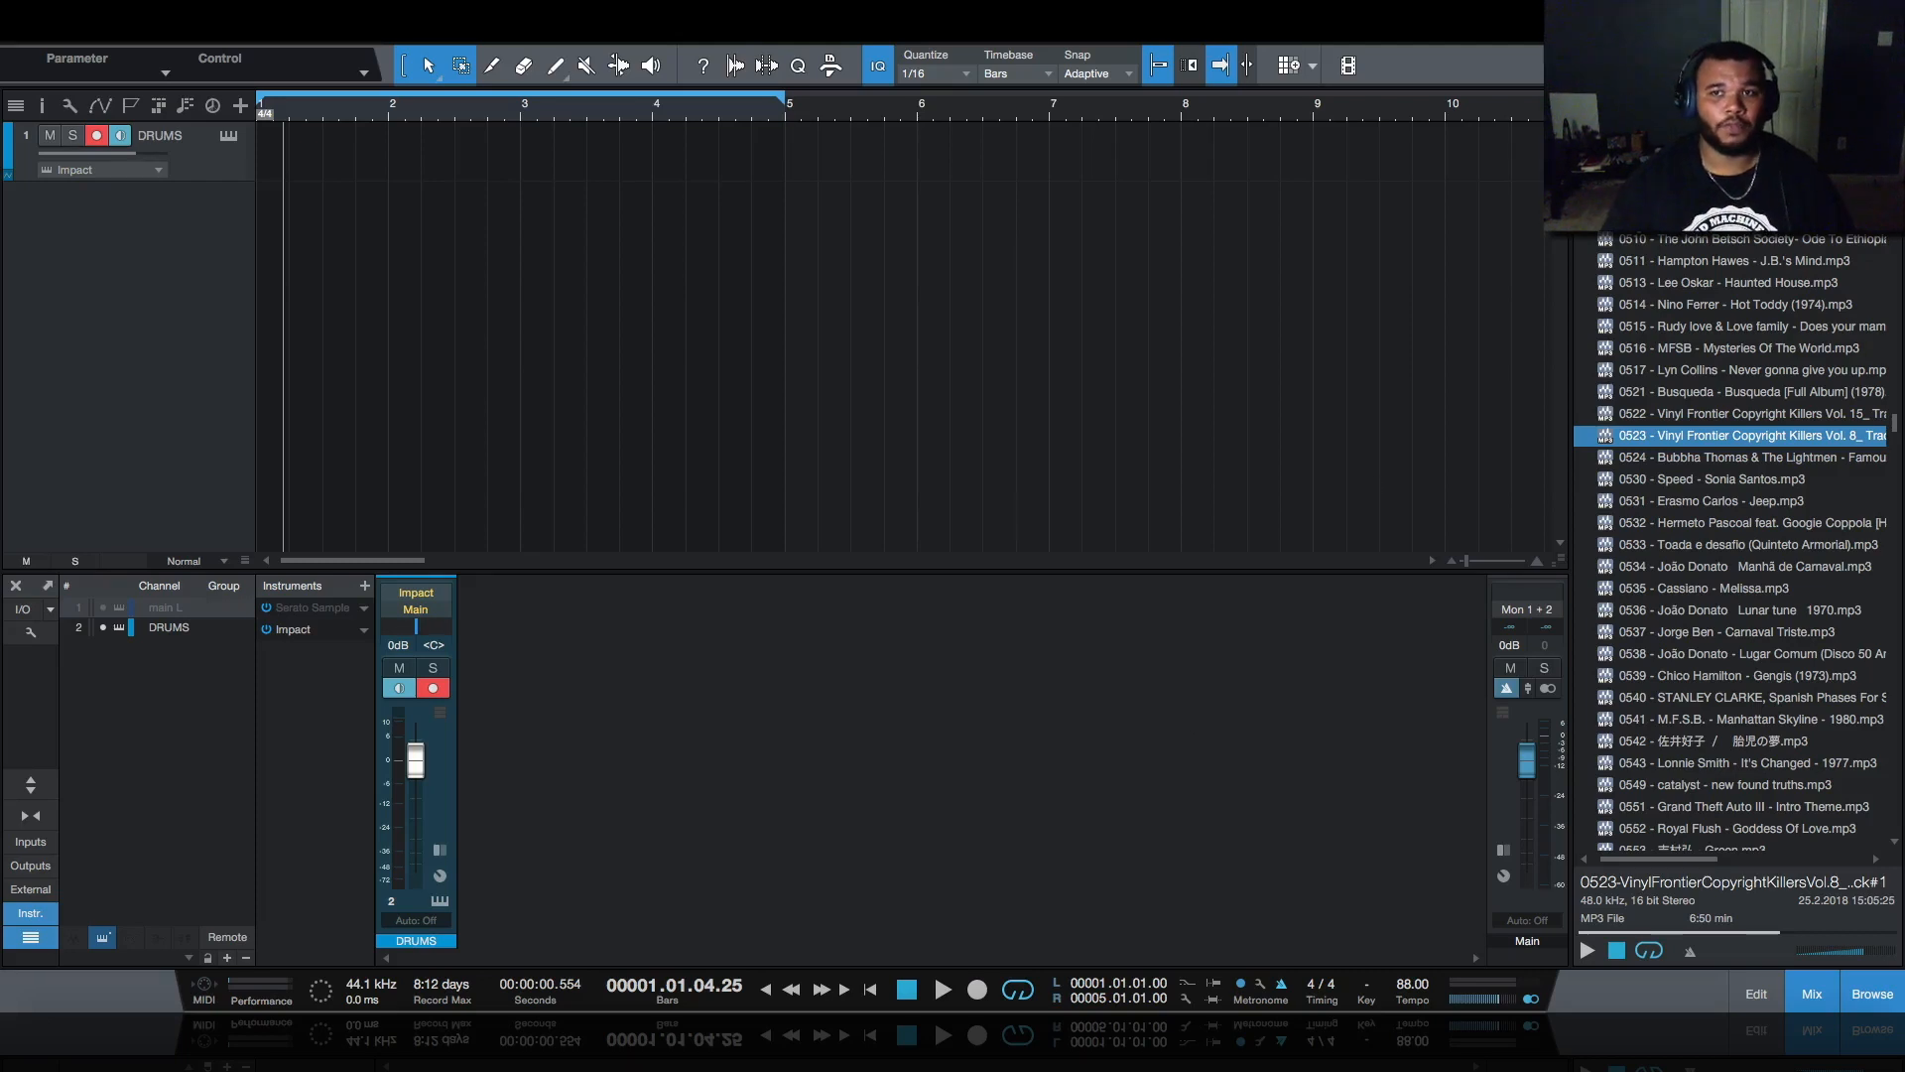
- Create a Serato Sample instrument track and load the song 'Don't Be Afraid Shan Shan' into it
left_click(1684, 556)
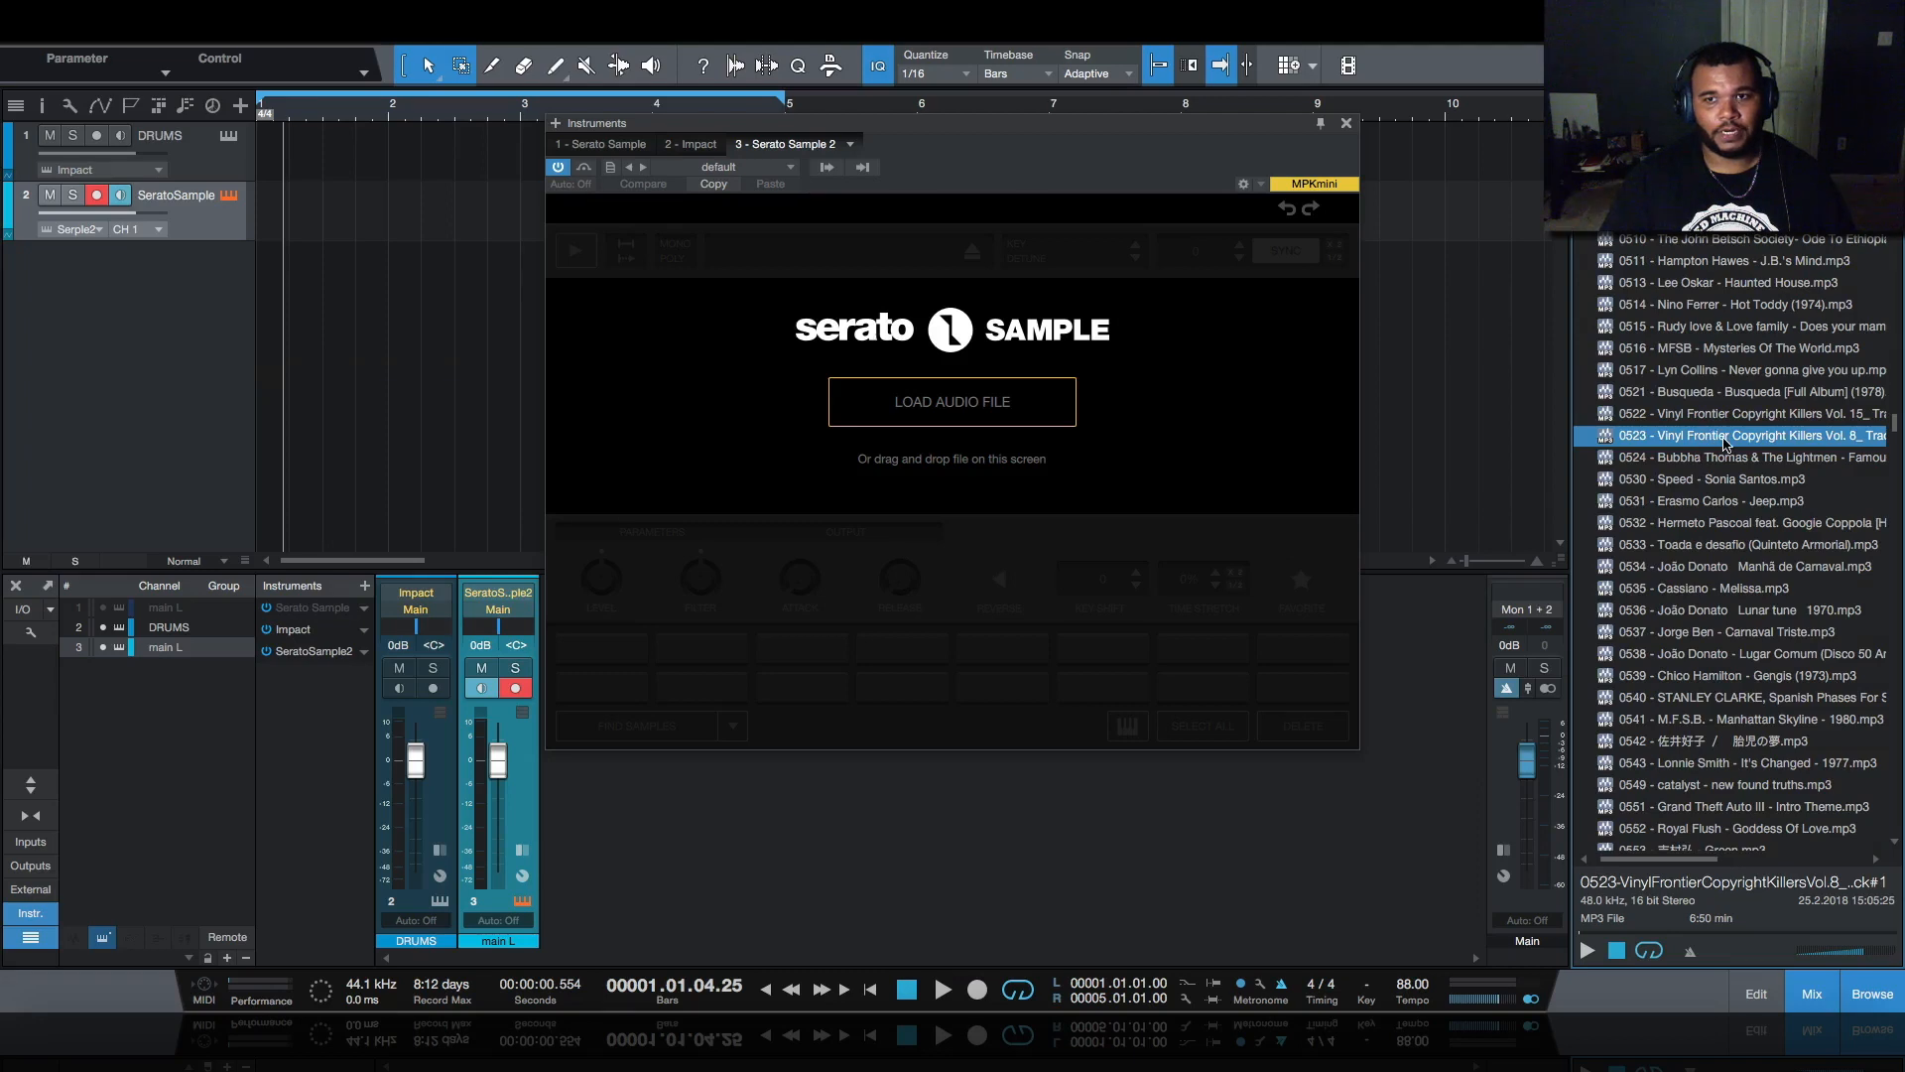
left_click(951, 402)
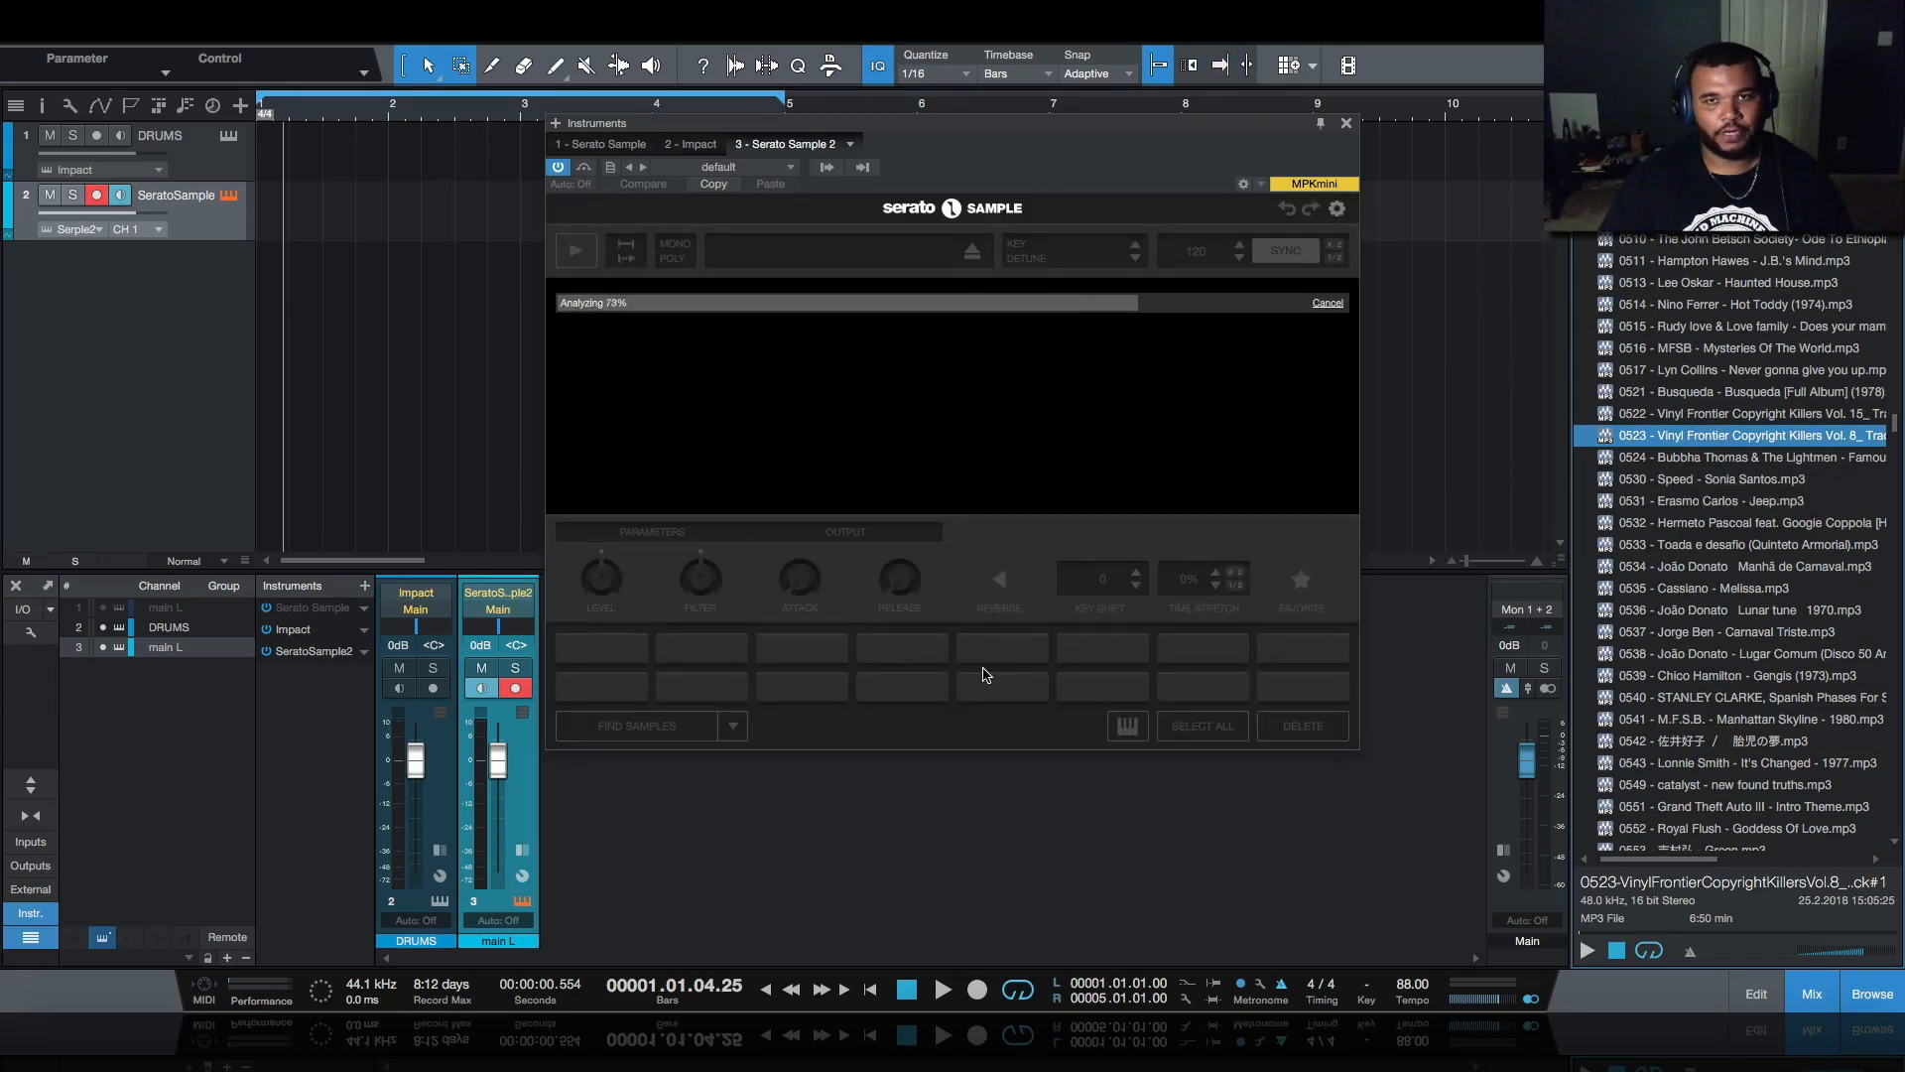
double_click(1758, 828)
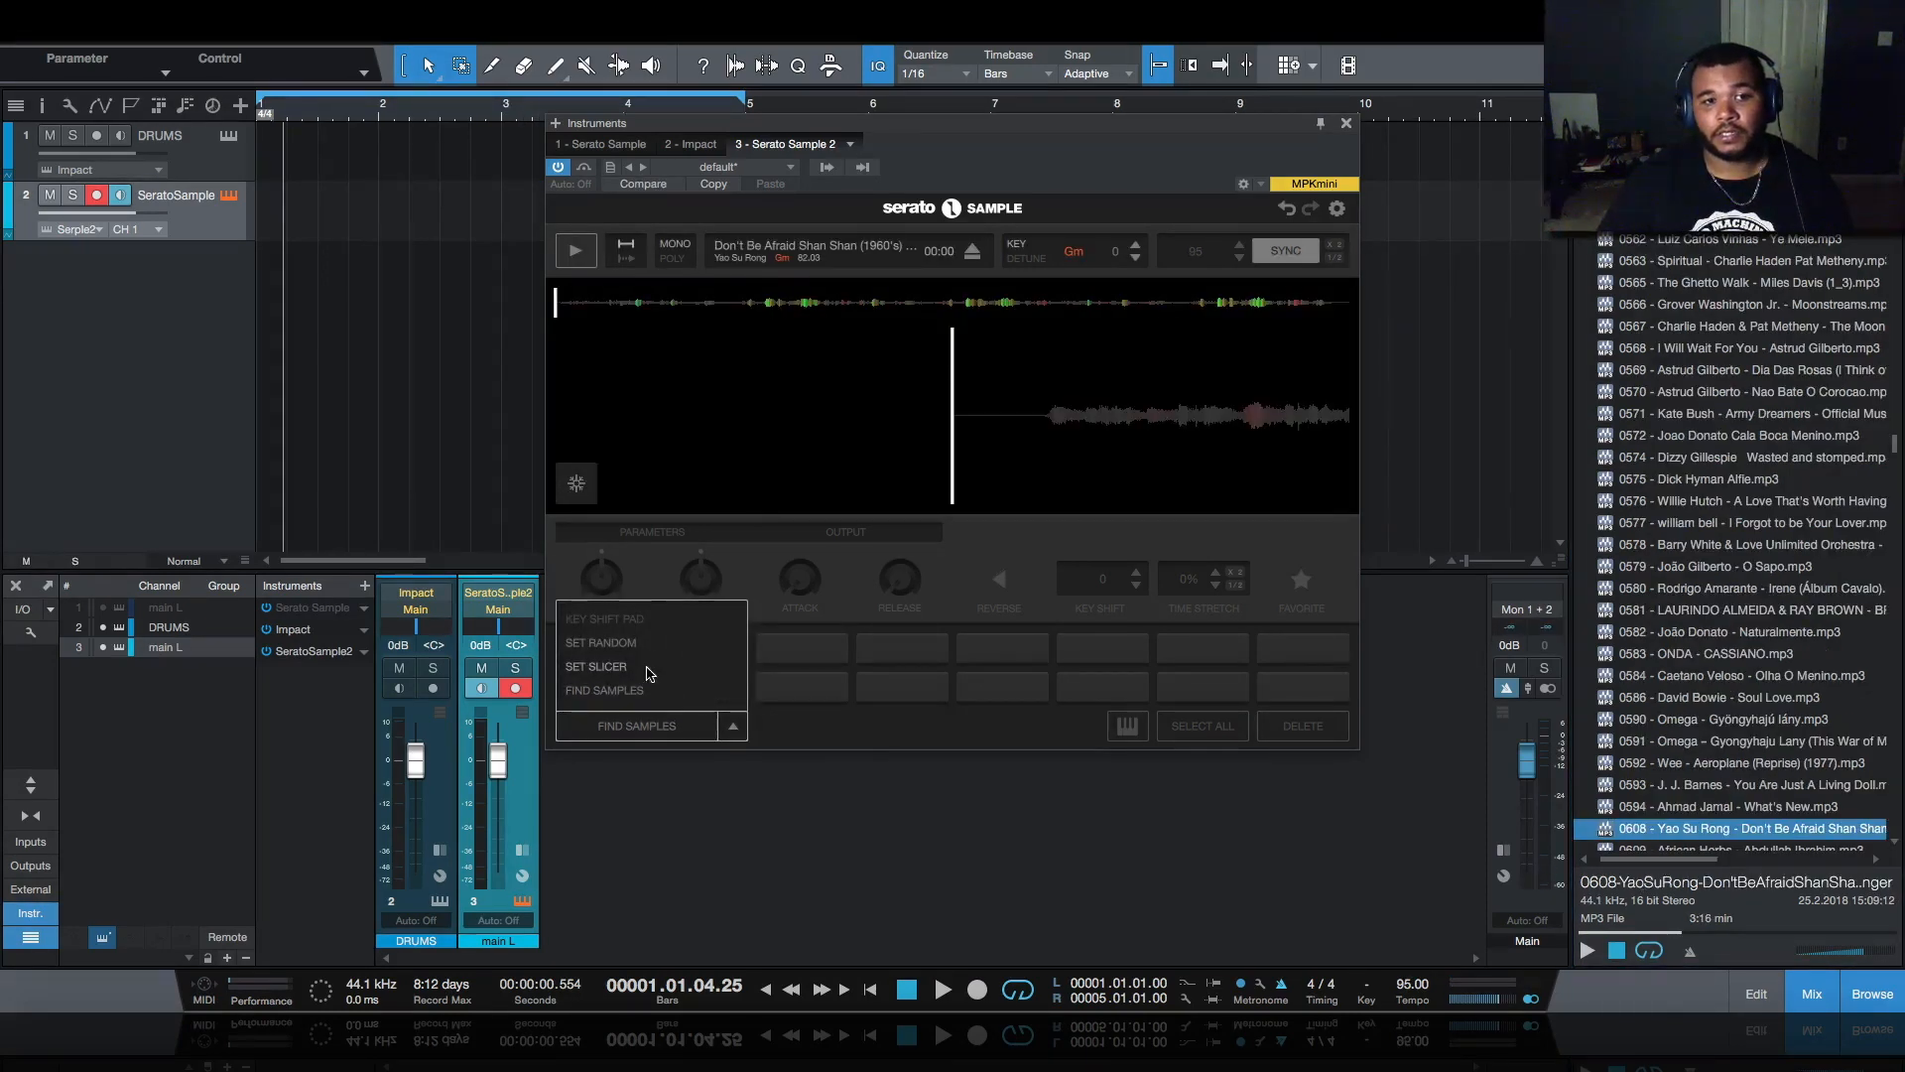
- Set the pads to Set Slicer, play the slice pattern and shift the key +2 to Am
left_click(600, 642)
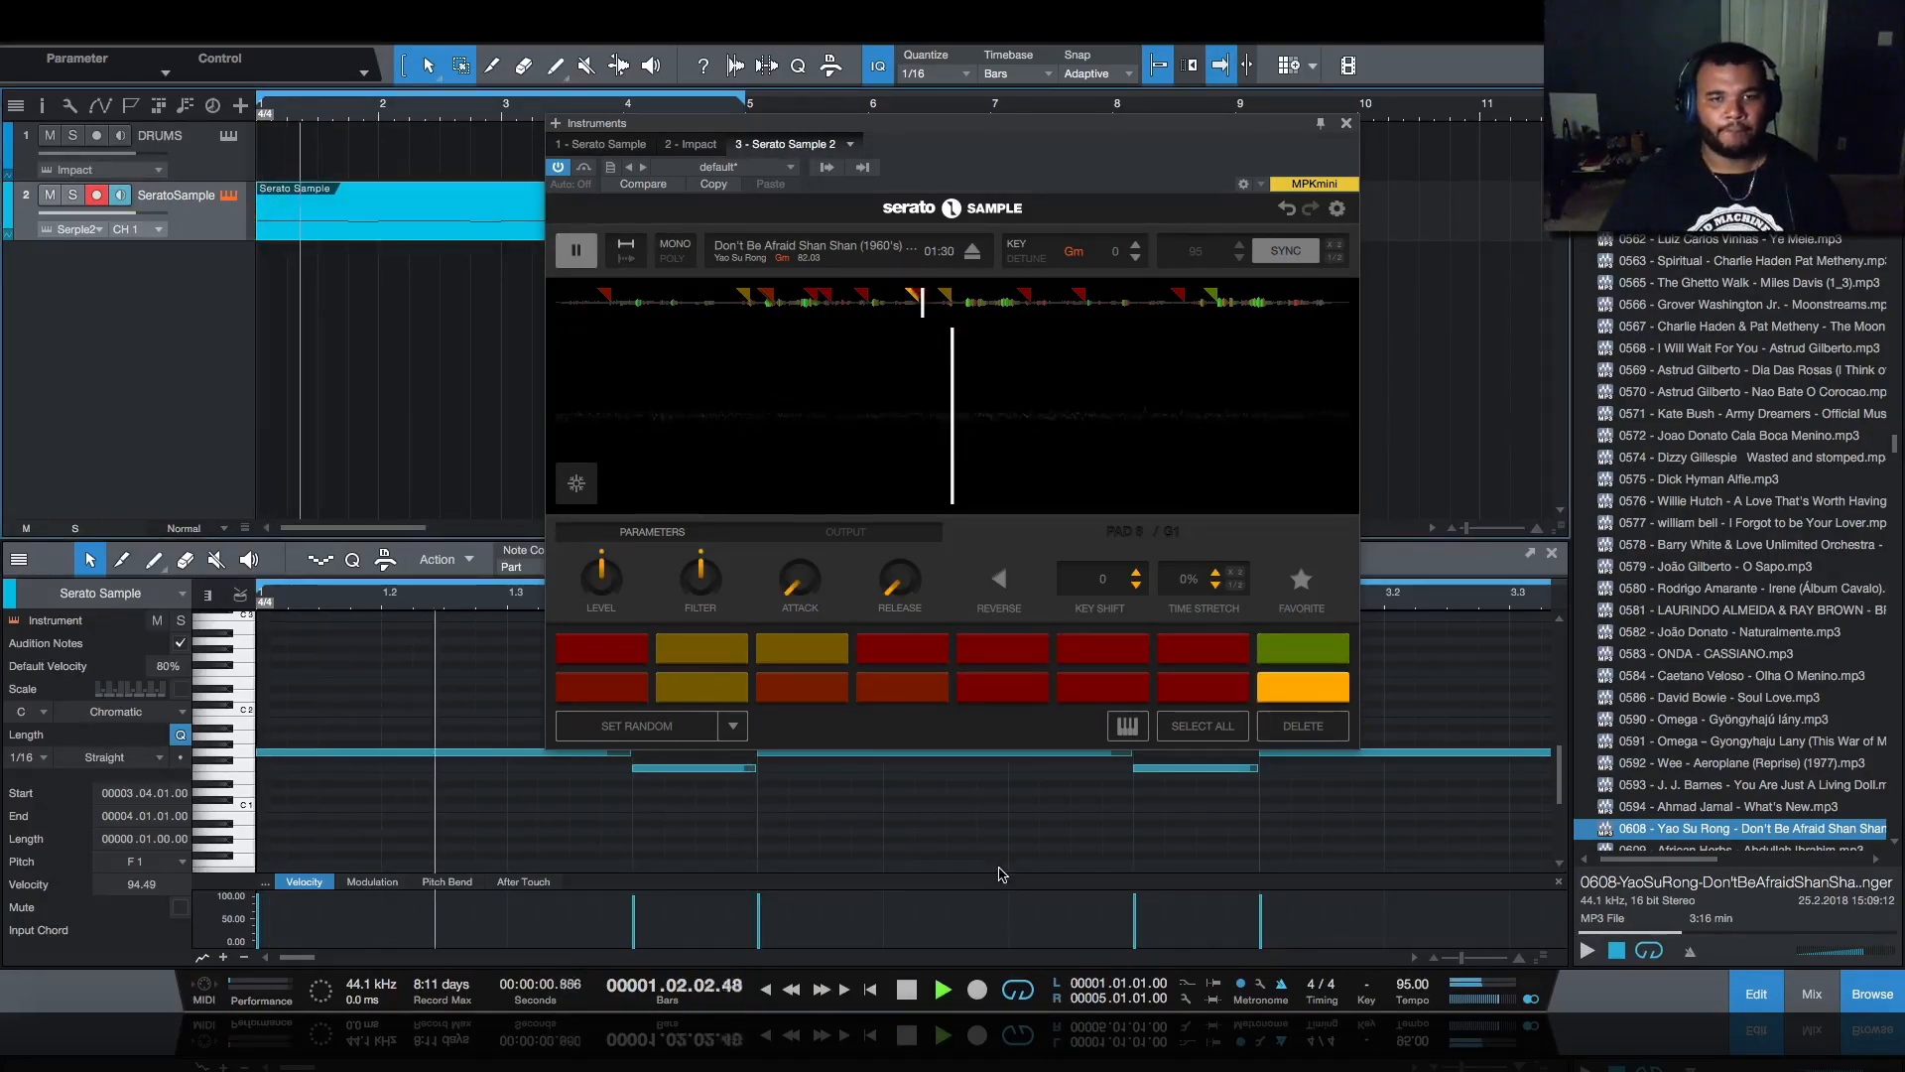
left_click(942, 989)
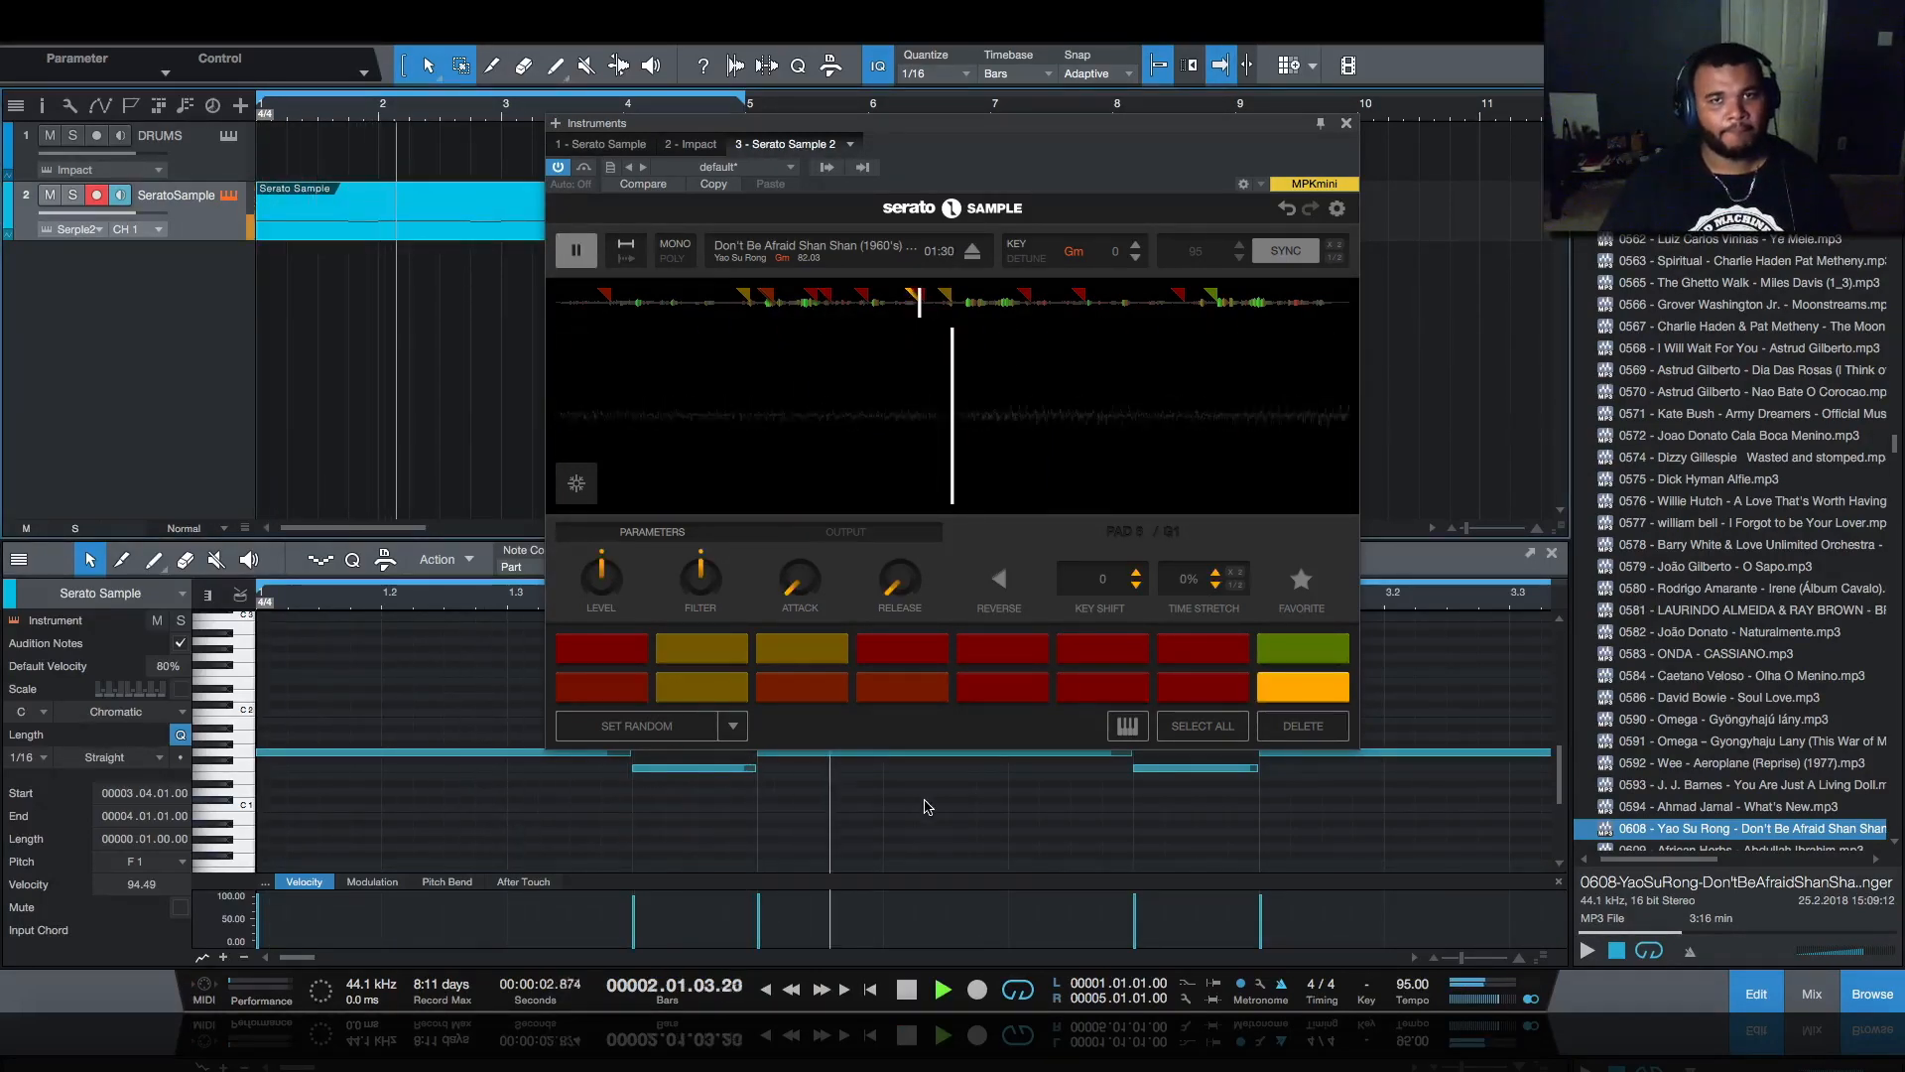
left_click(575, 249)
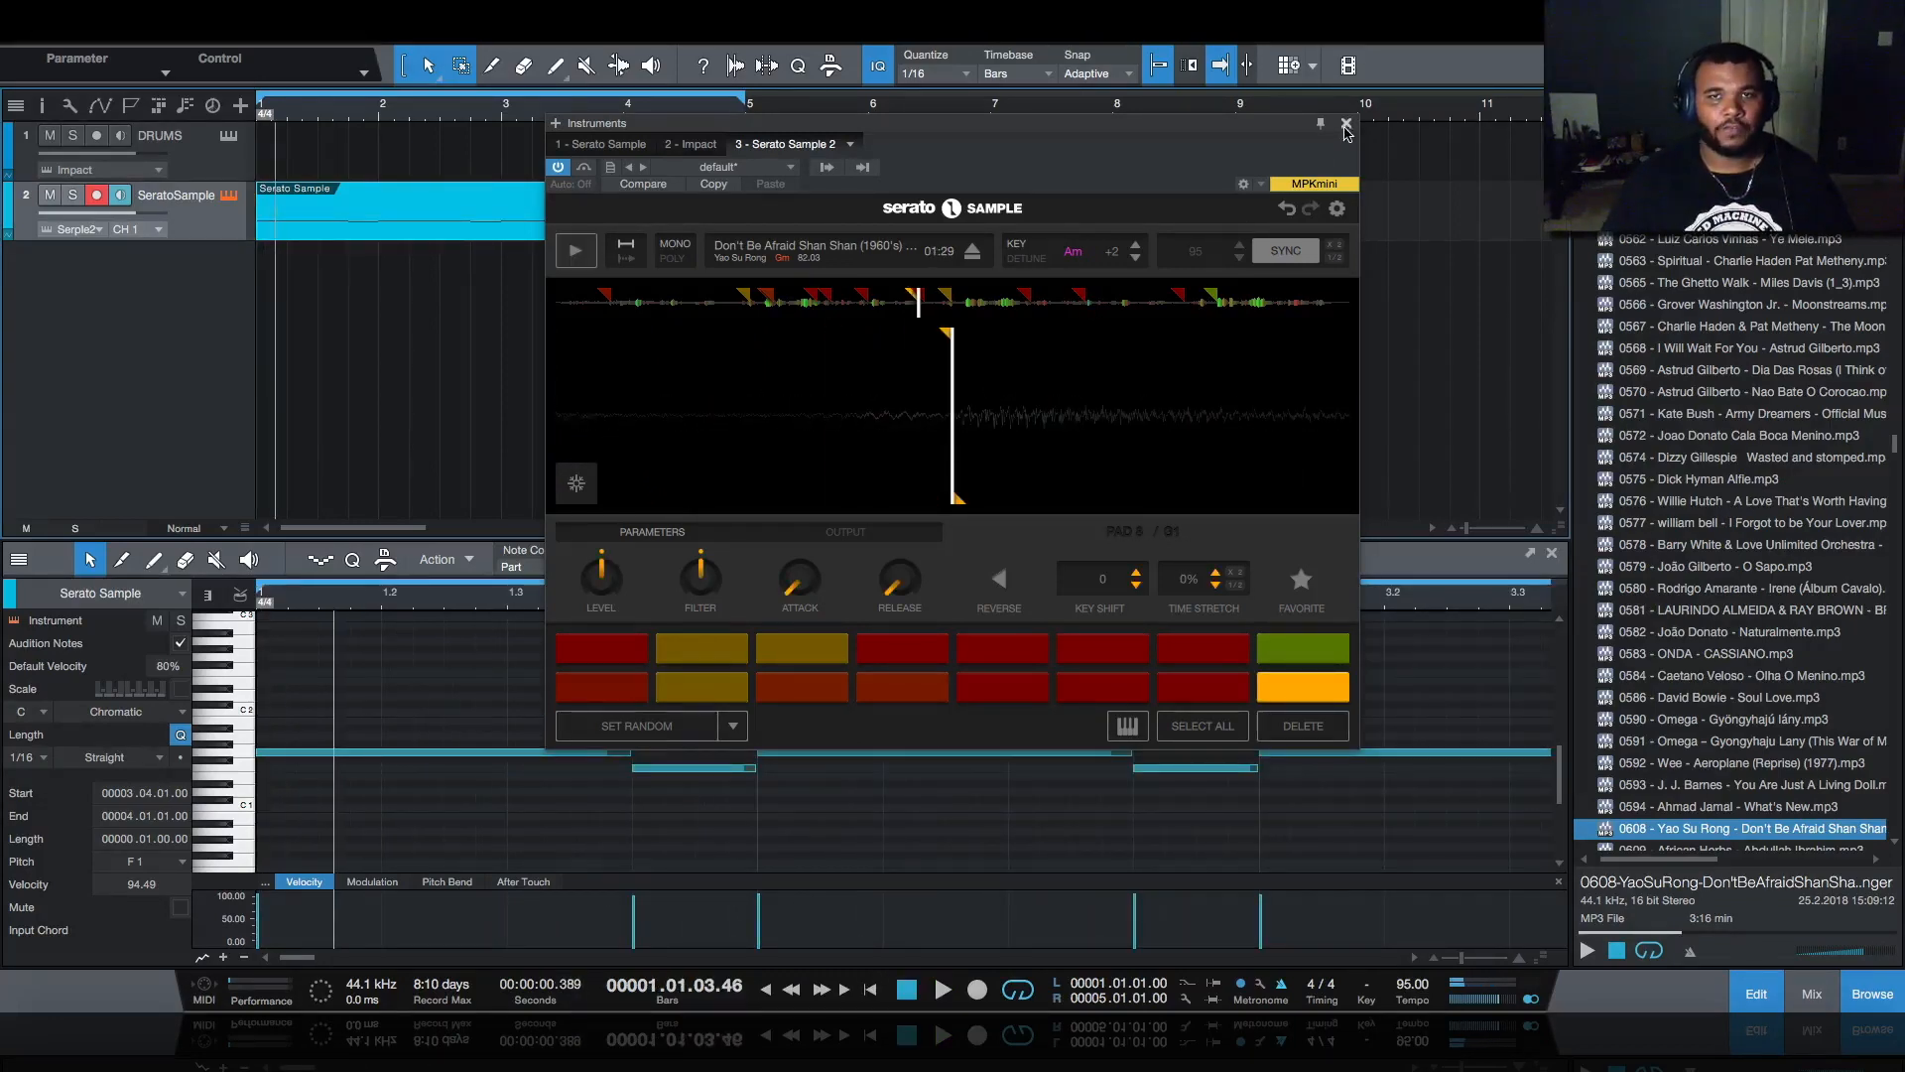
- Close the Serato Sample window so the part can be edited in Melodyne
left_click(1348, 123)
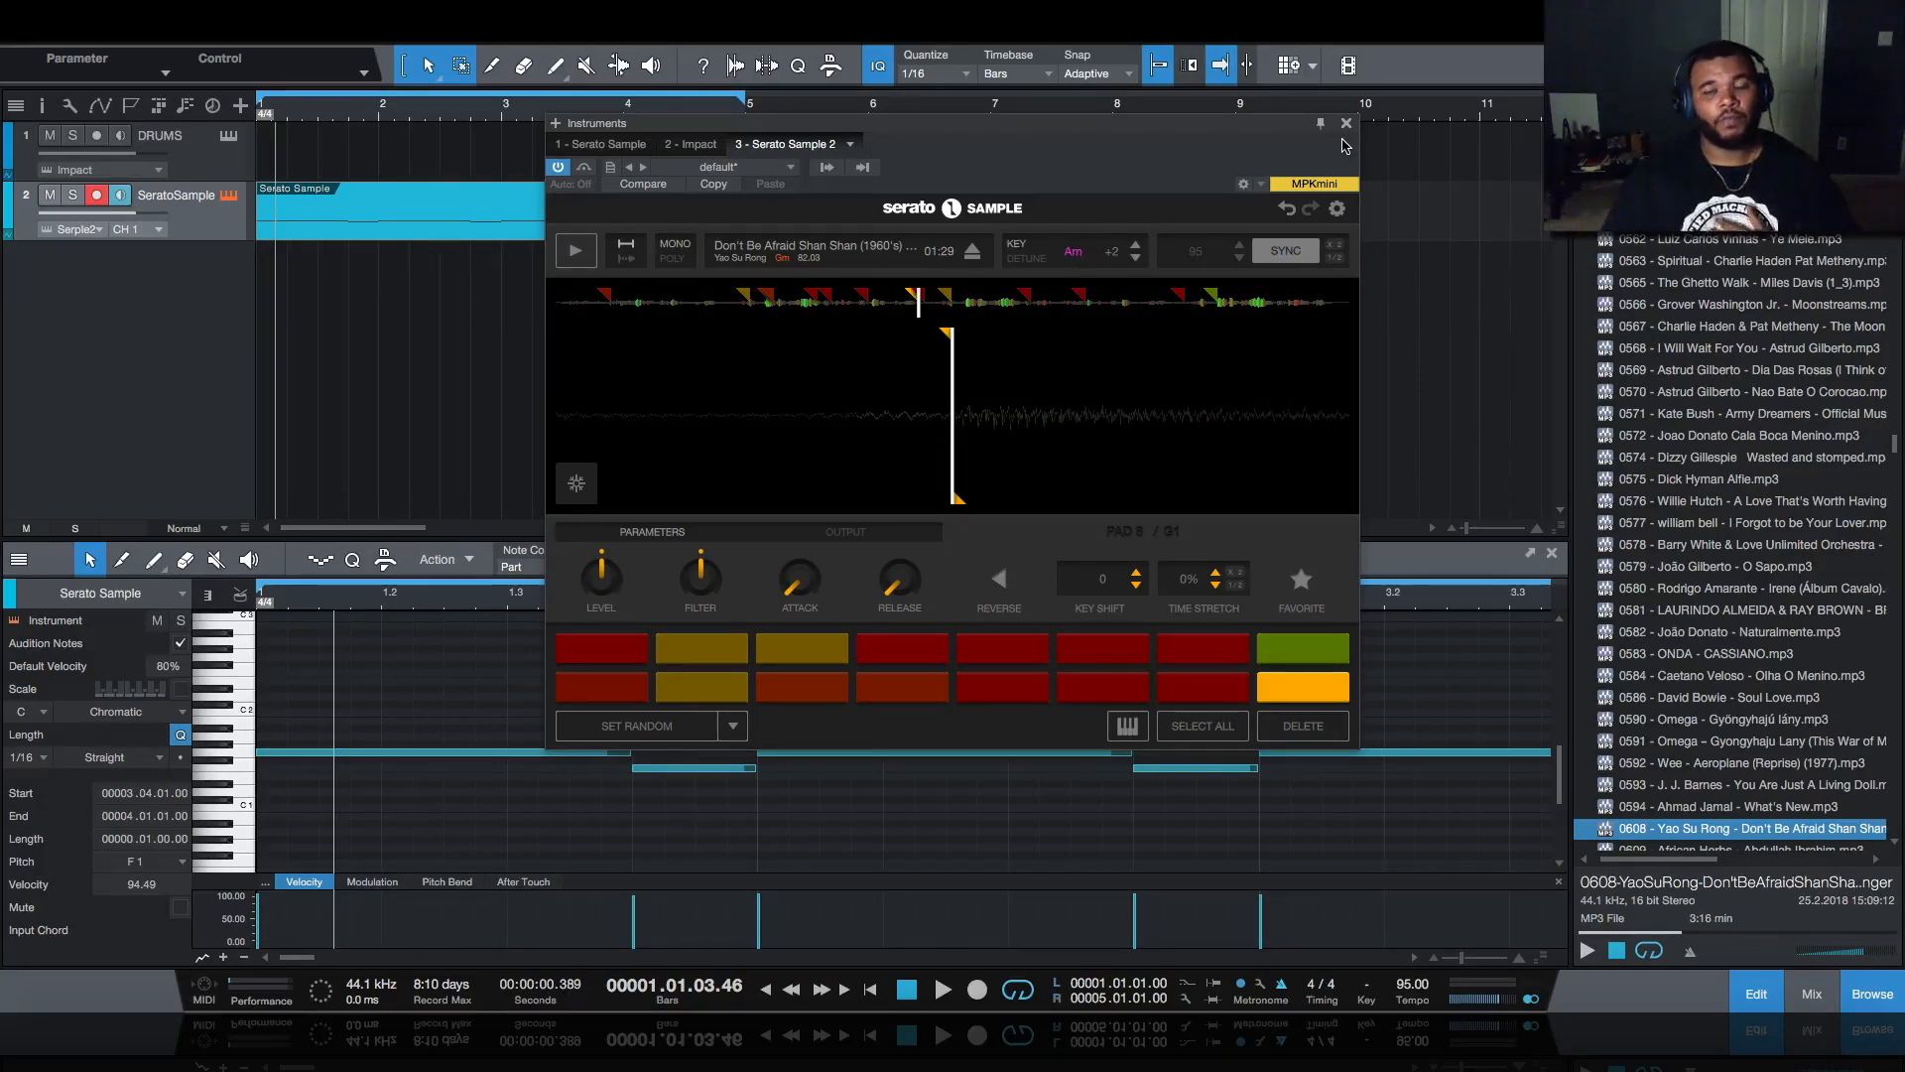
left_click(1346, 122)
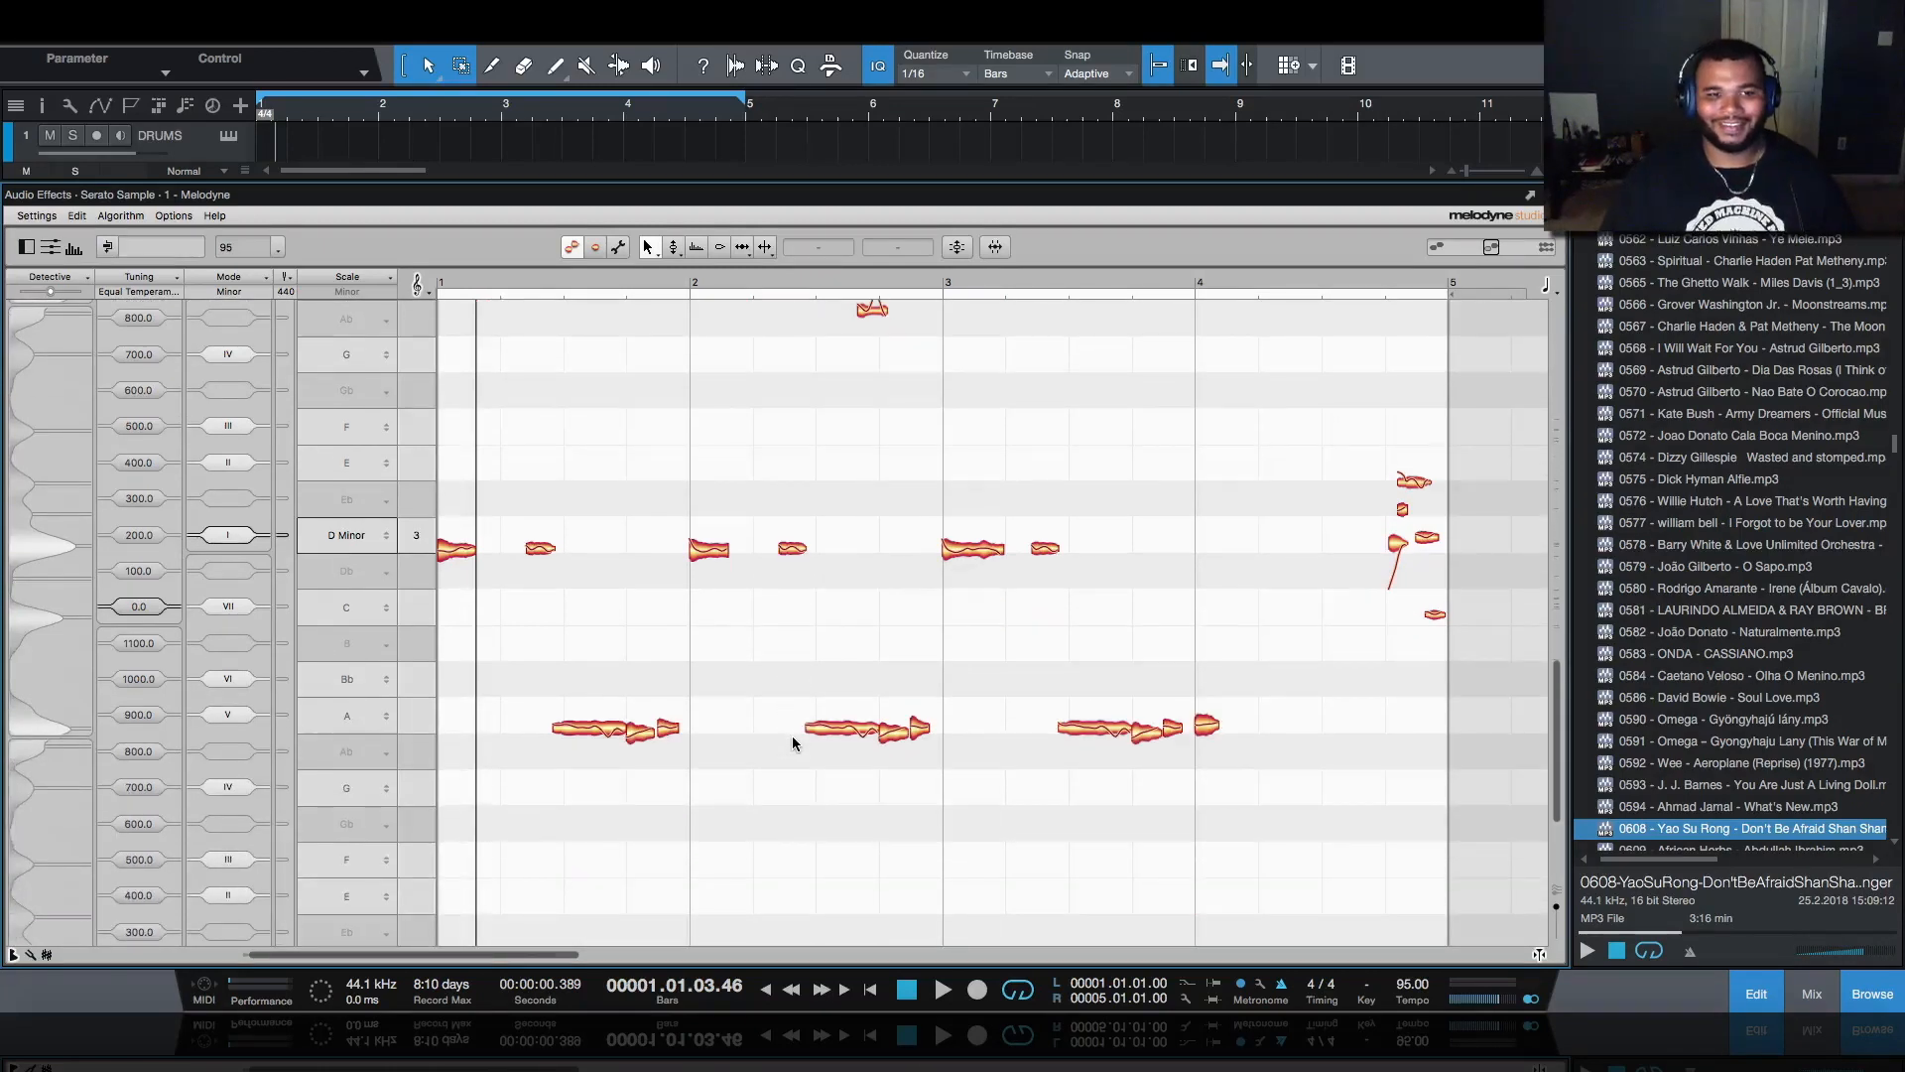
scroll("down", 3)
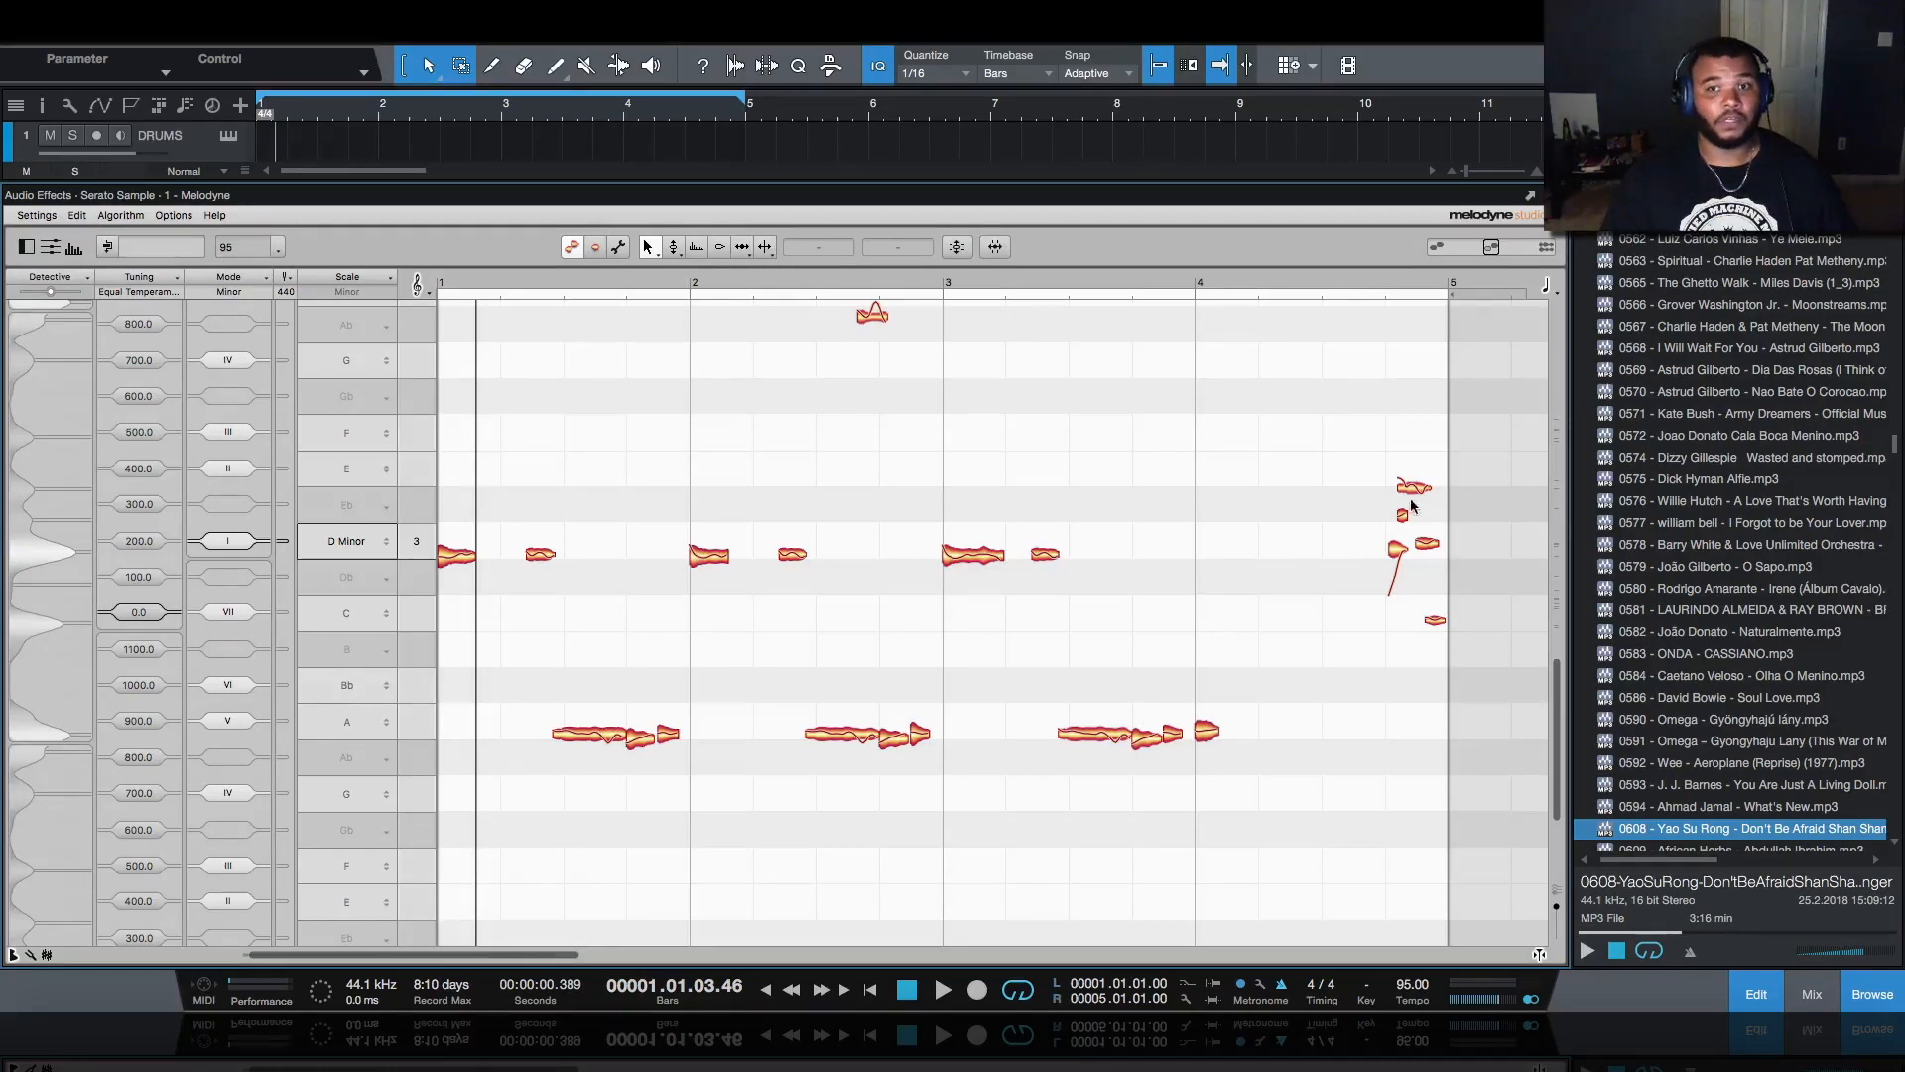
mouse_move(1387, 554)
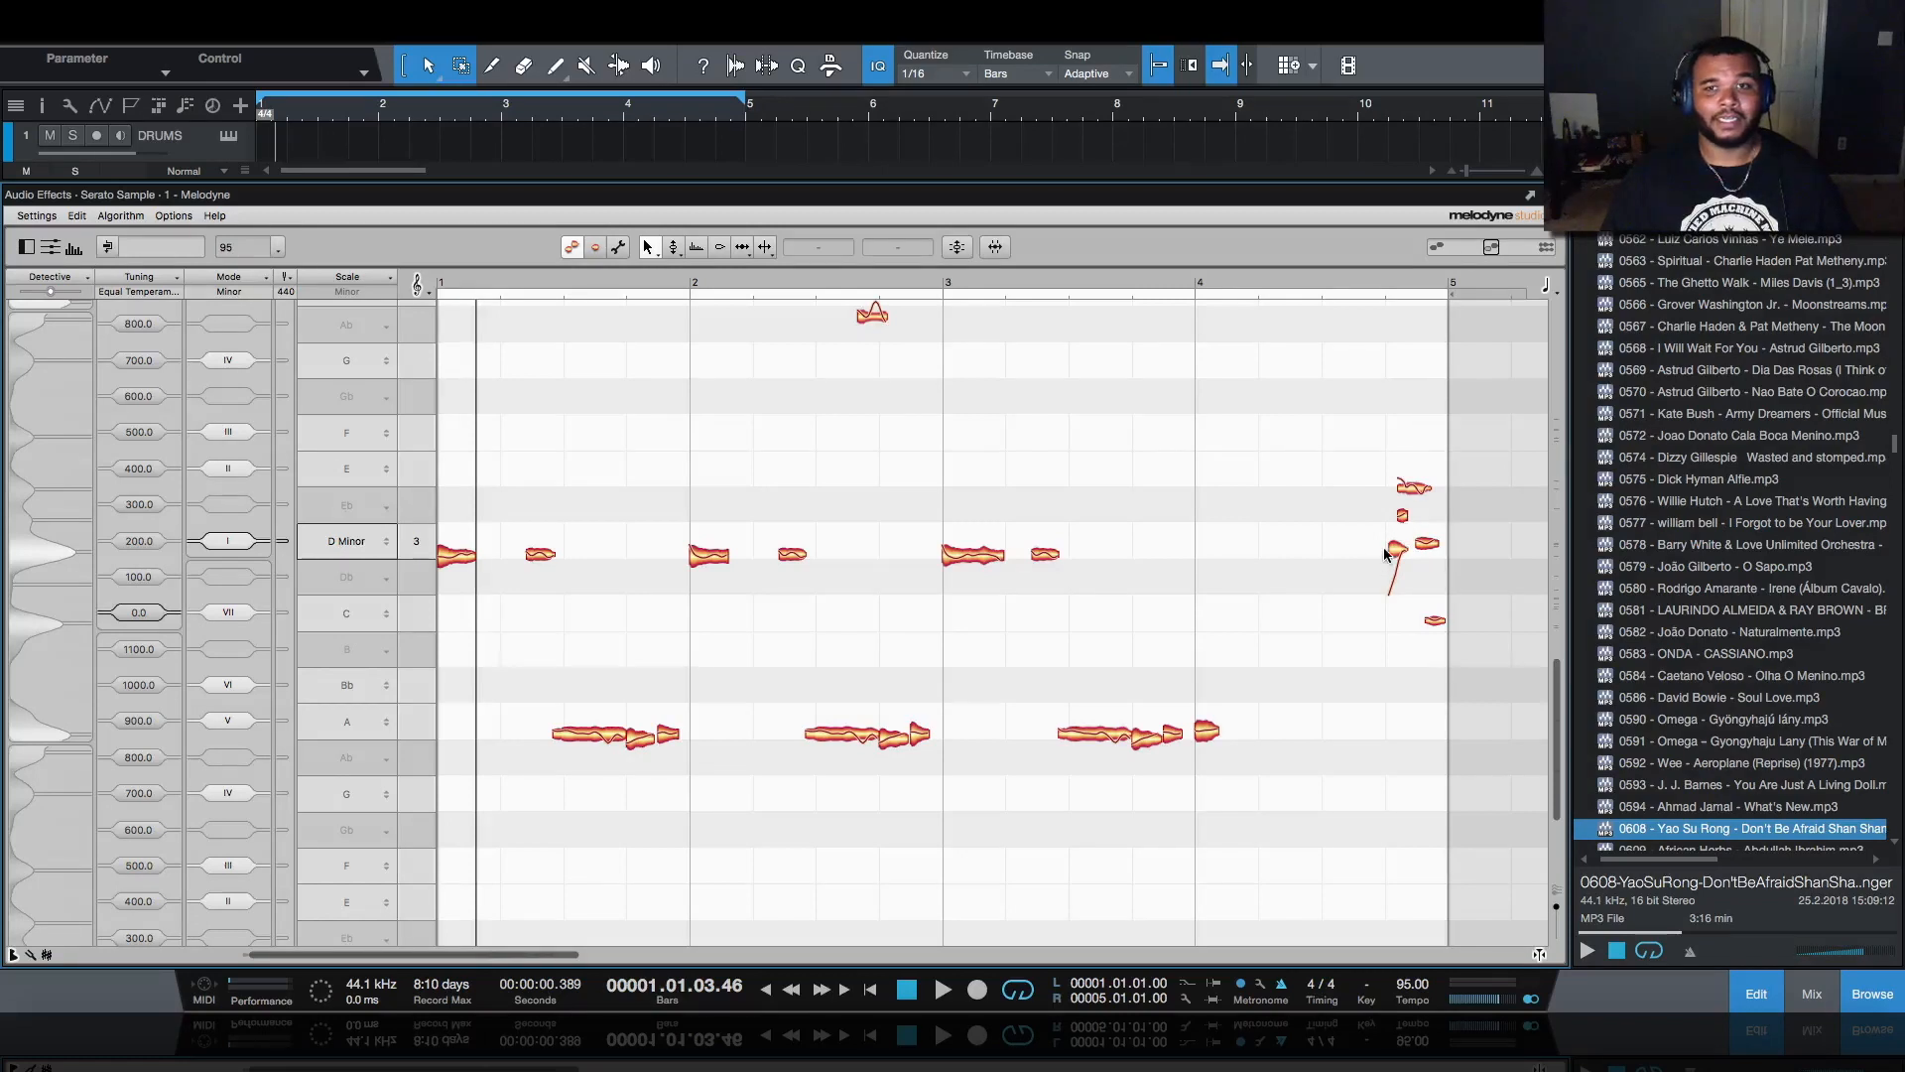
mouse_move(965, 532)
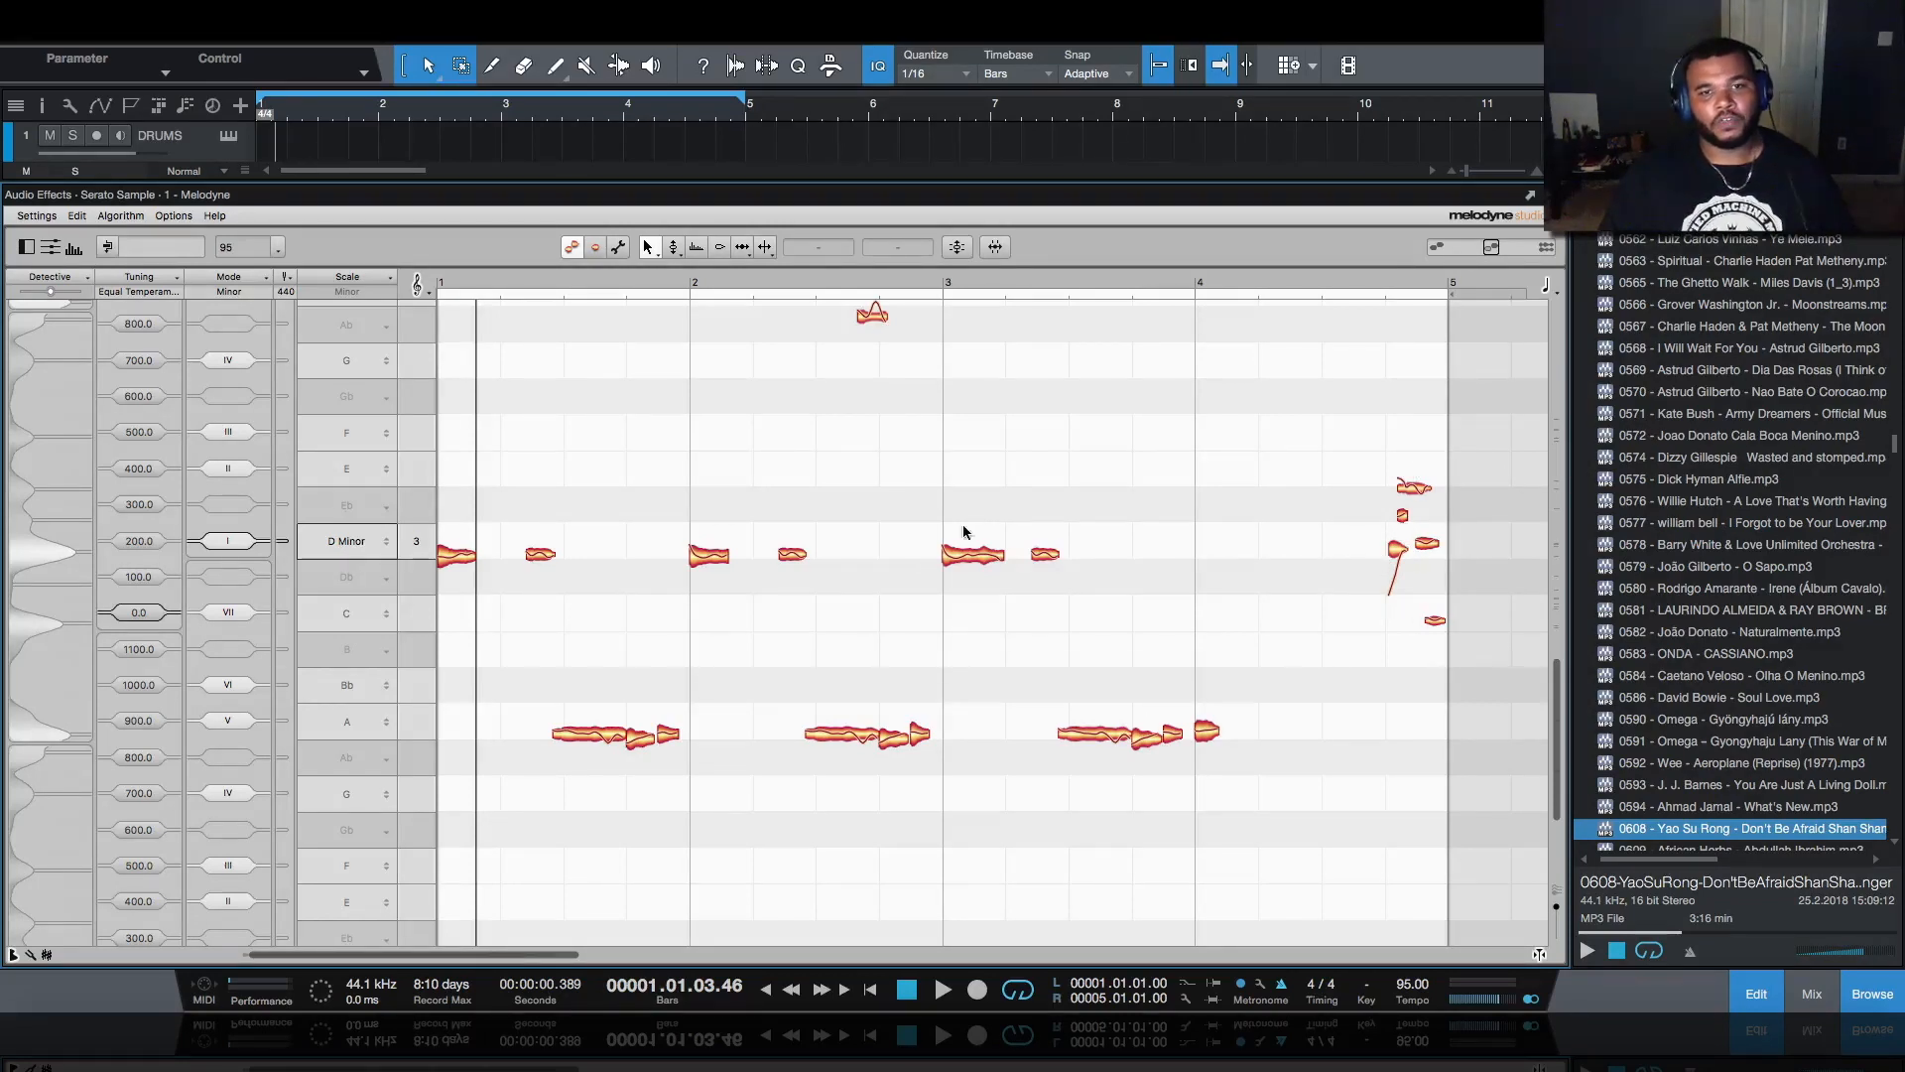
left_click(972, 554)
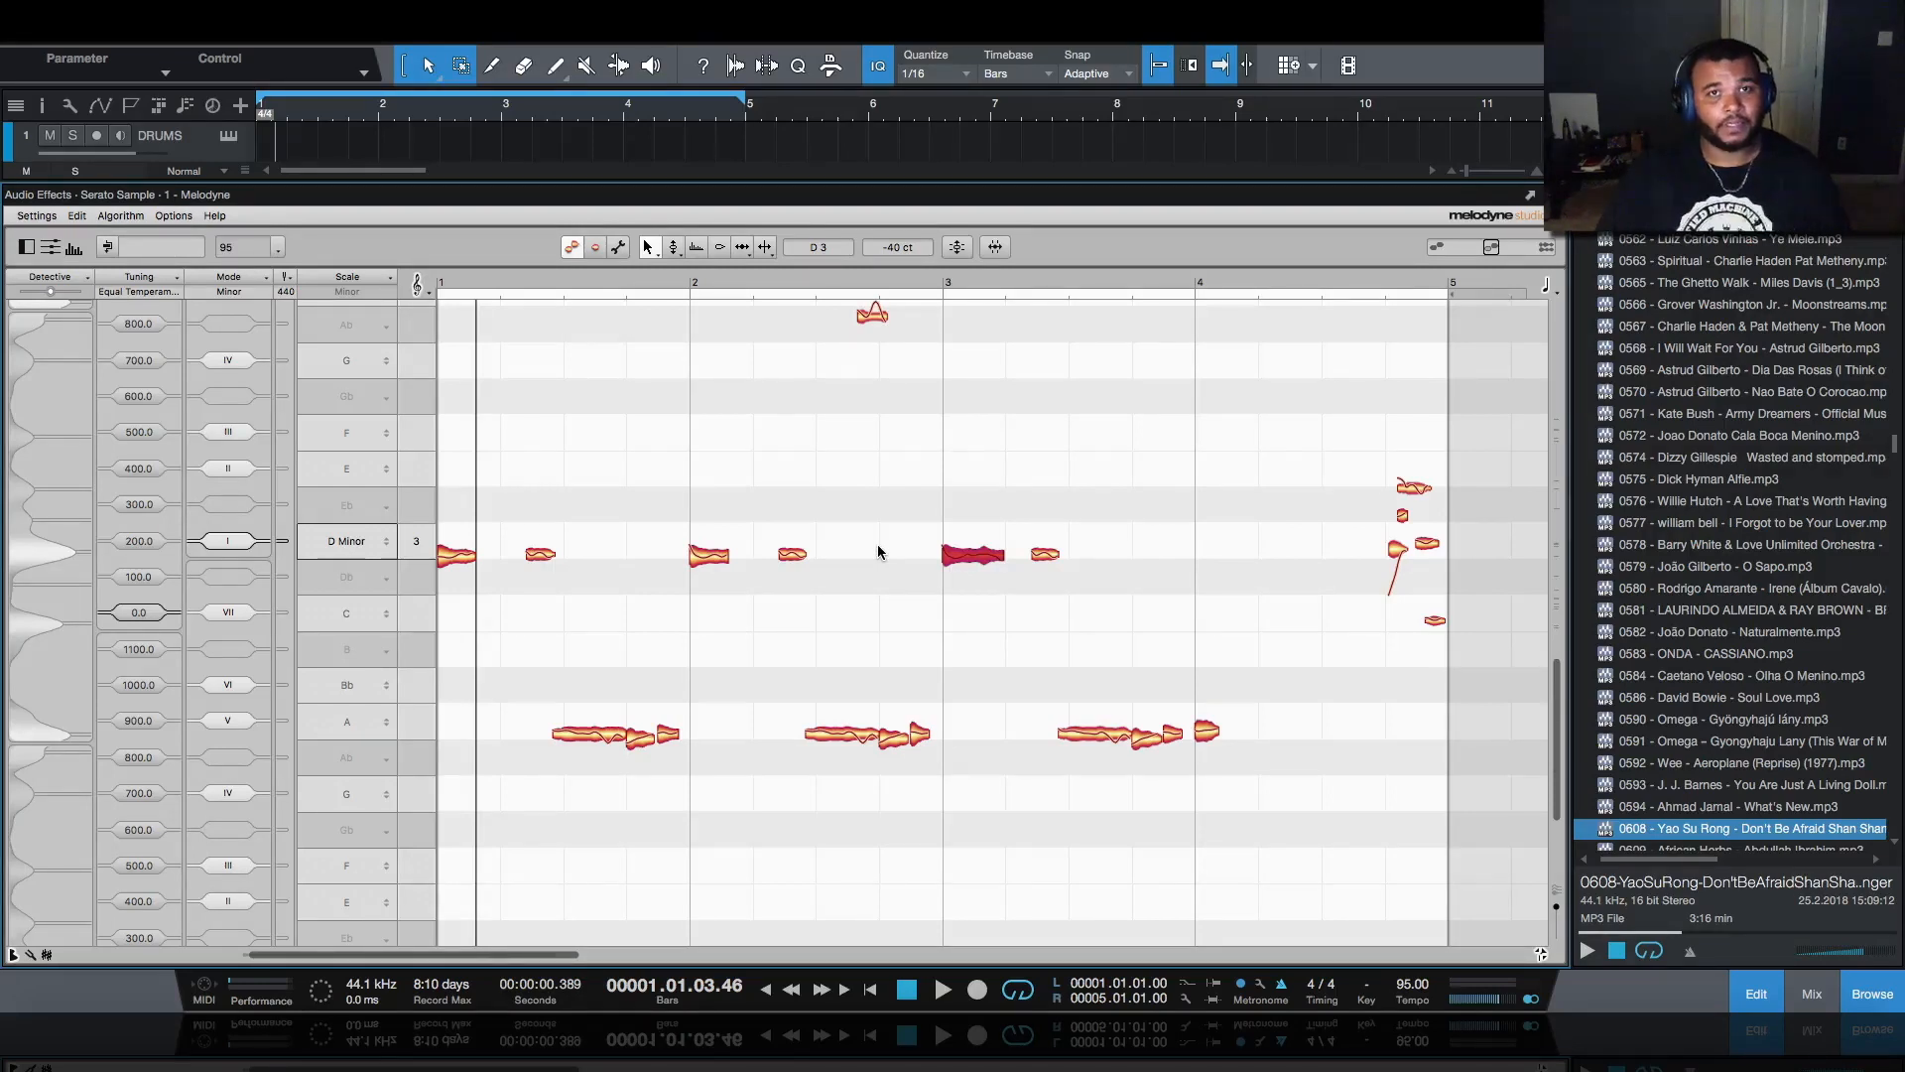
mouse_move(1213, 640)
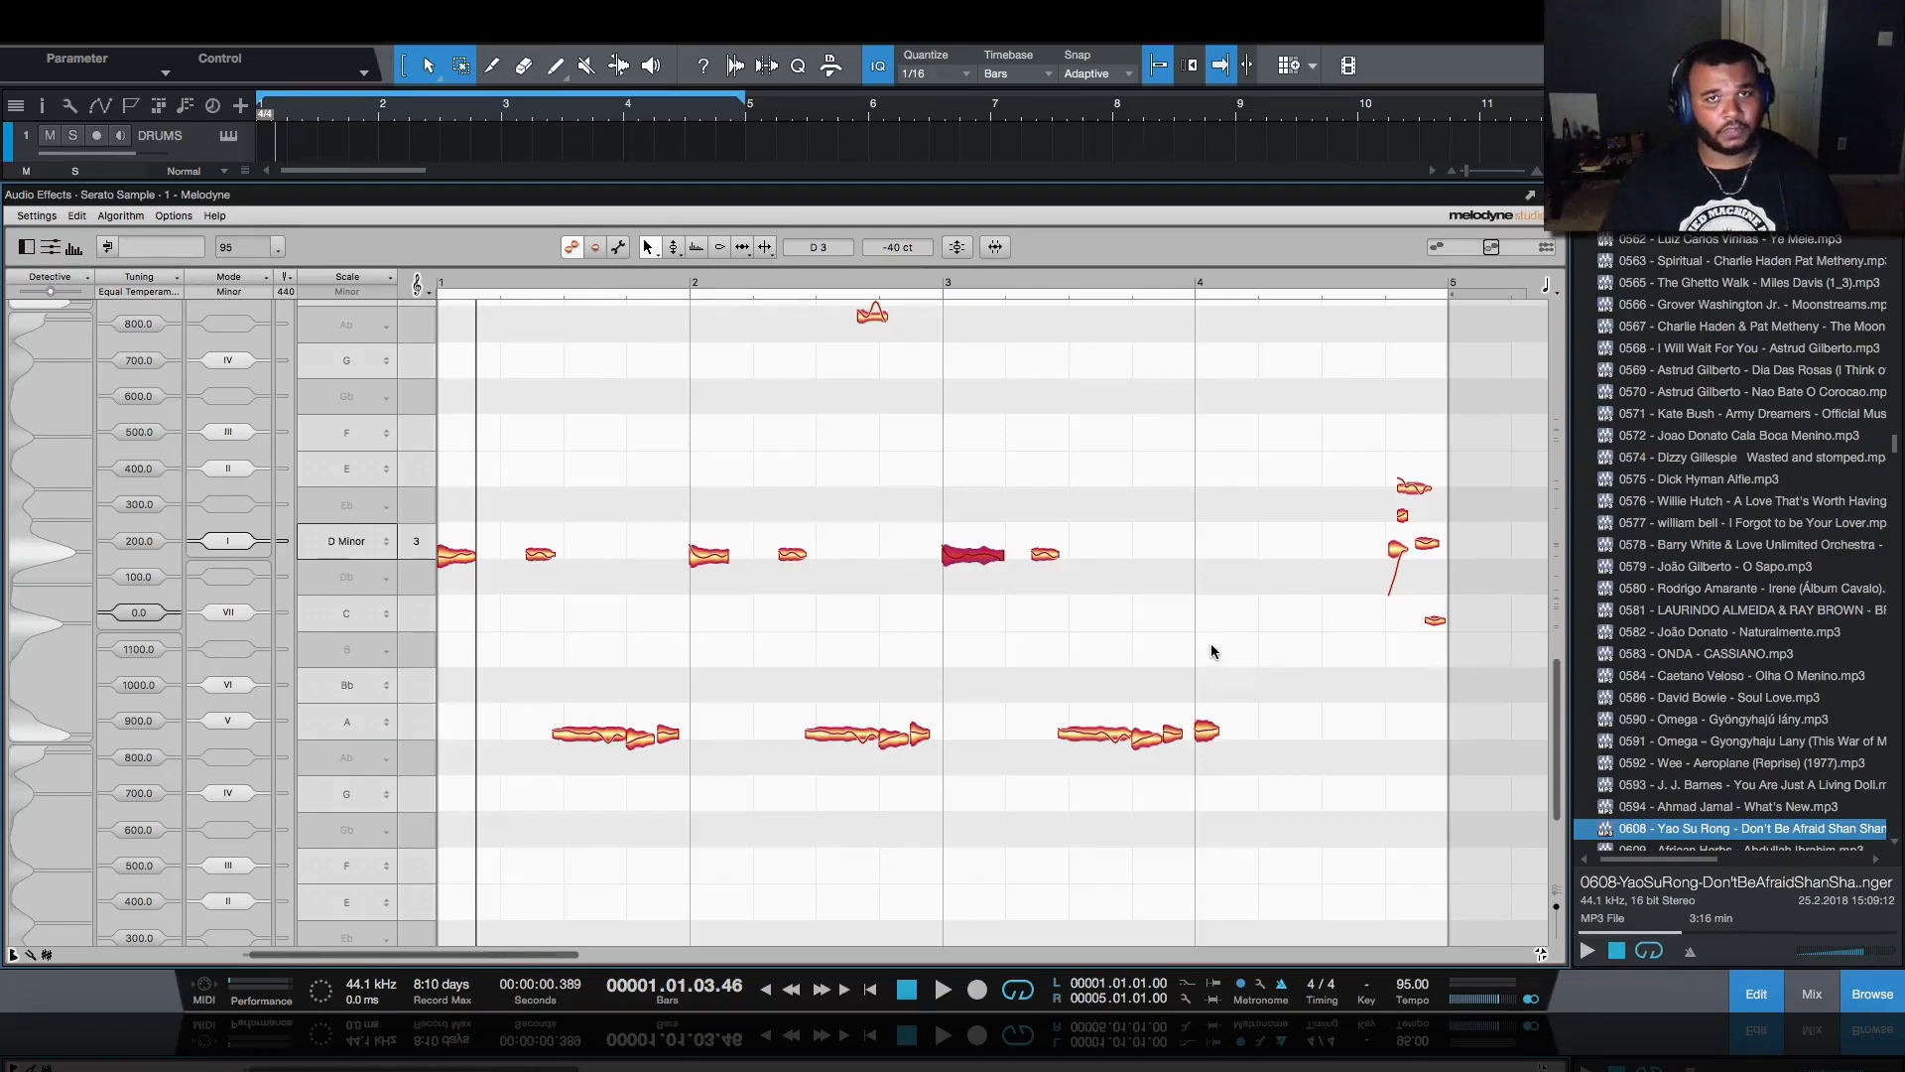
mouse_move(1196, 653)
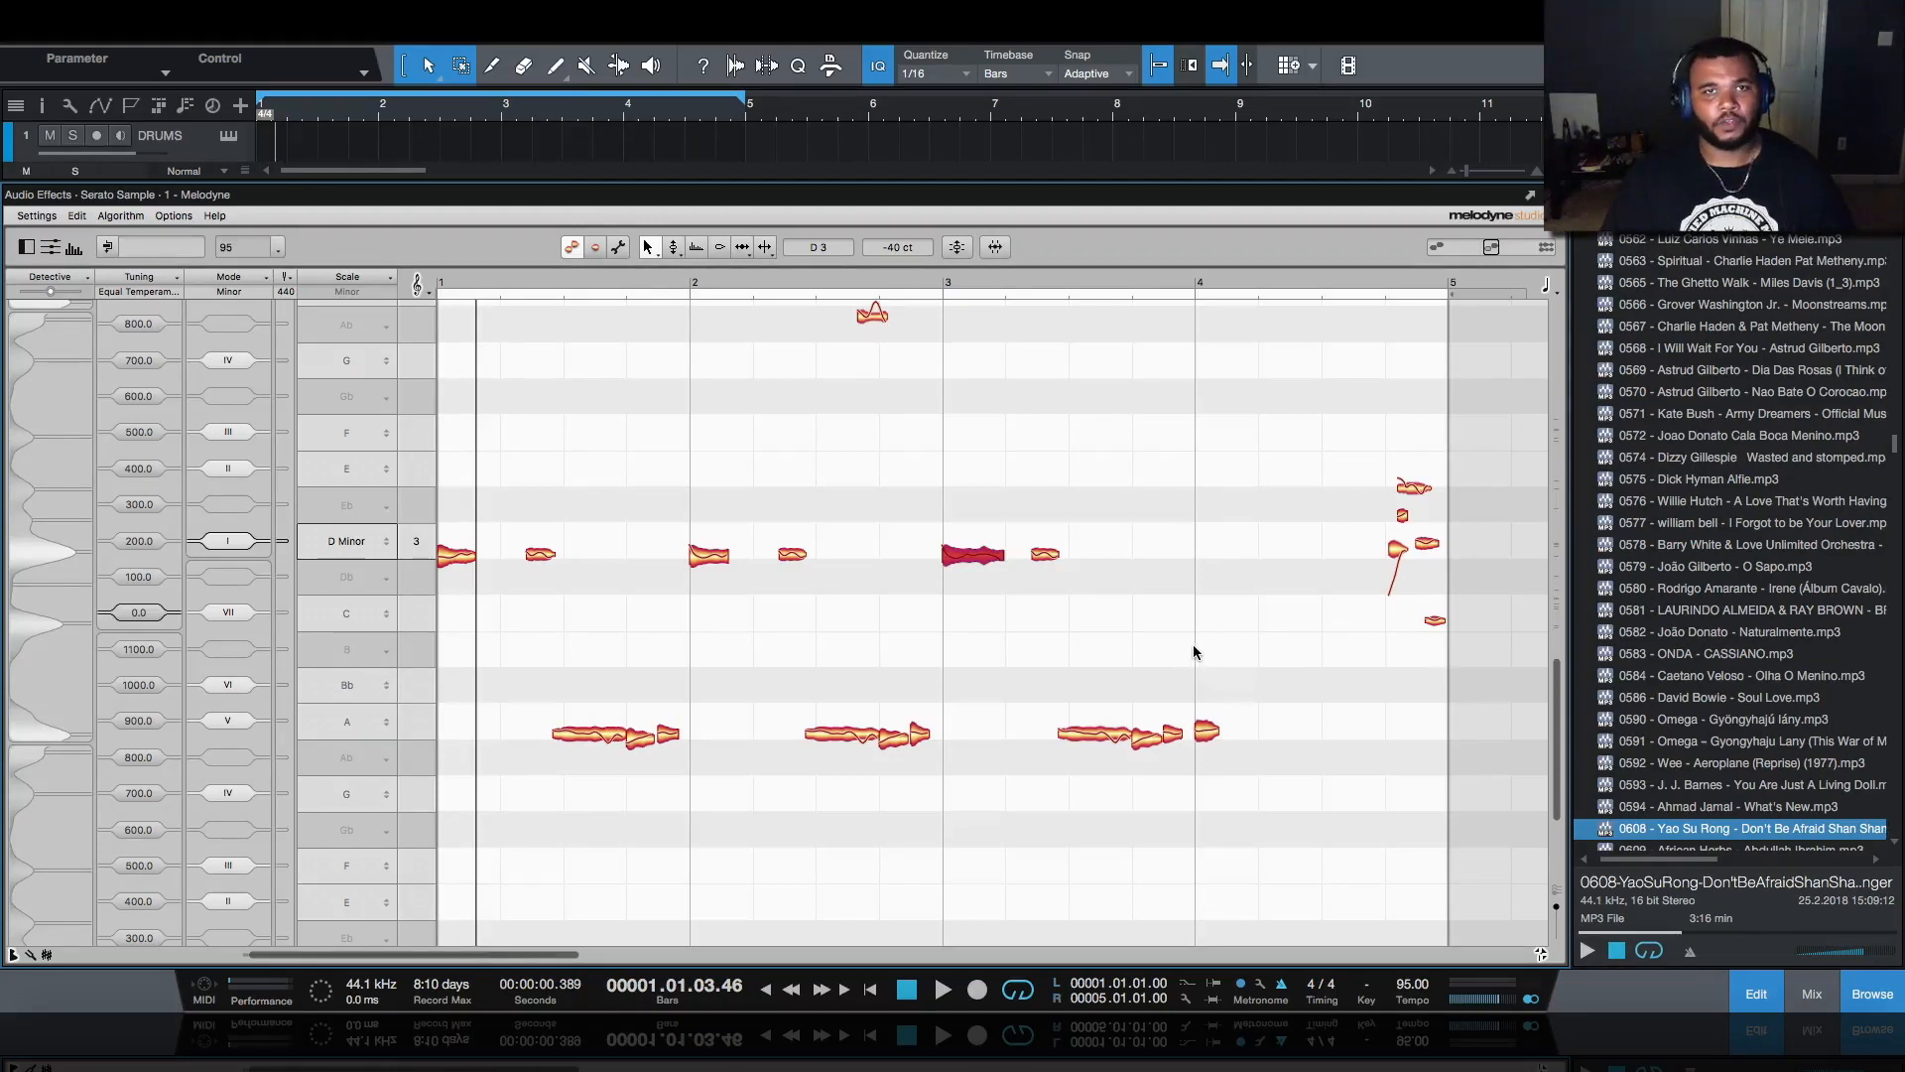
mouse_move(1422, 708)
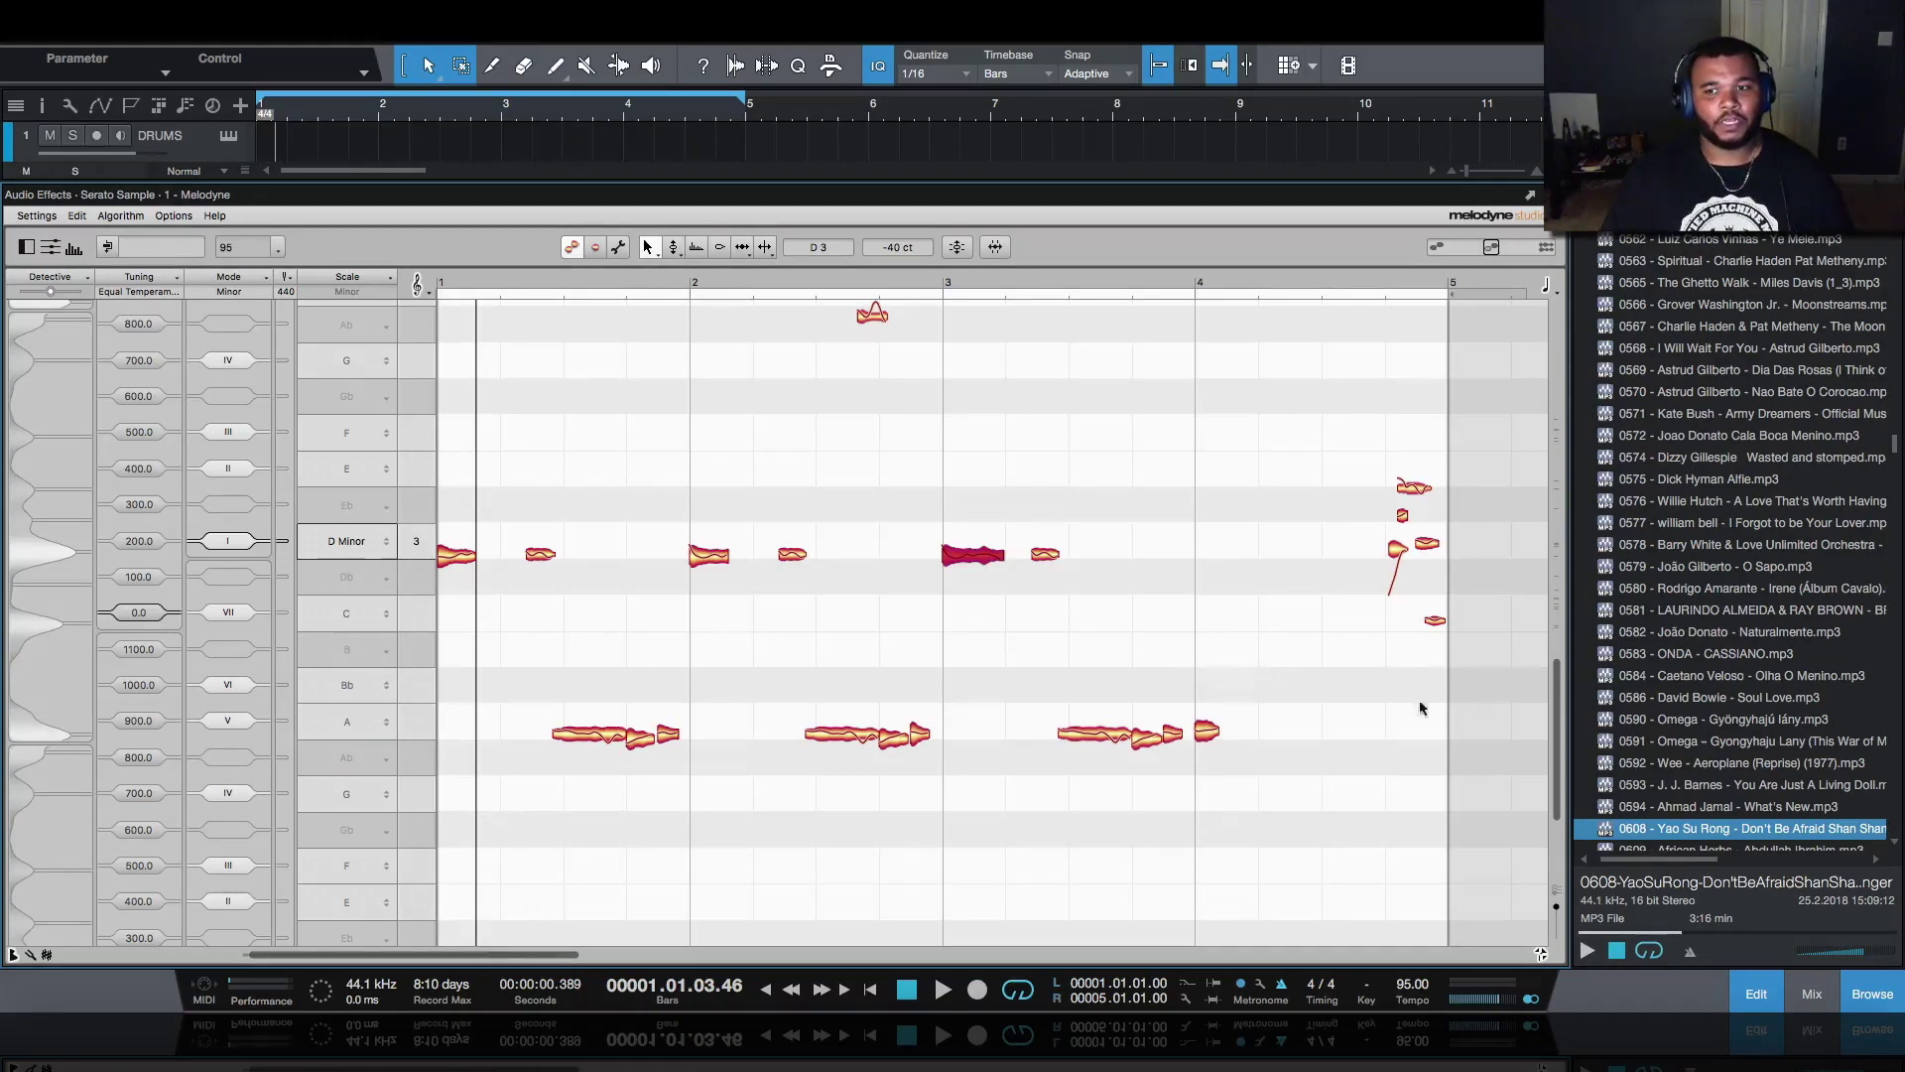
mouse_move(1815, 866)
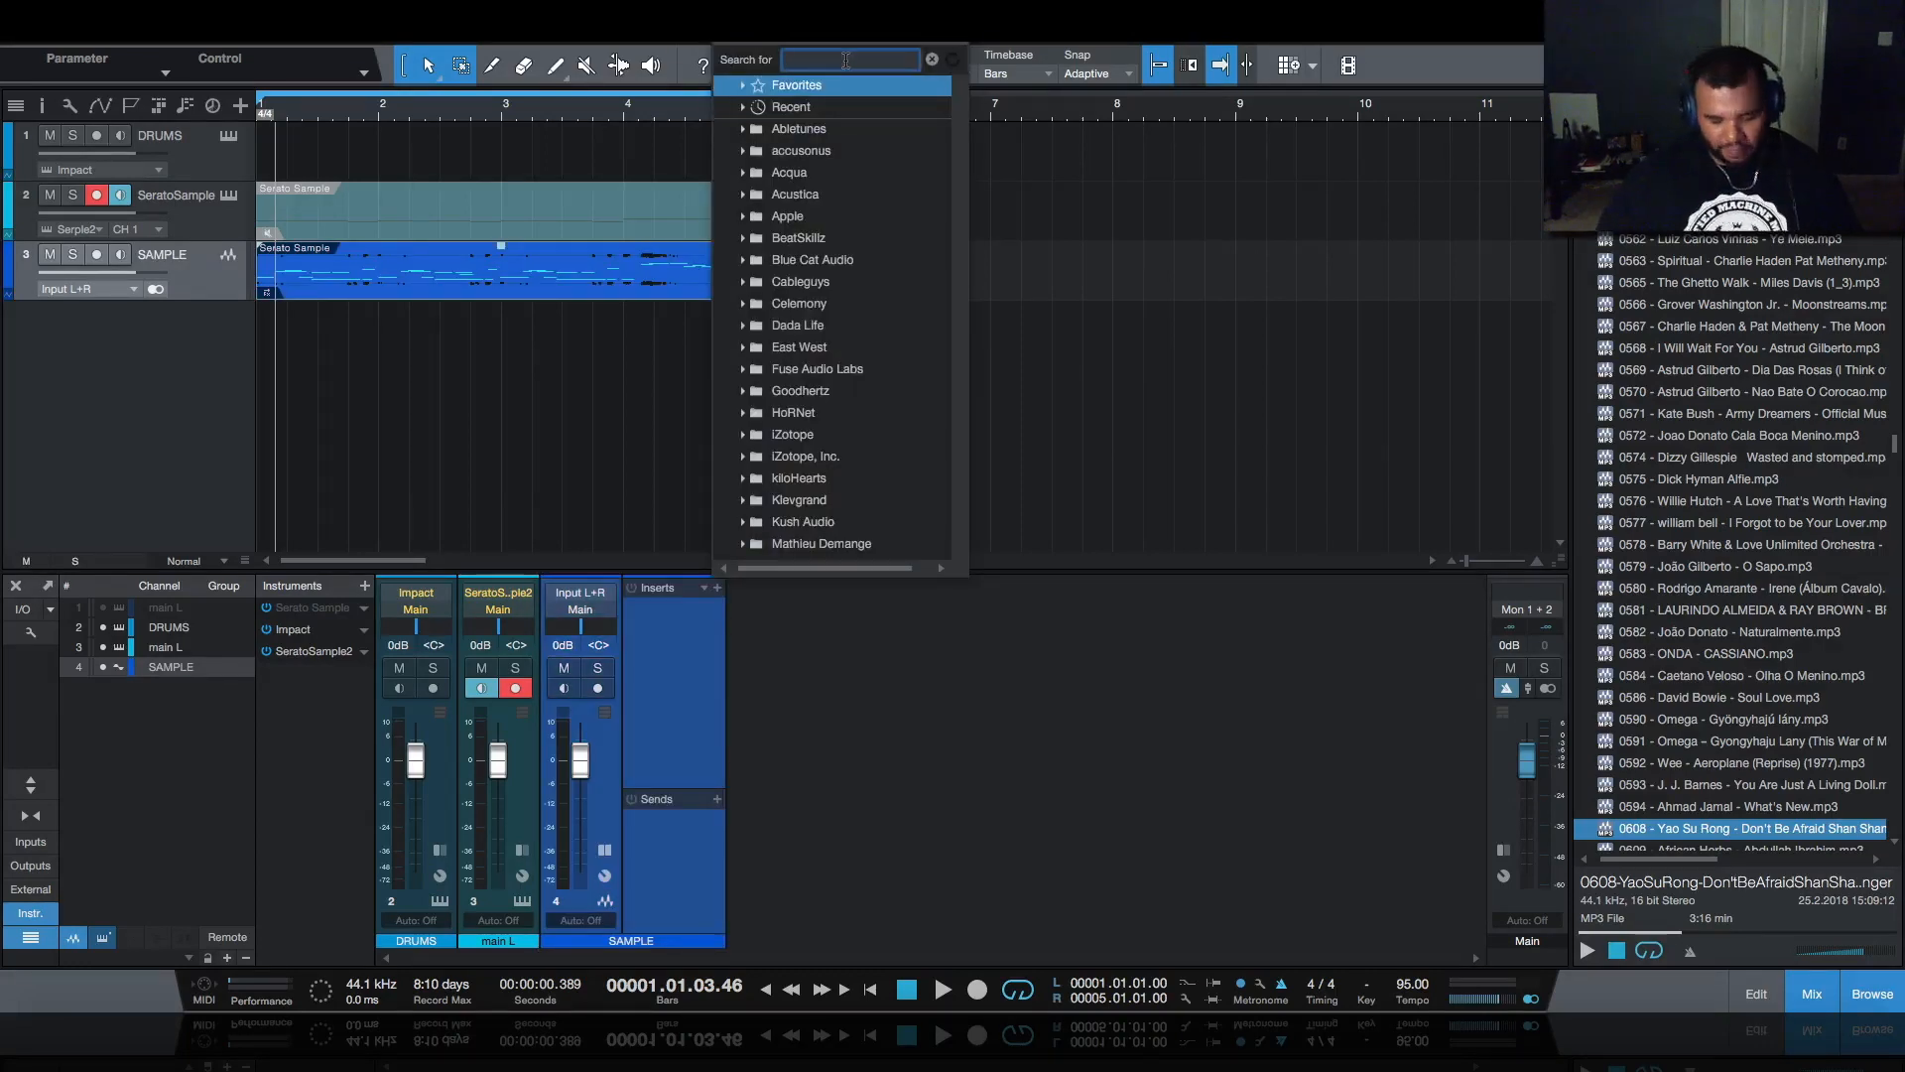
- Search the inserts for 'pitch' and add kHs Pitch Shifter to the SAMPLE track
type("pitch")
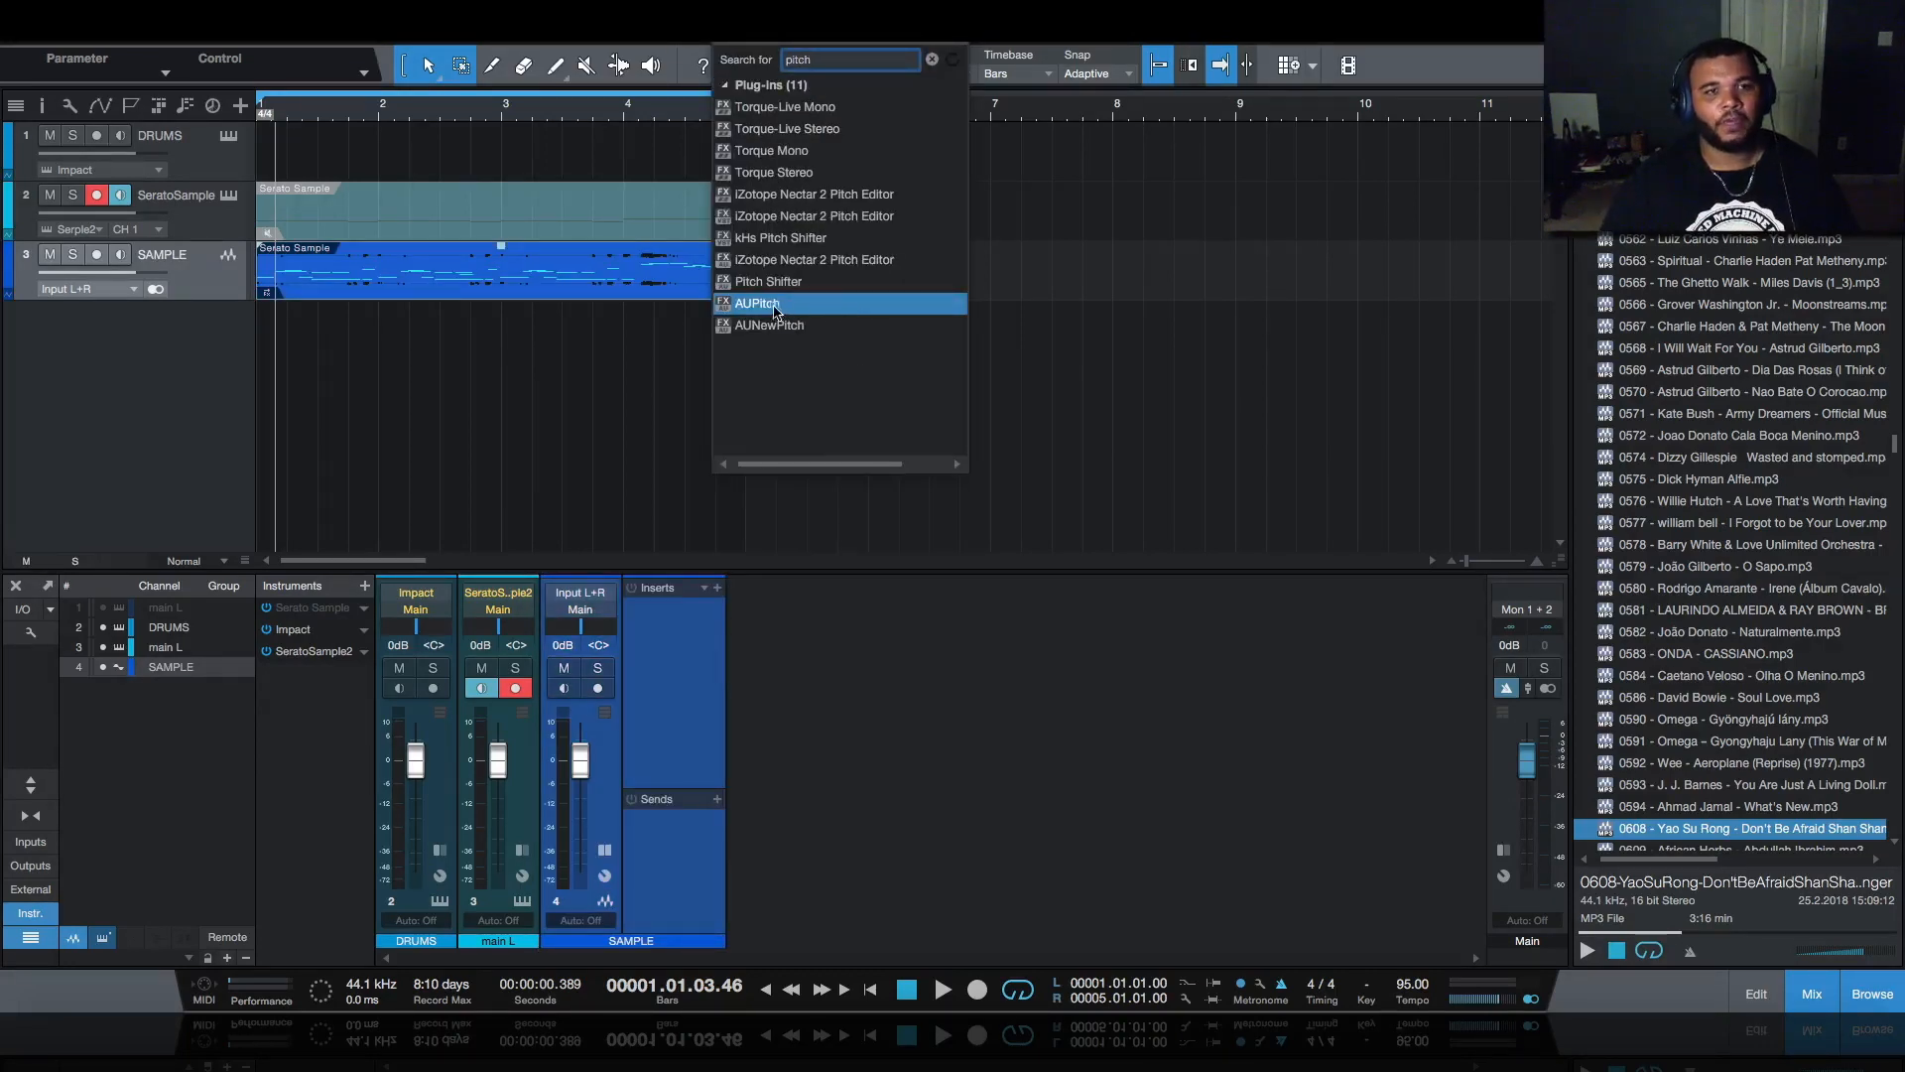
left_click(780, 237)
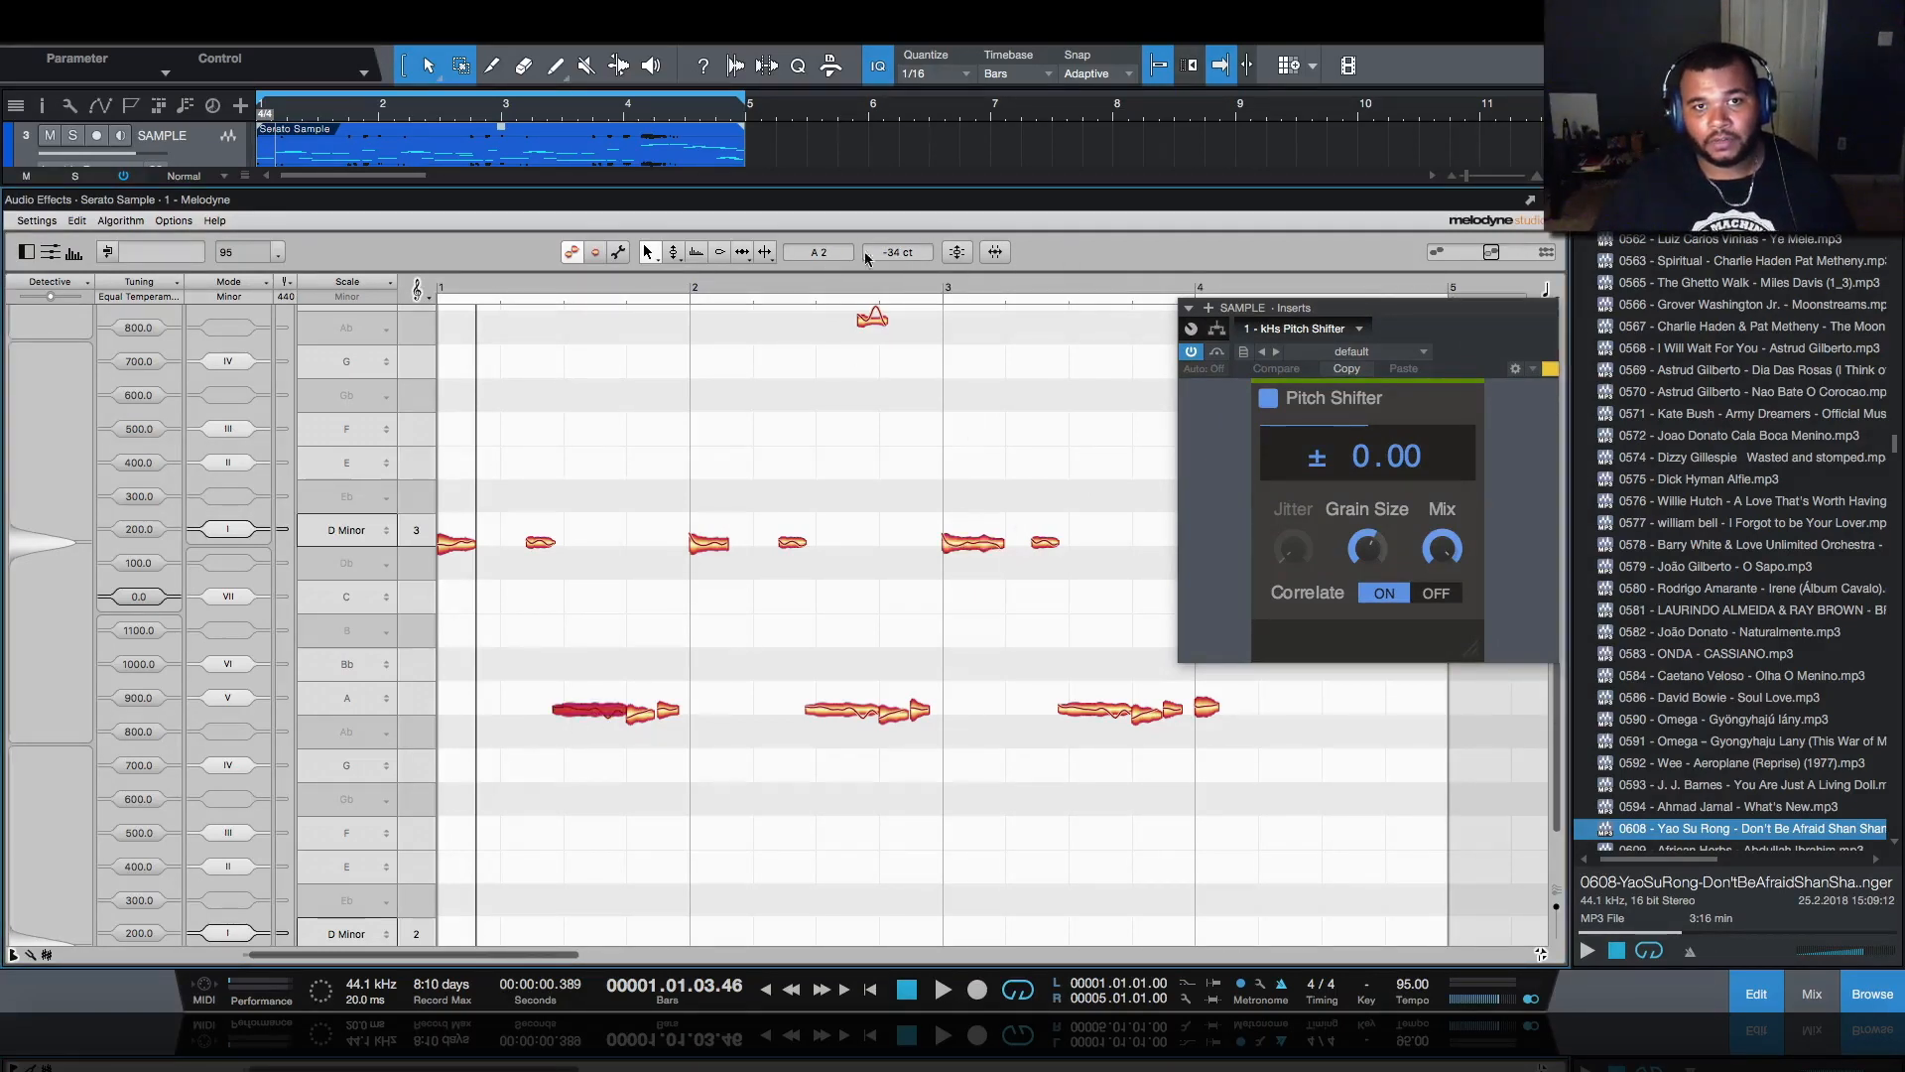
mouse_move(900, 594)
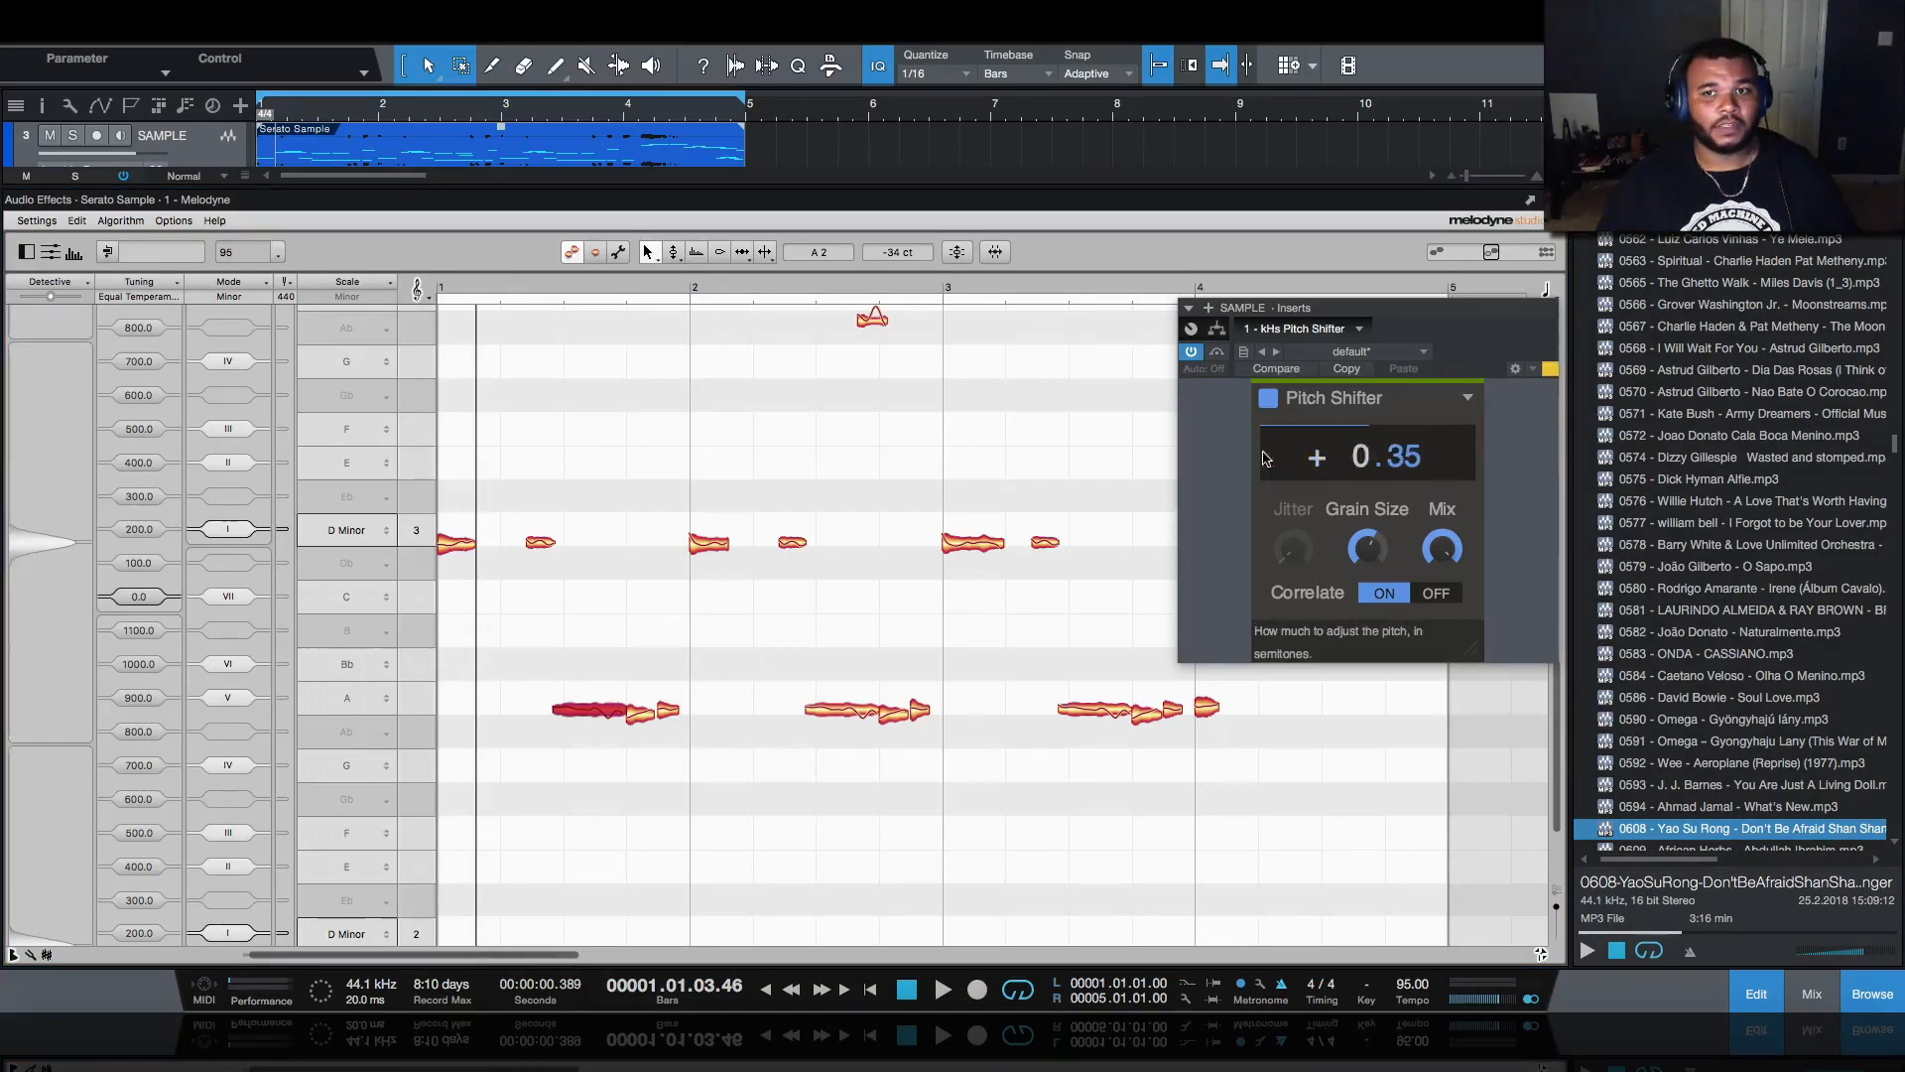
- Fine-tune the kHs Pitch Shifter to +0.35 semitones and close its window
left_click(941, 1016)
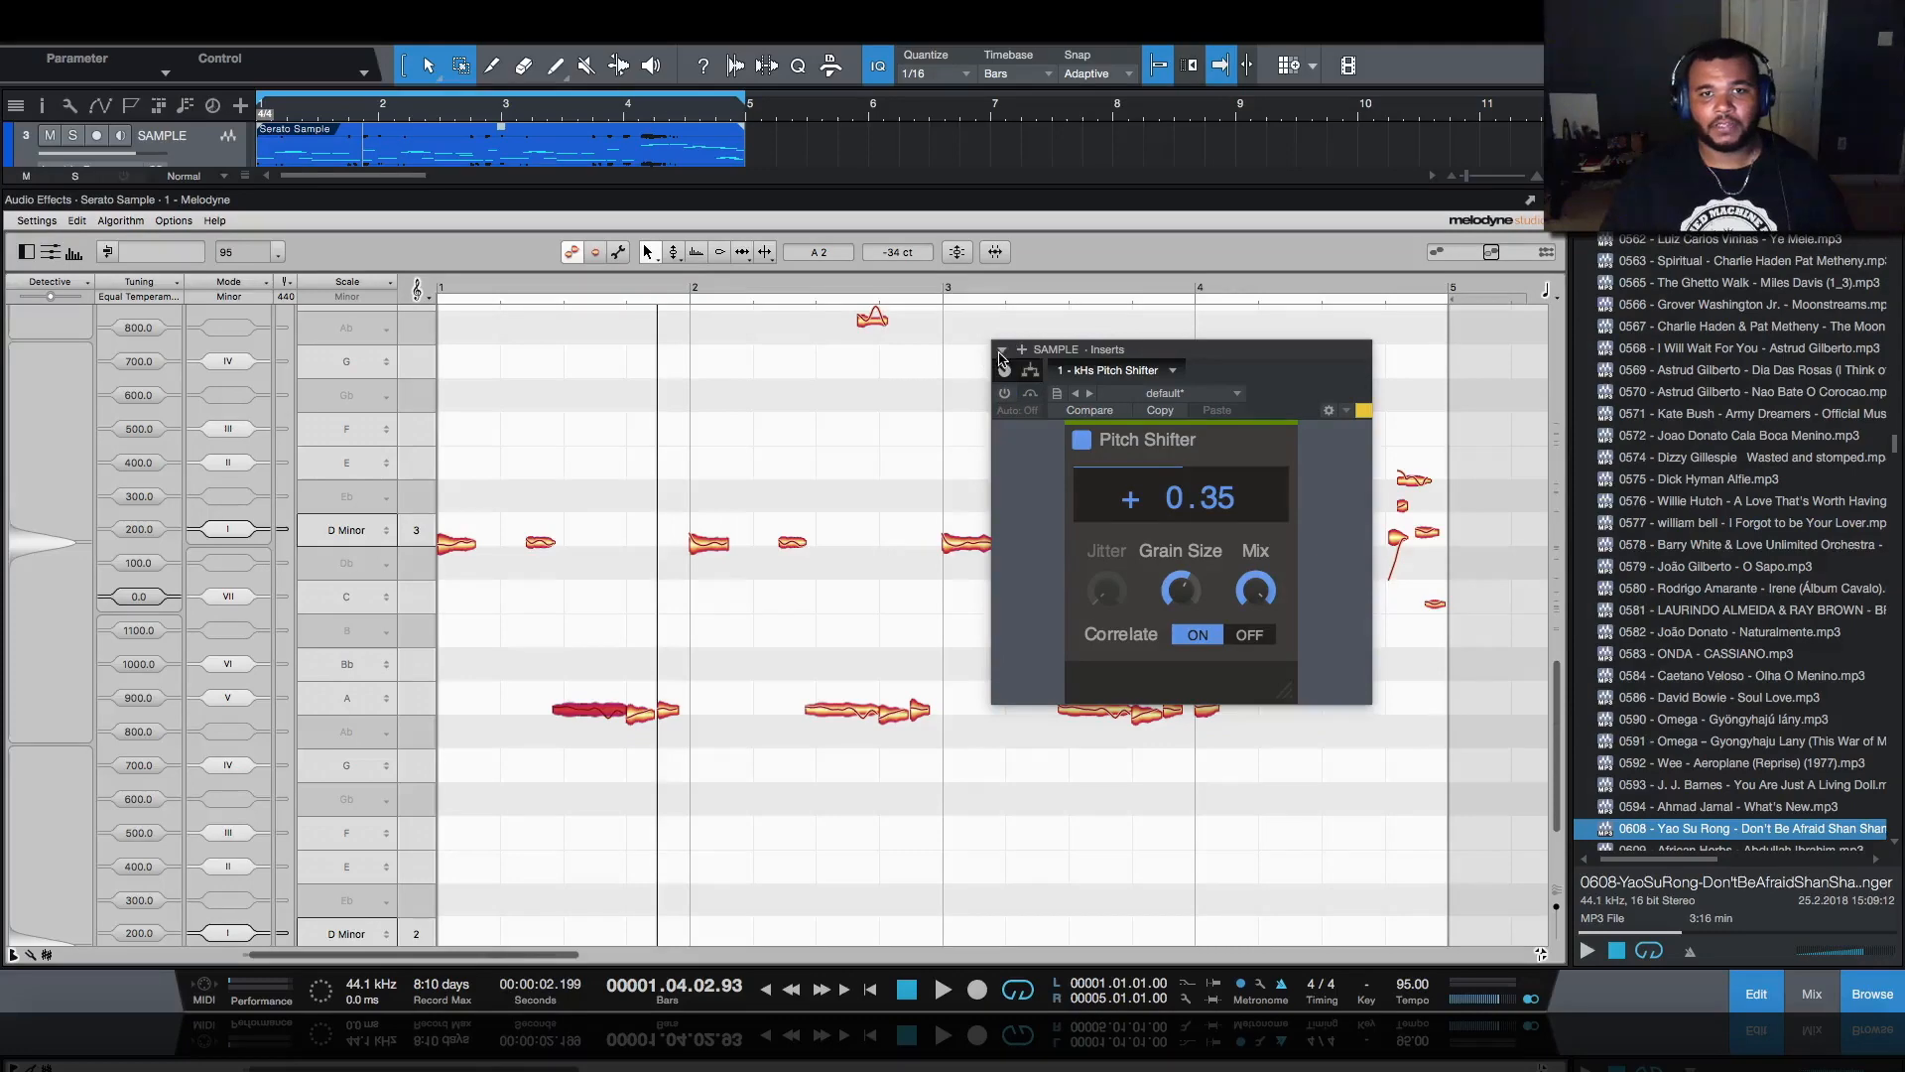
left_click(1002, 355)
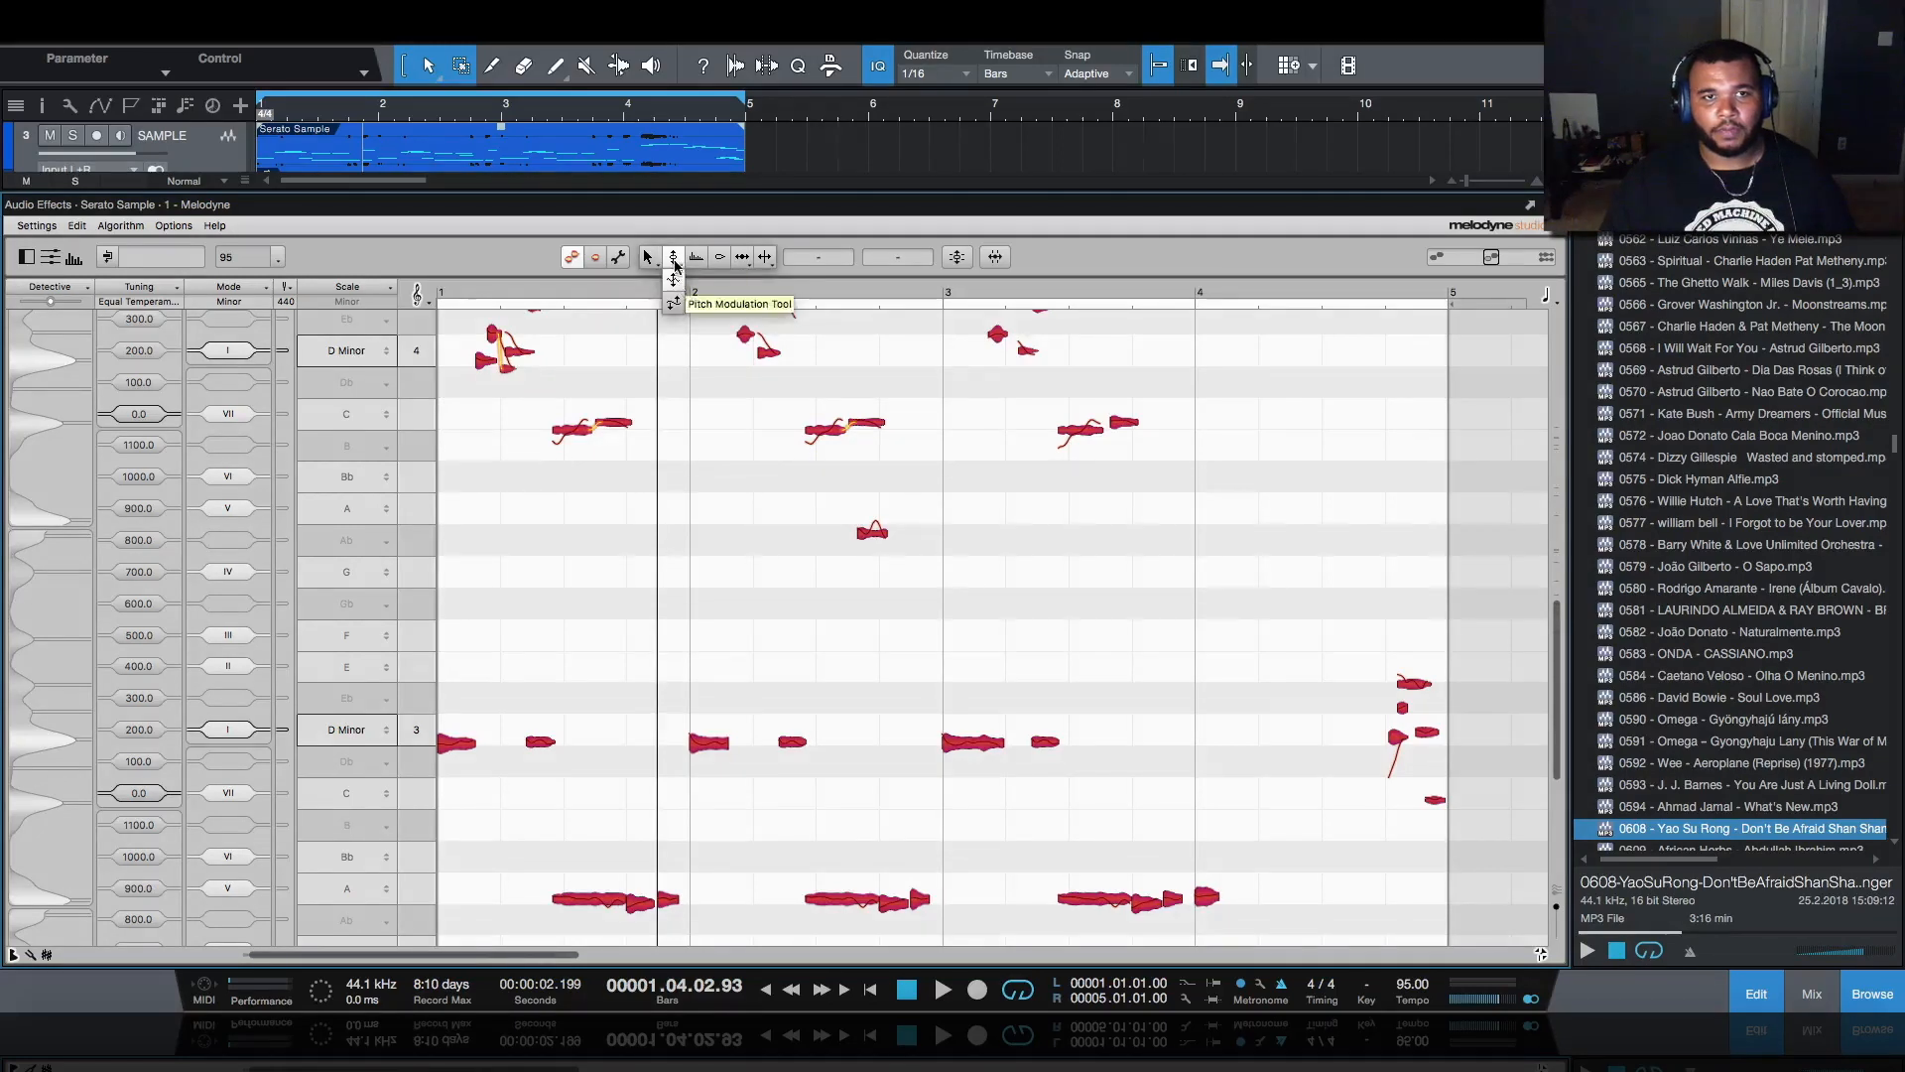
mouse_move(952, 745)
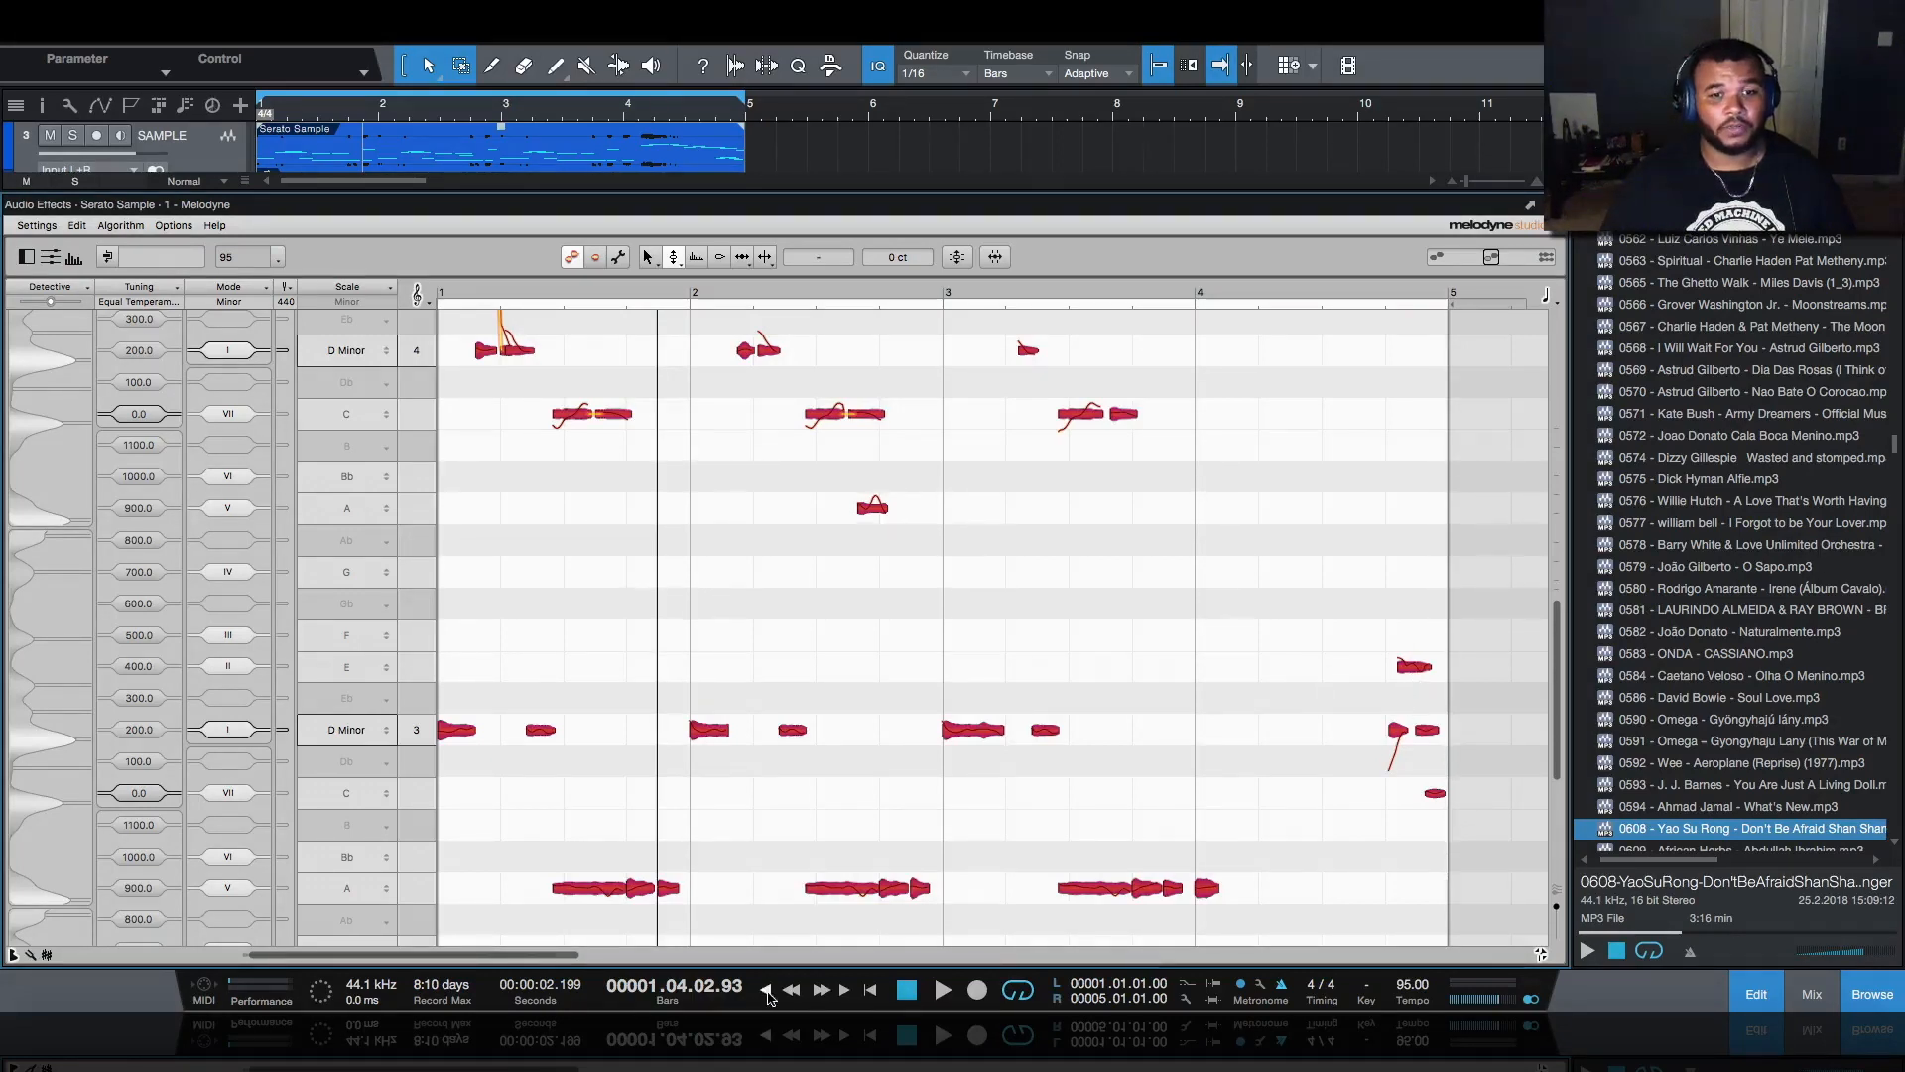
- Play the song from the start to hear the D-minor-tuned sample against the drum tracks
left_click(872, 990)
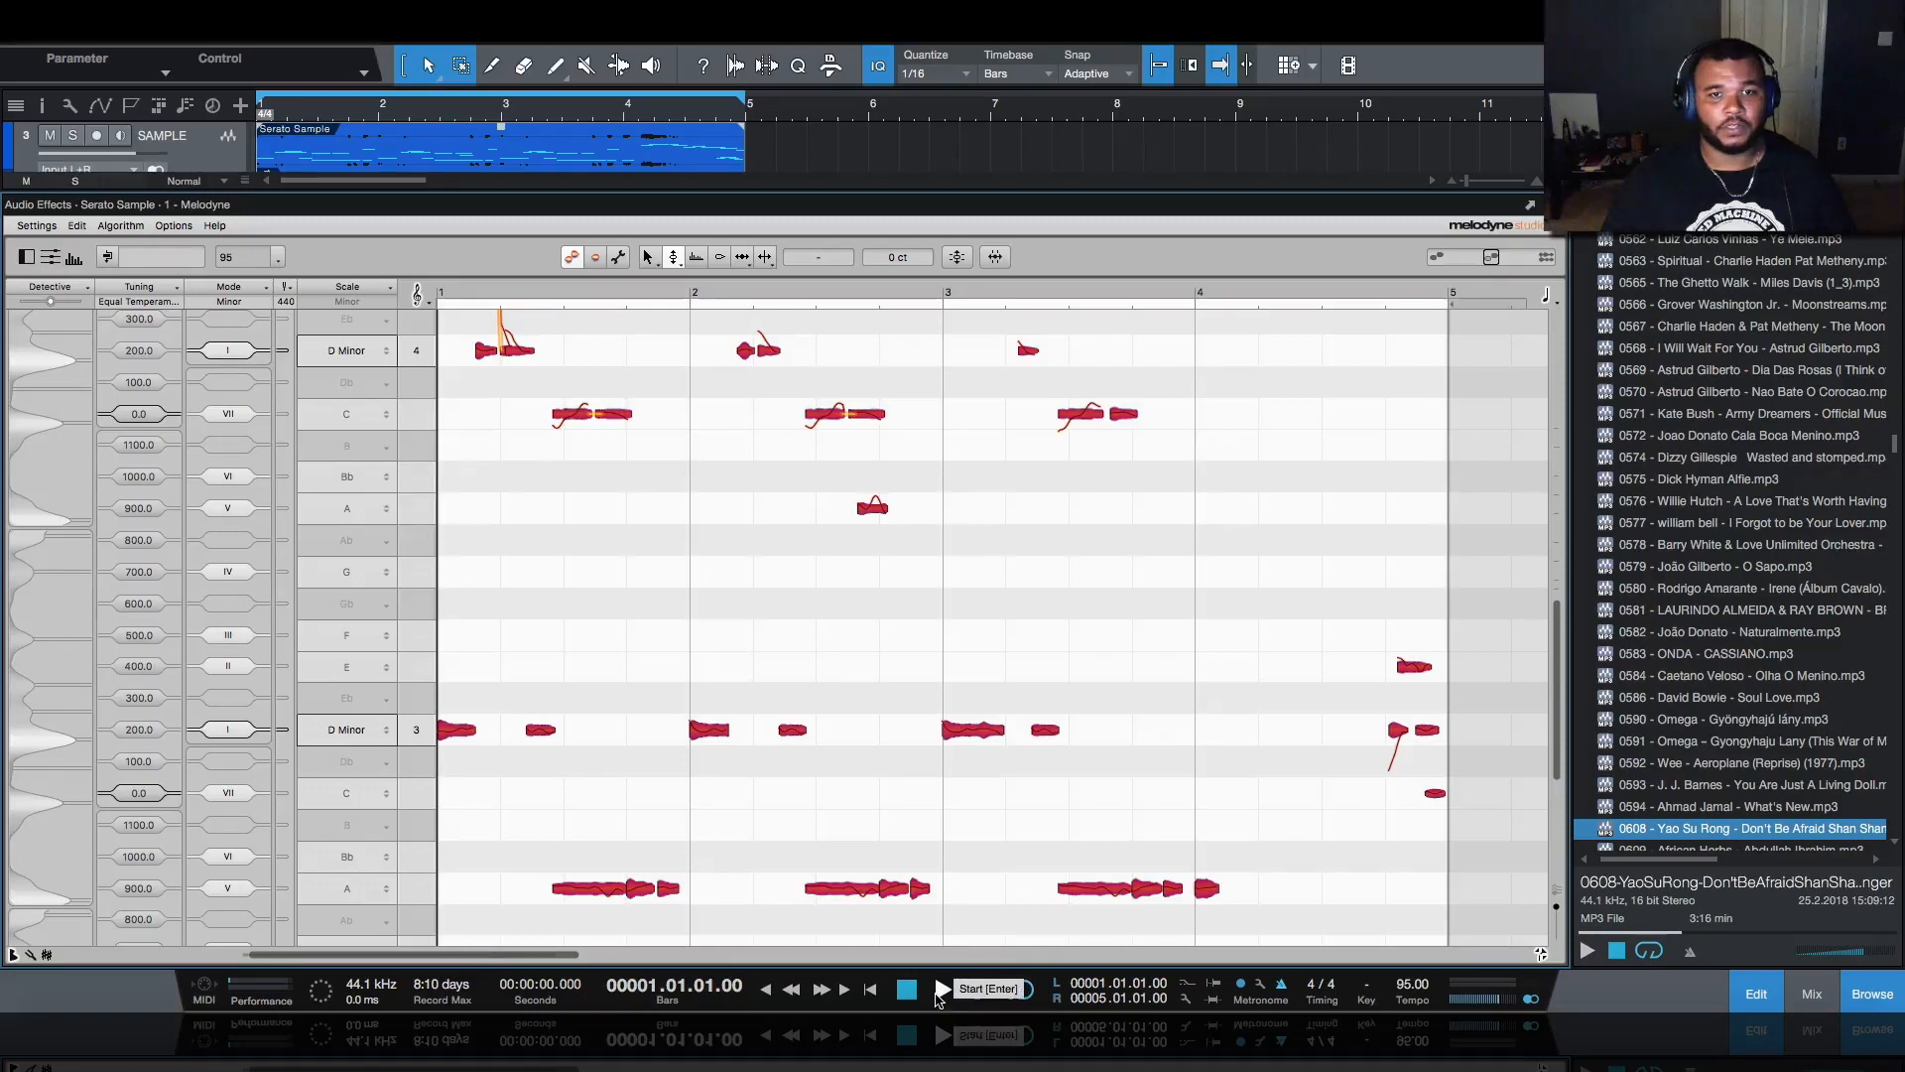
left_click(941, 990)
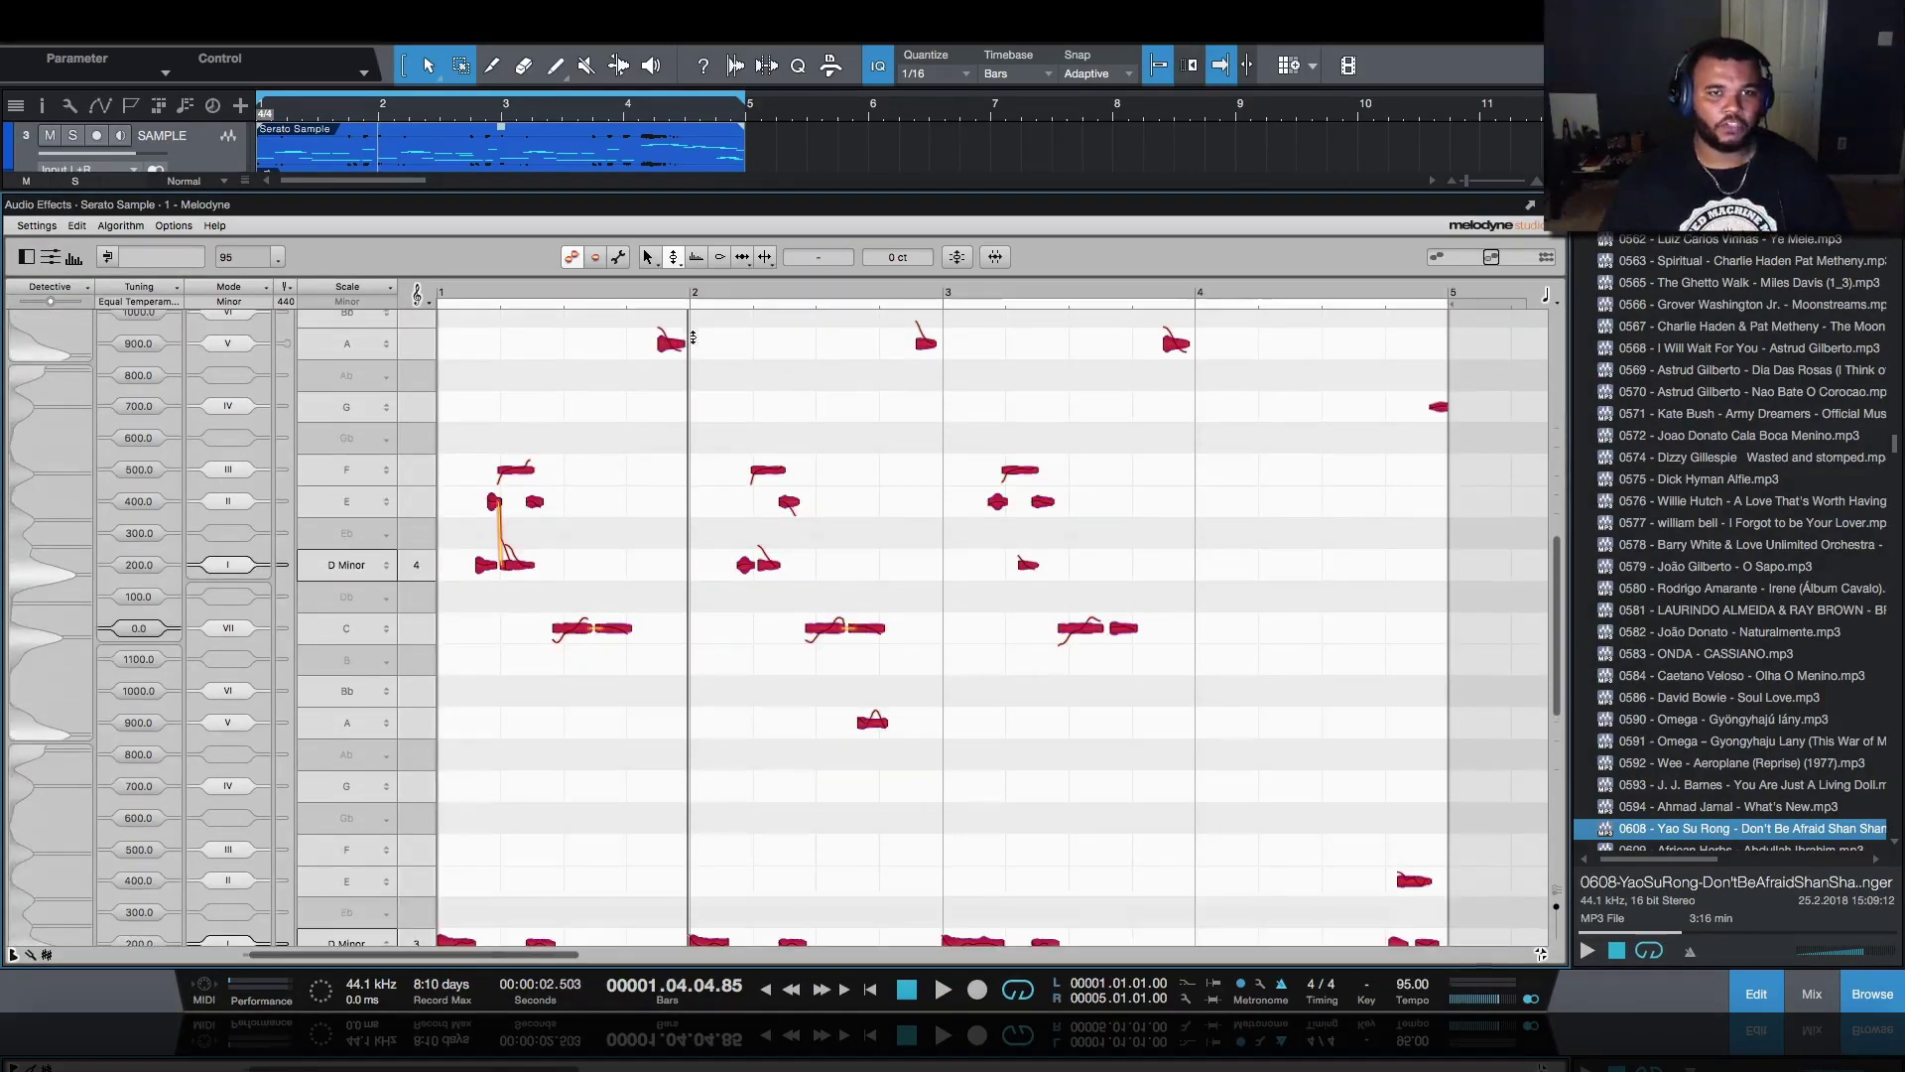
scroll("down", 3)
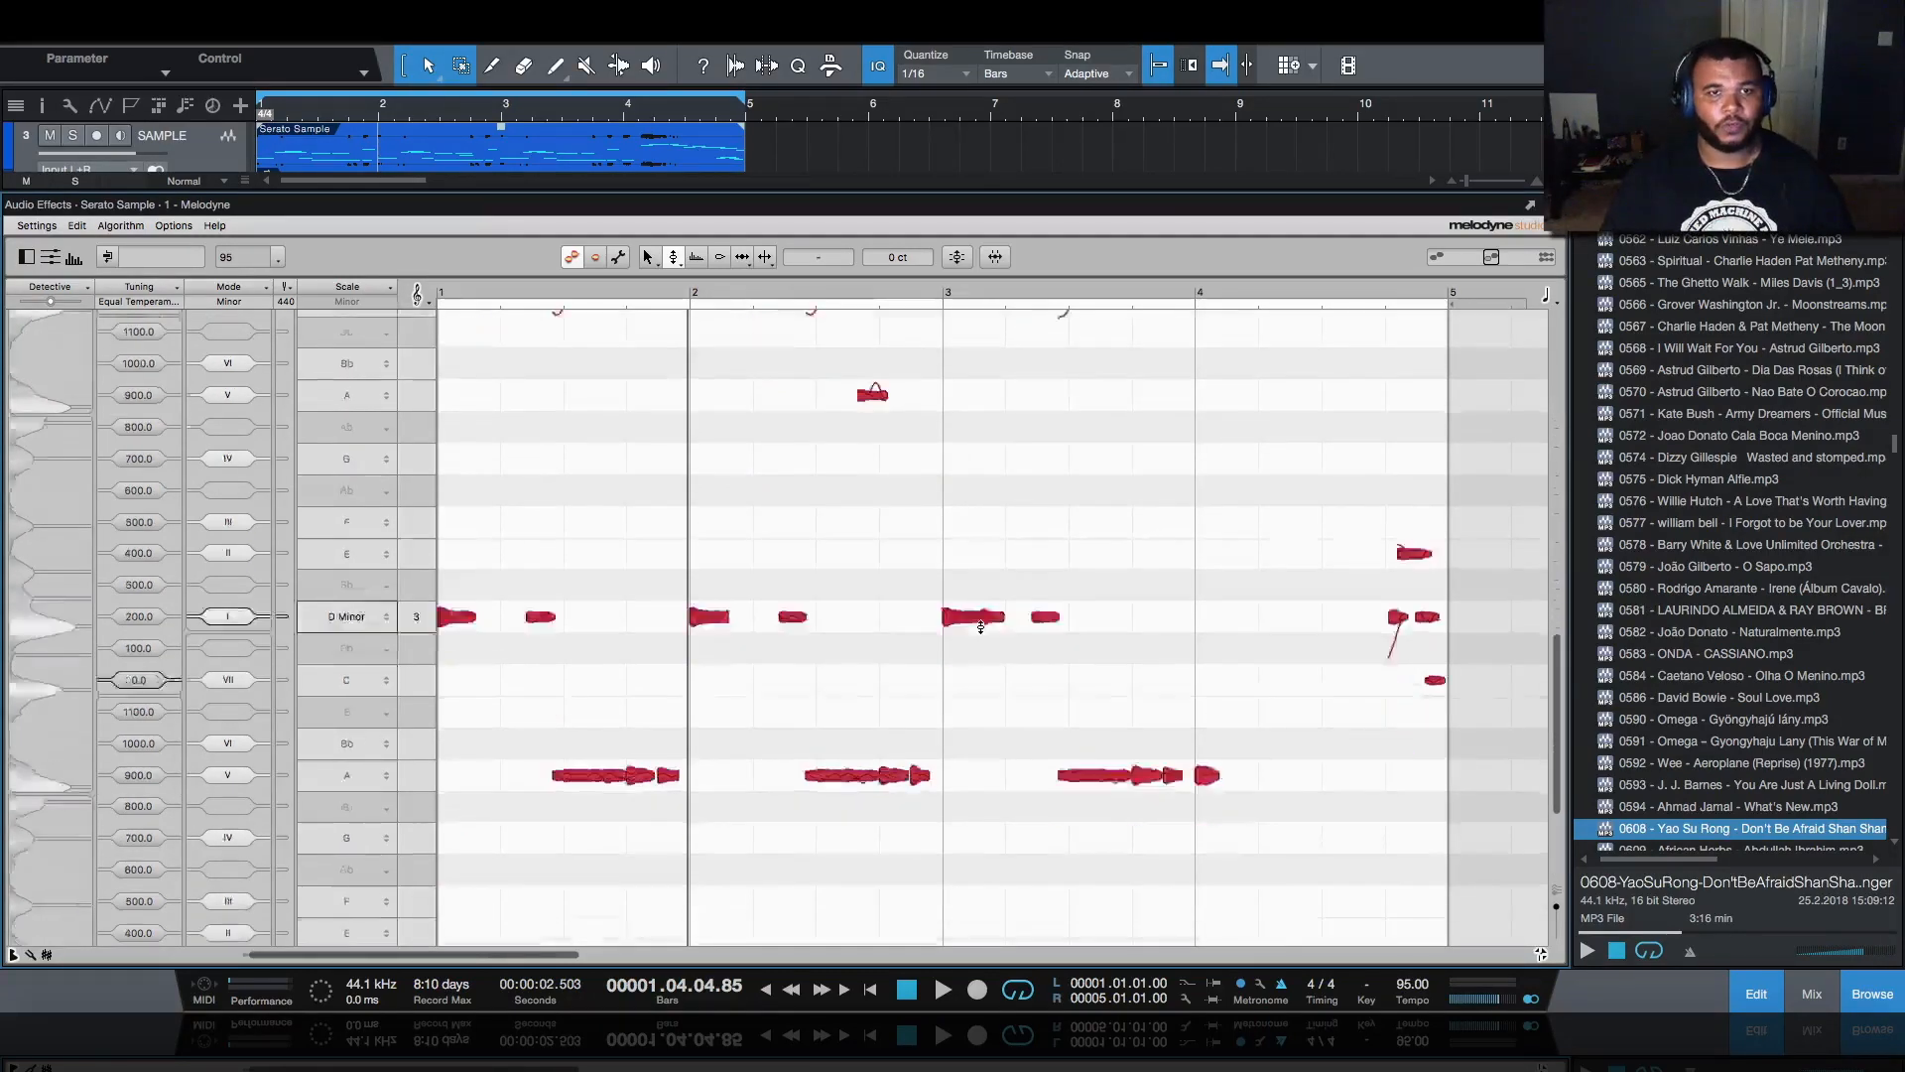
scroll("down", 3)
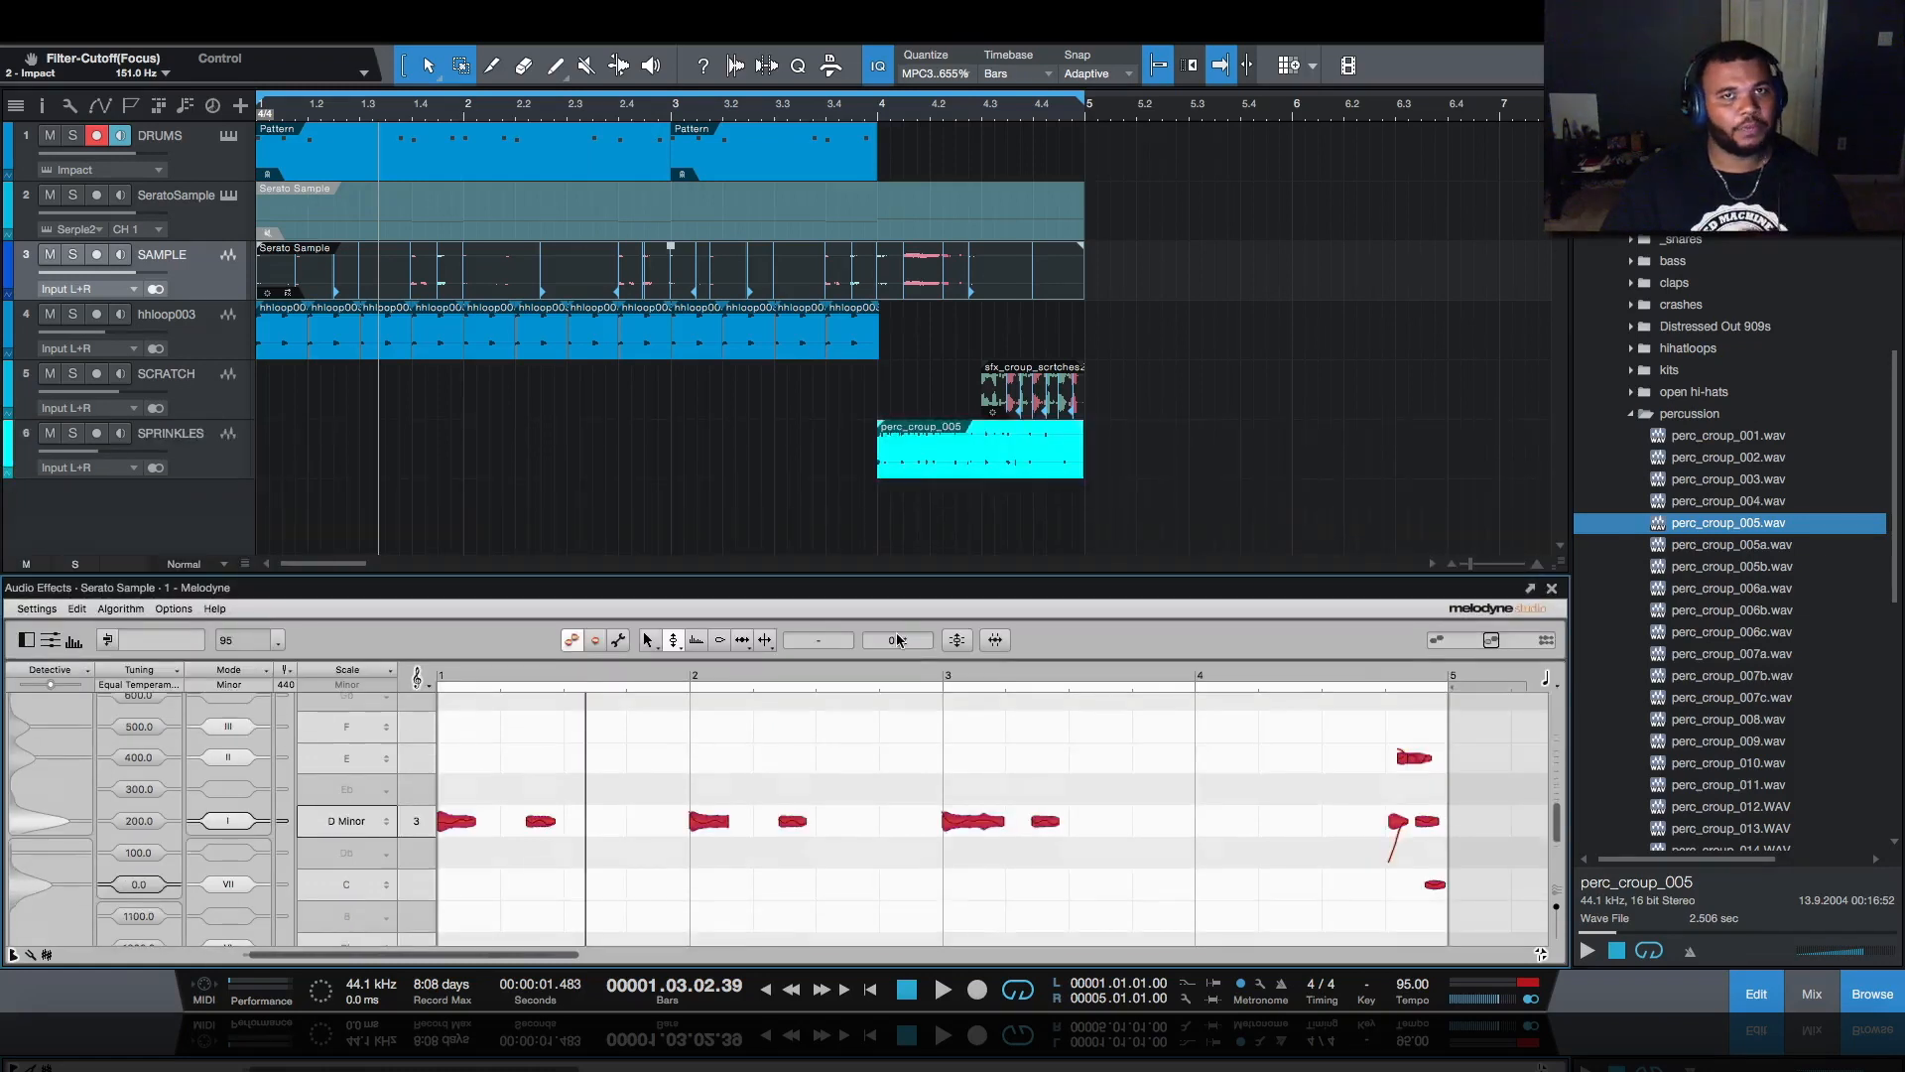
mouse_move(868, 988)
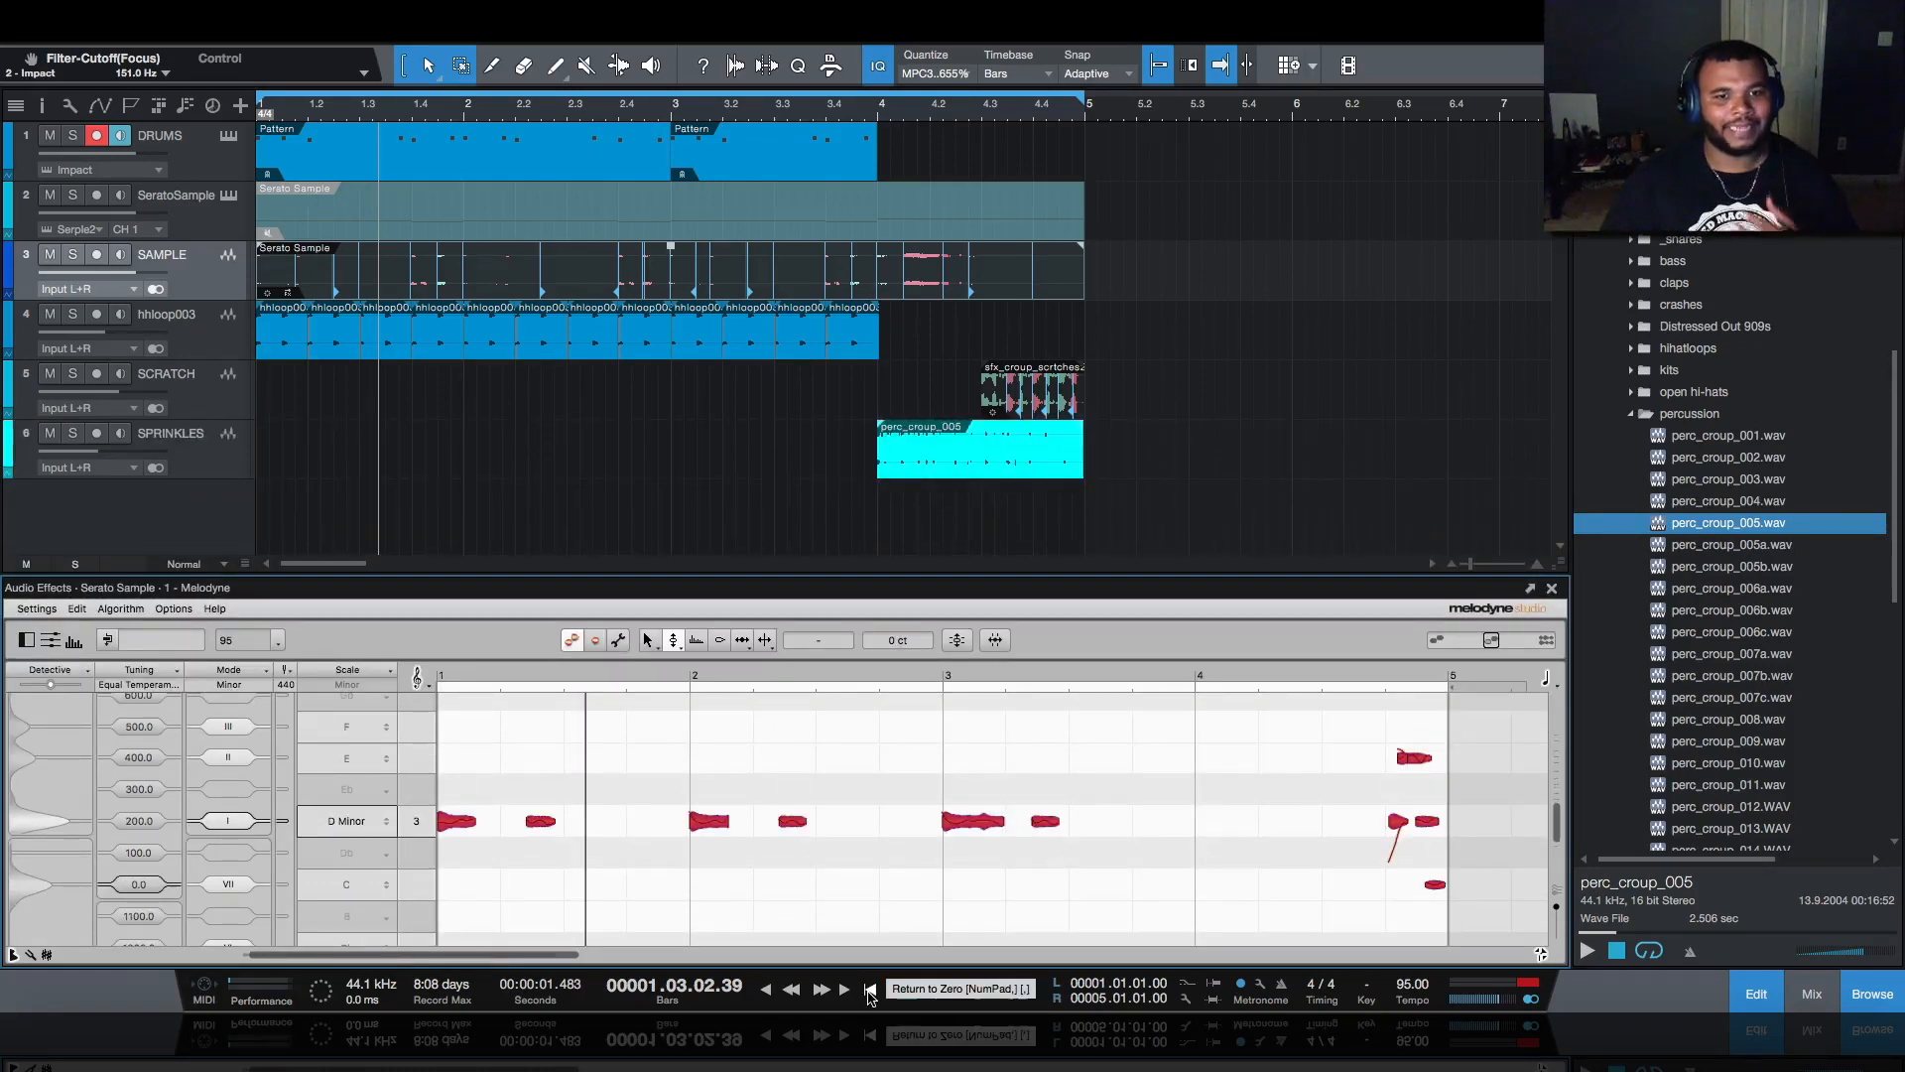
left_click(870, 988)
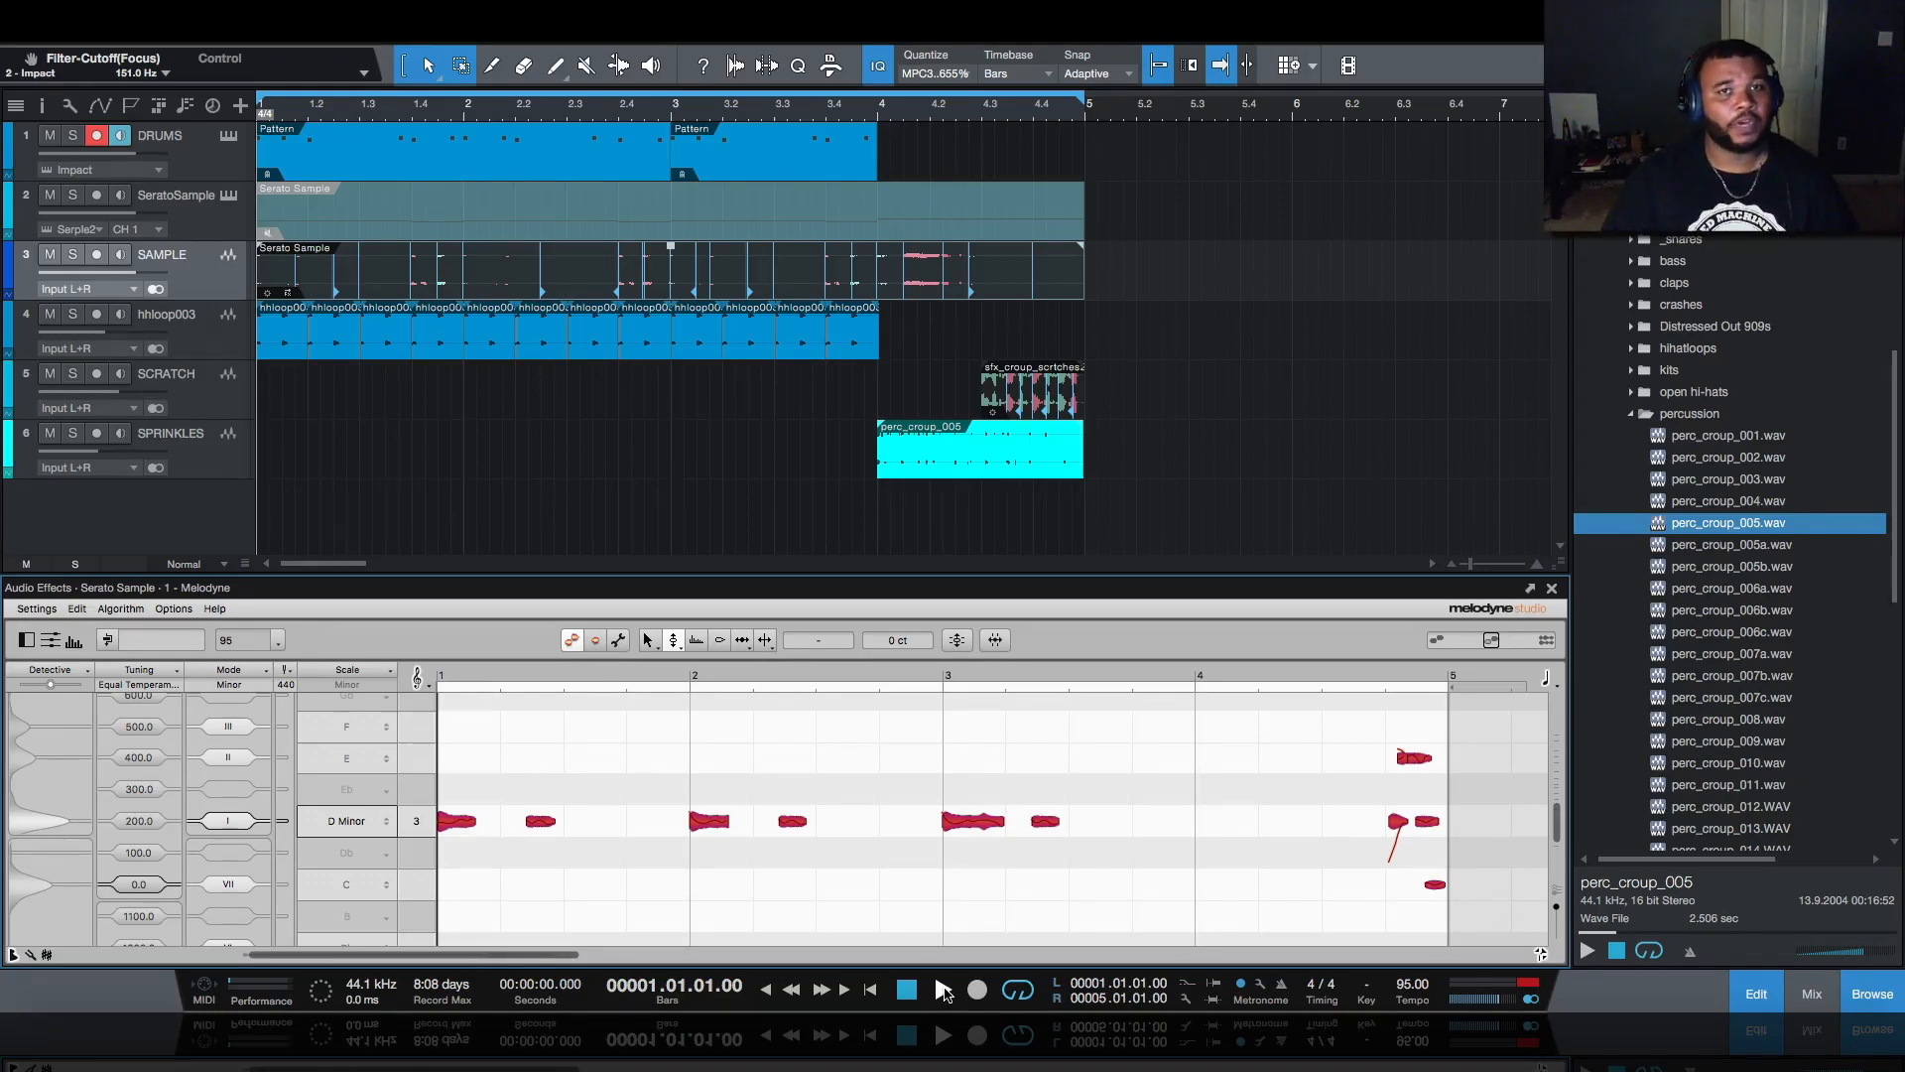
left_click(943, 990)
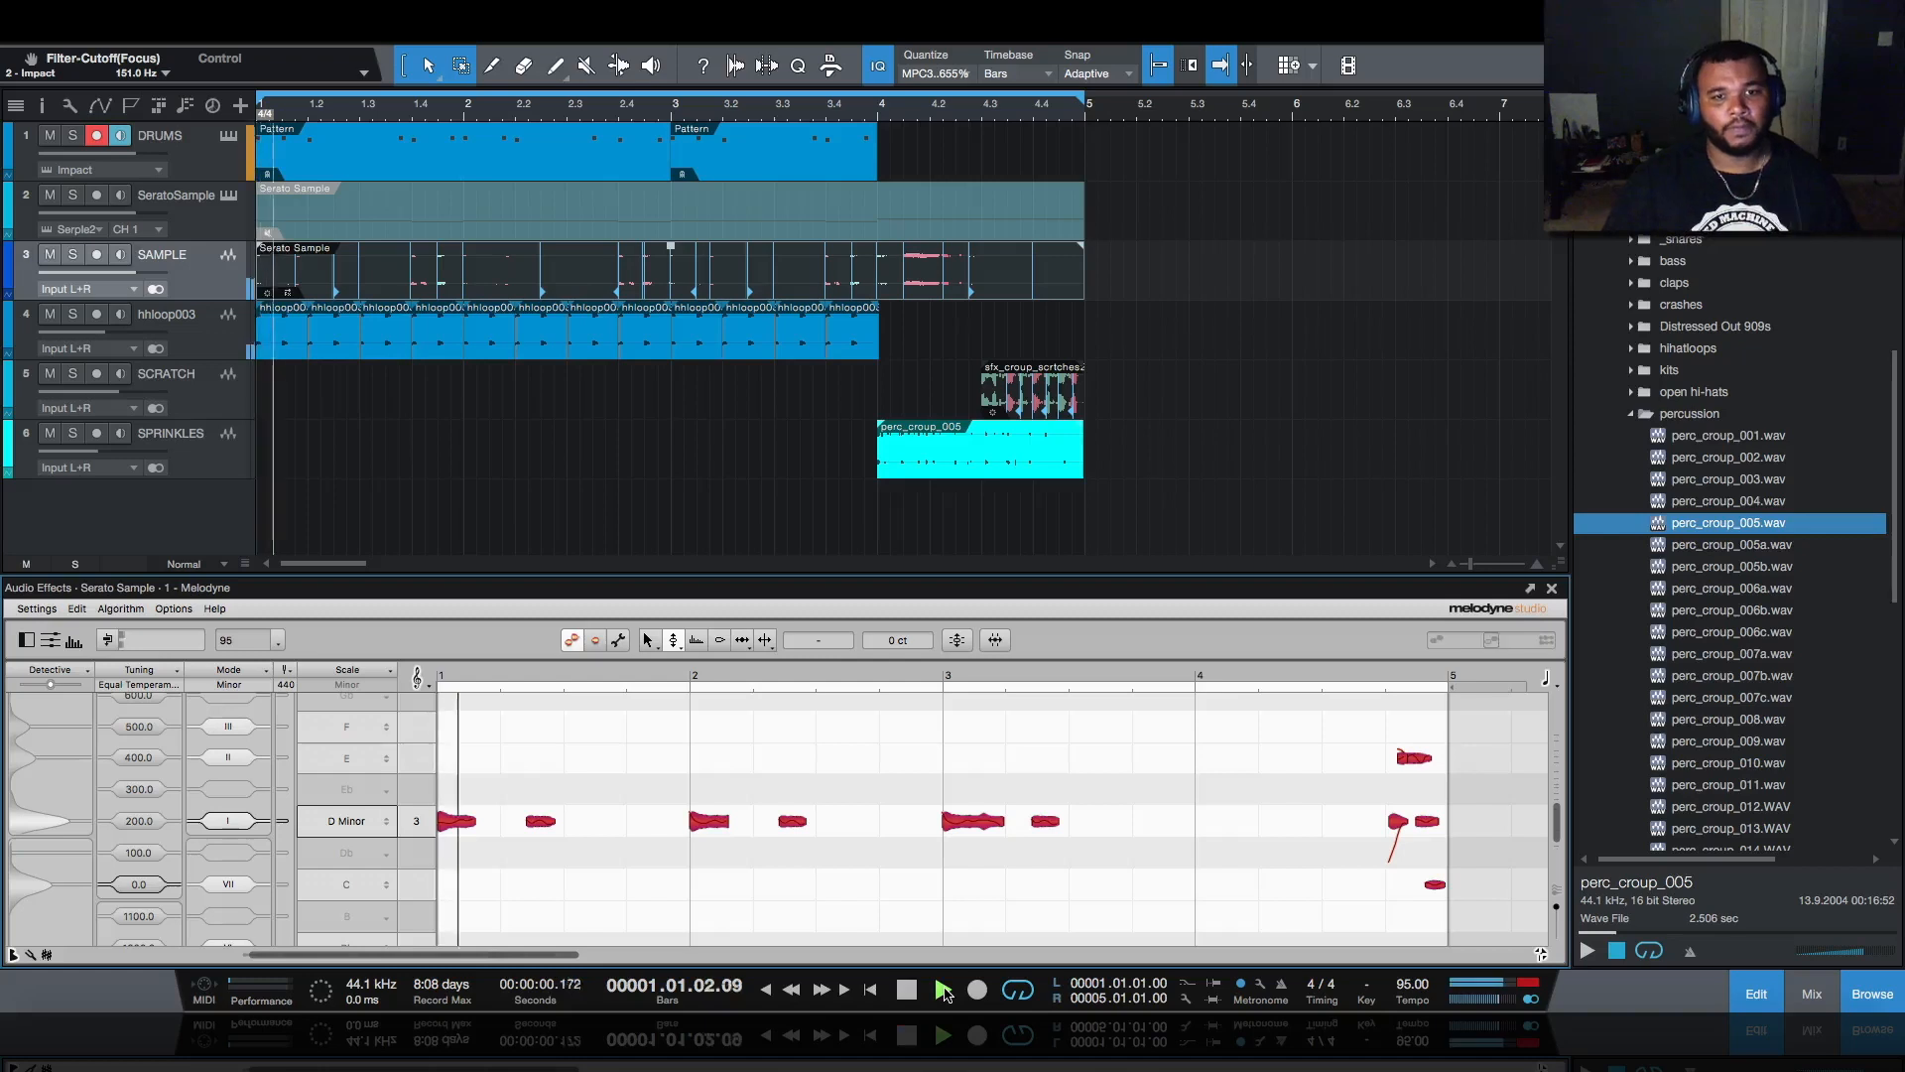
left_click(943, 989)
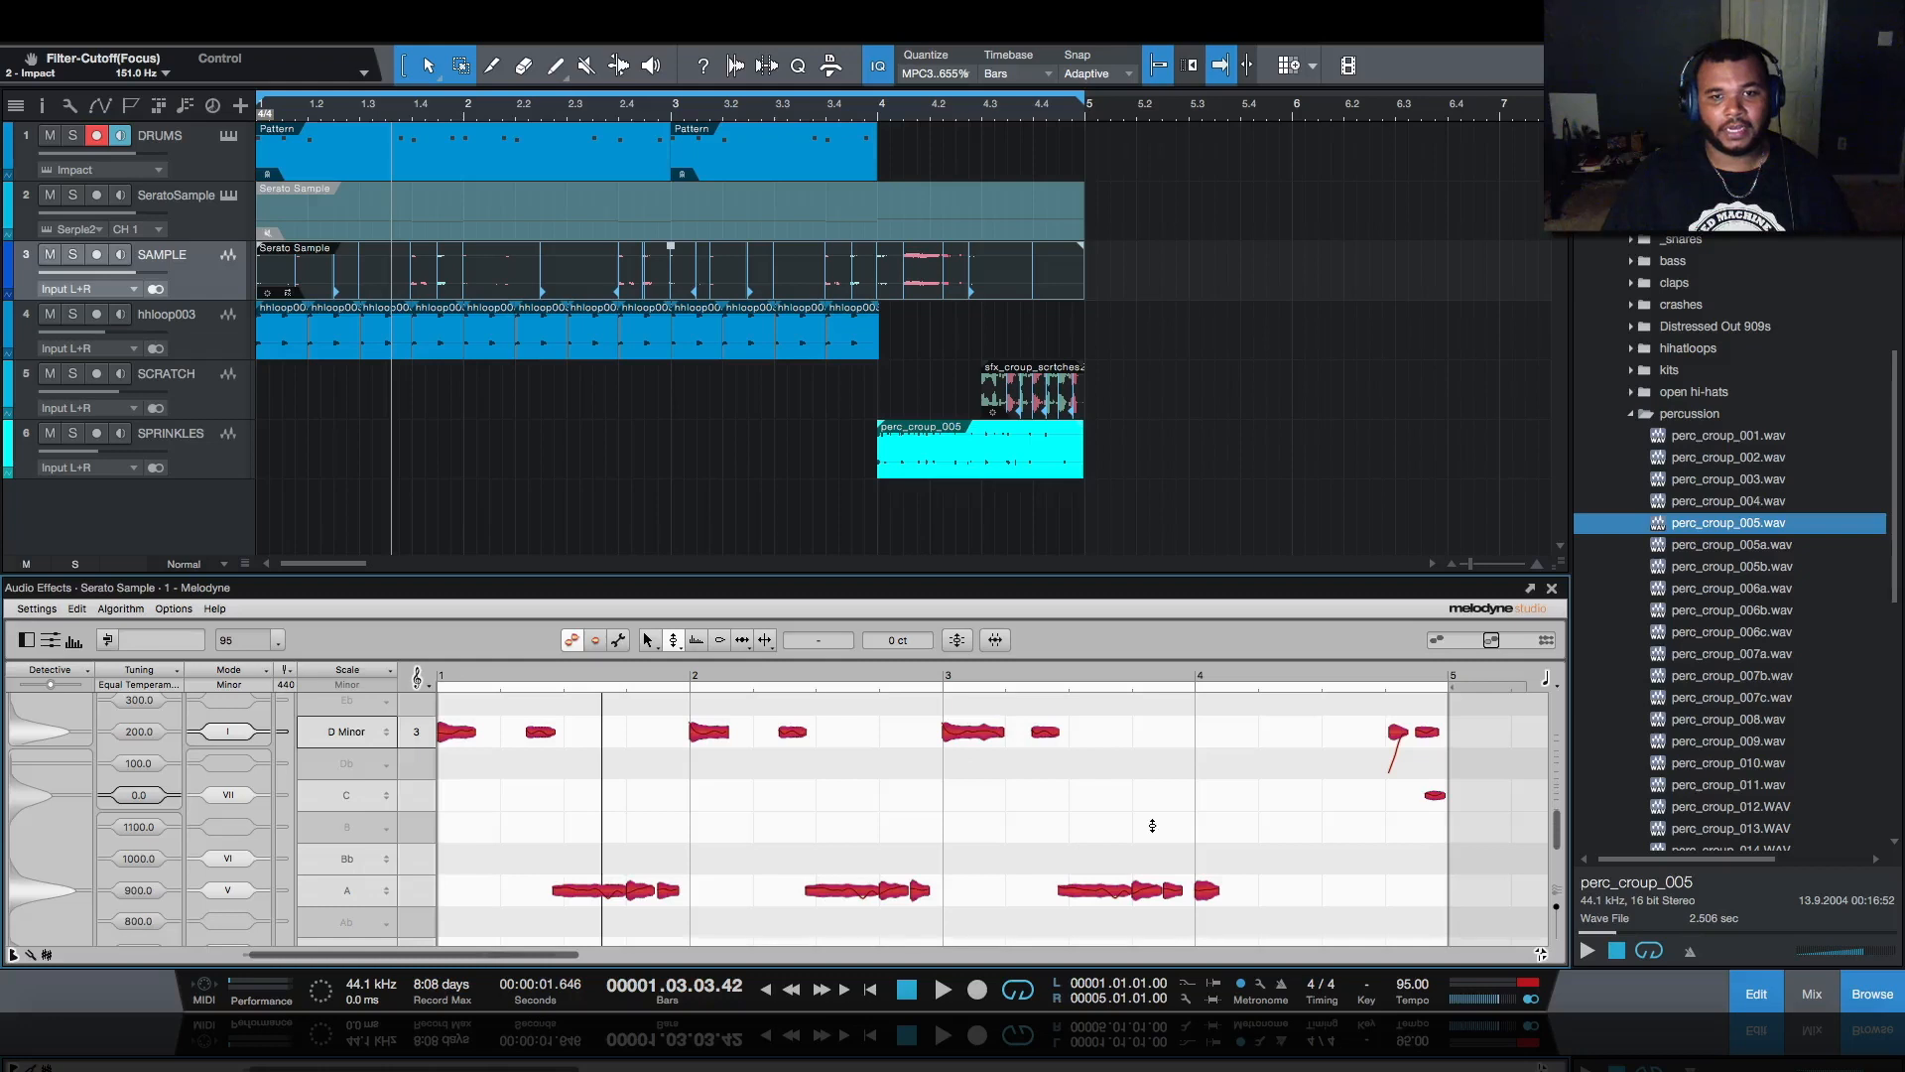
- Scroll the Browser down to the bass sample folder
scroll("down", 3)
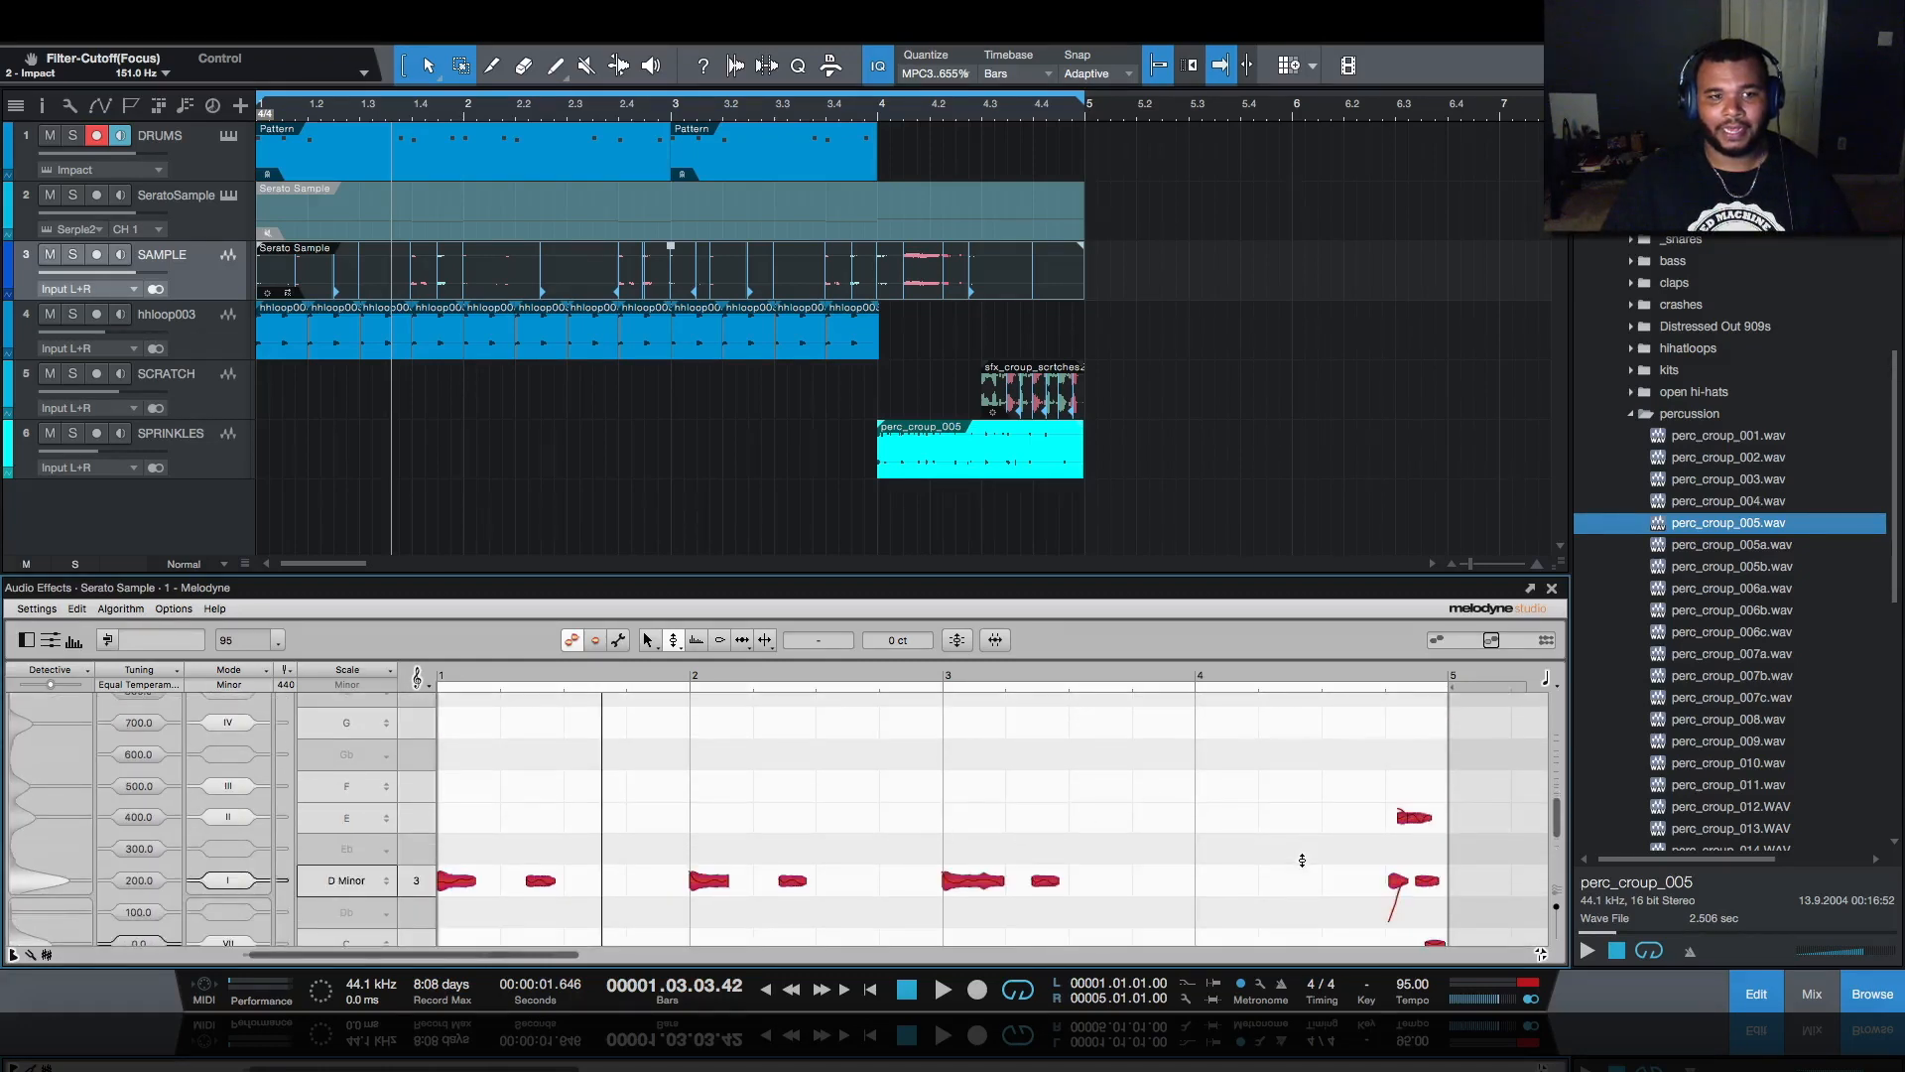
scroll("down", 3)
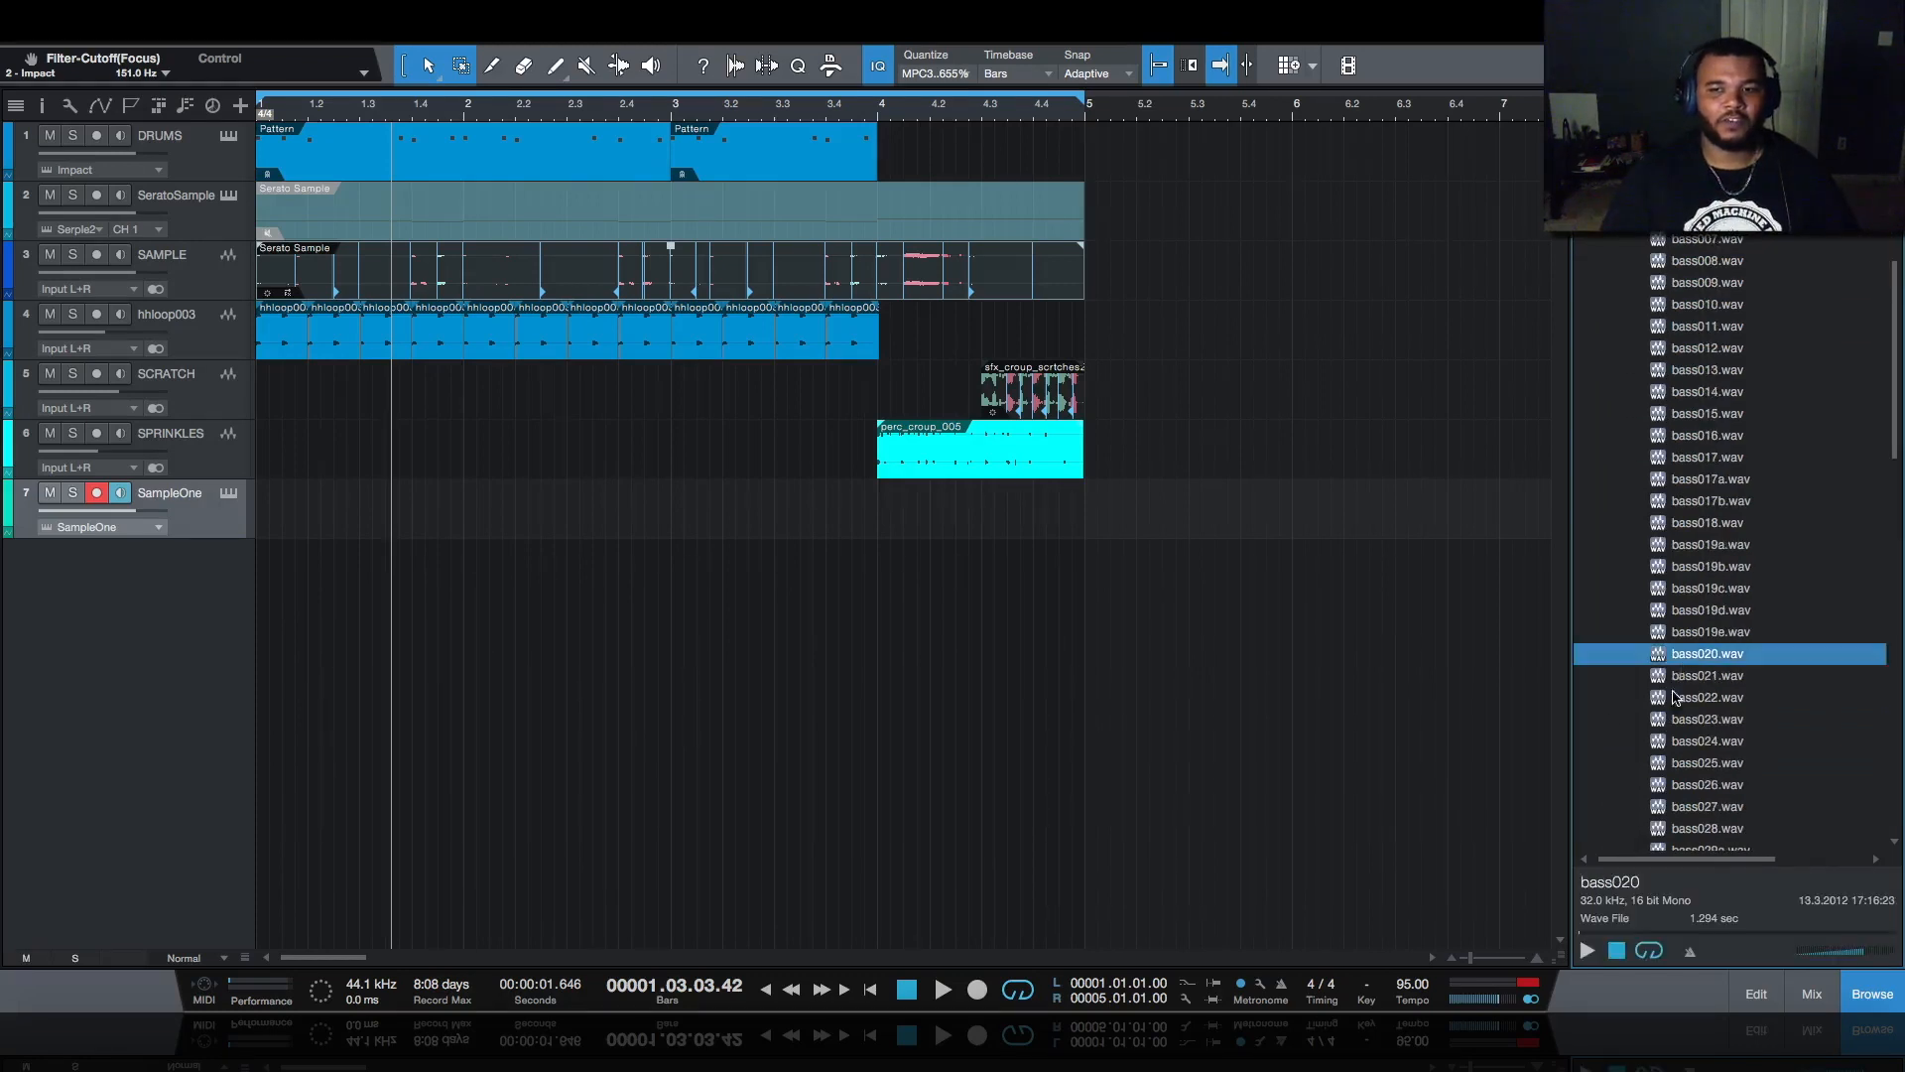
- Audition bass samples, drag bass017.wav onto a new track and close Melodyne
left_click(1707, 806)
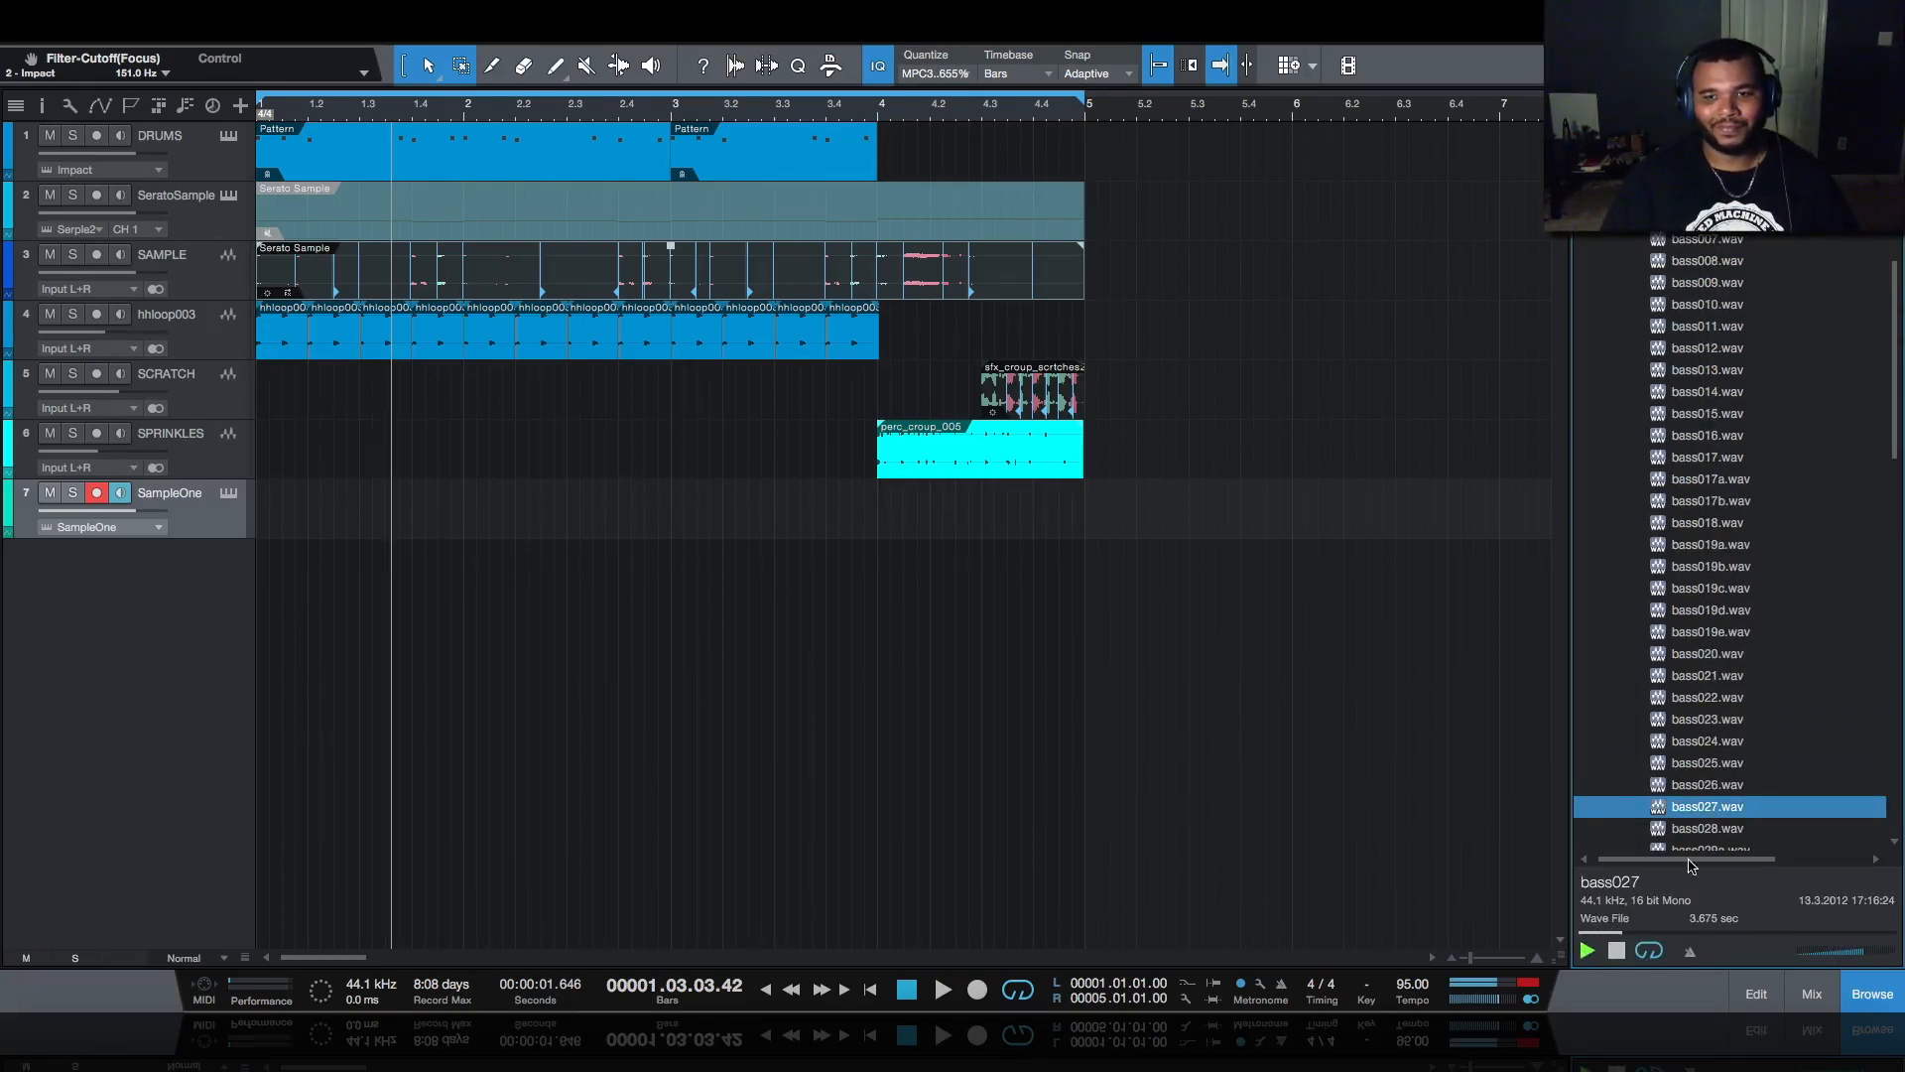
left_click(1707, 370)
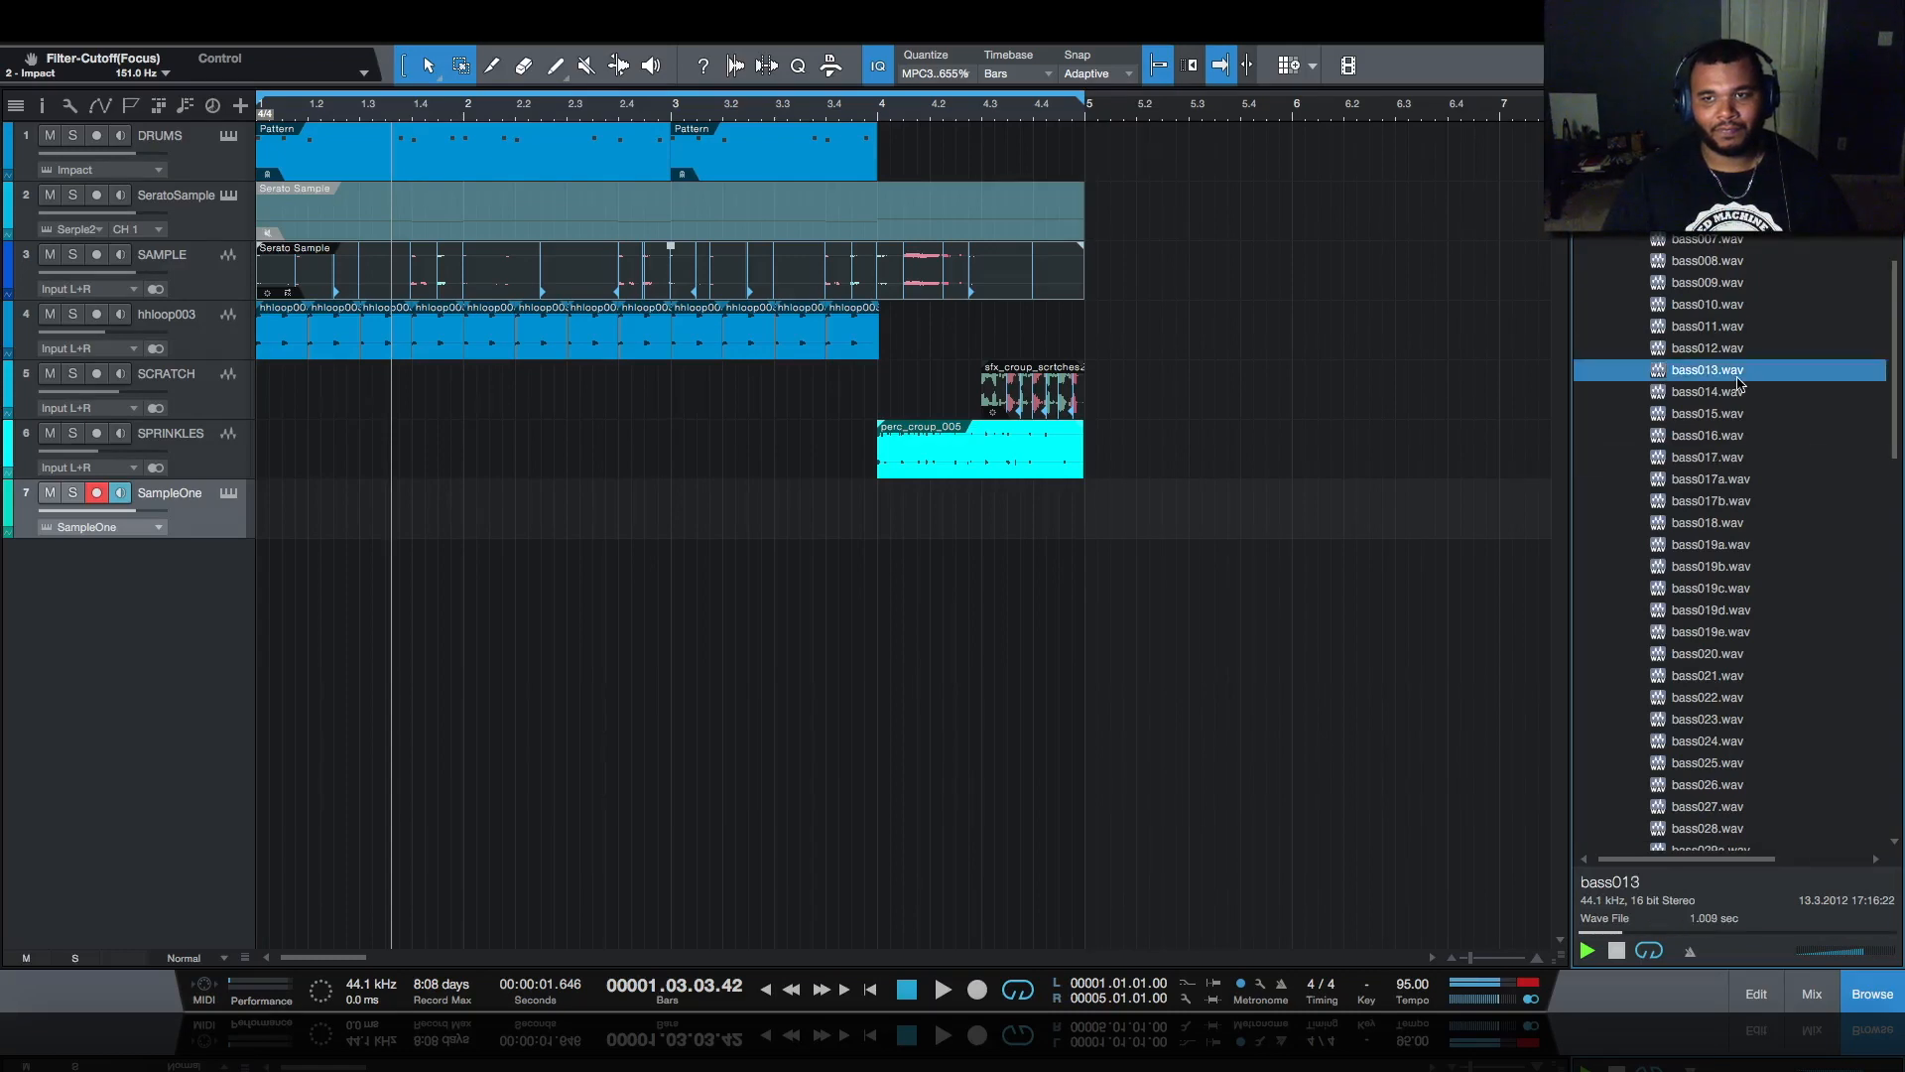
left_click_drag(1706, 456, 346, 569)
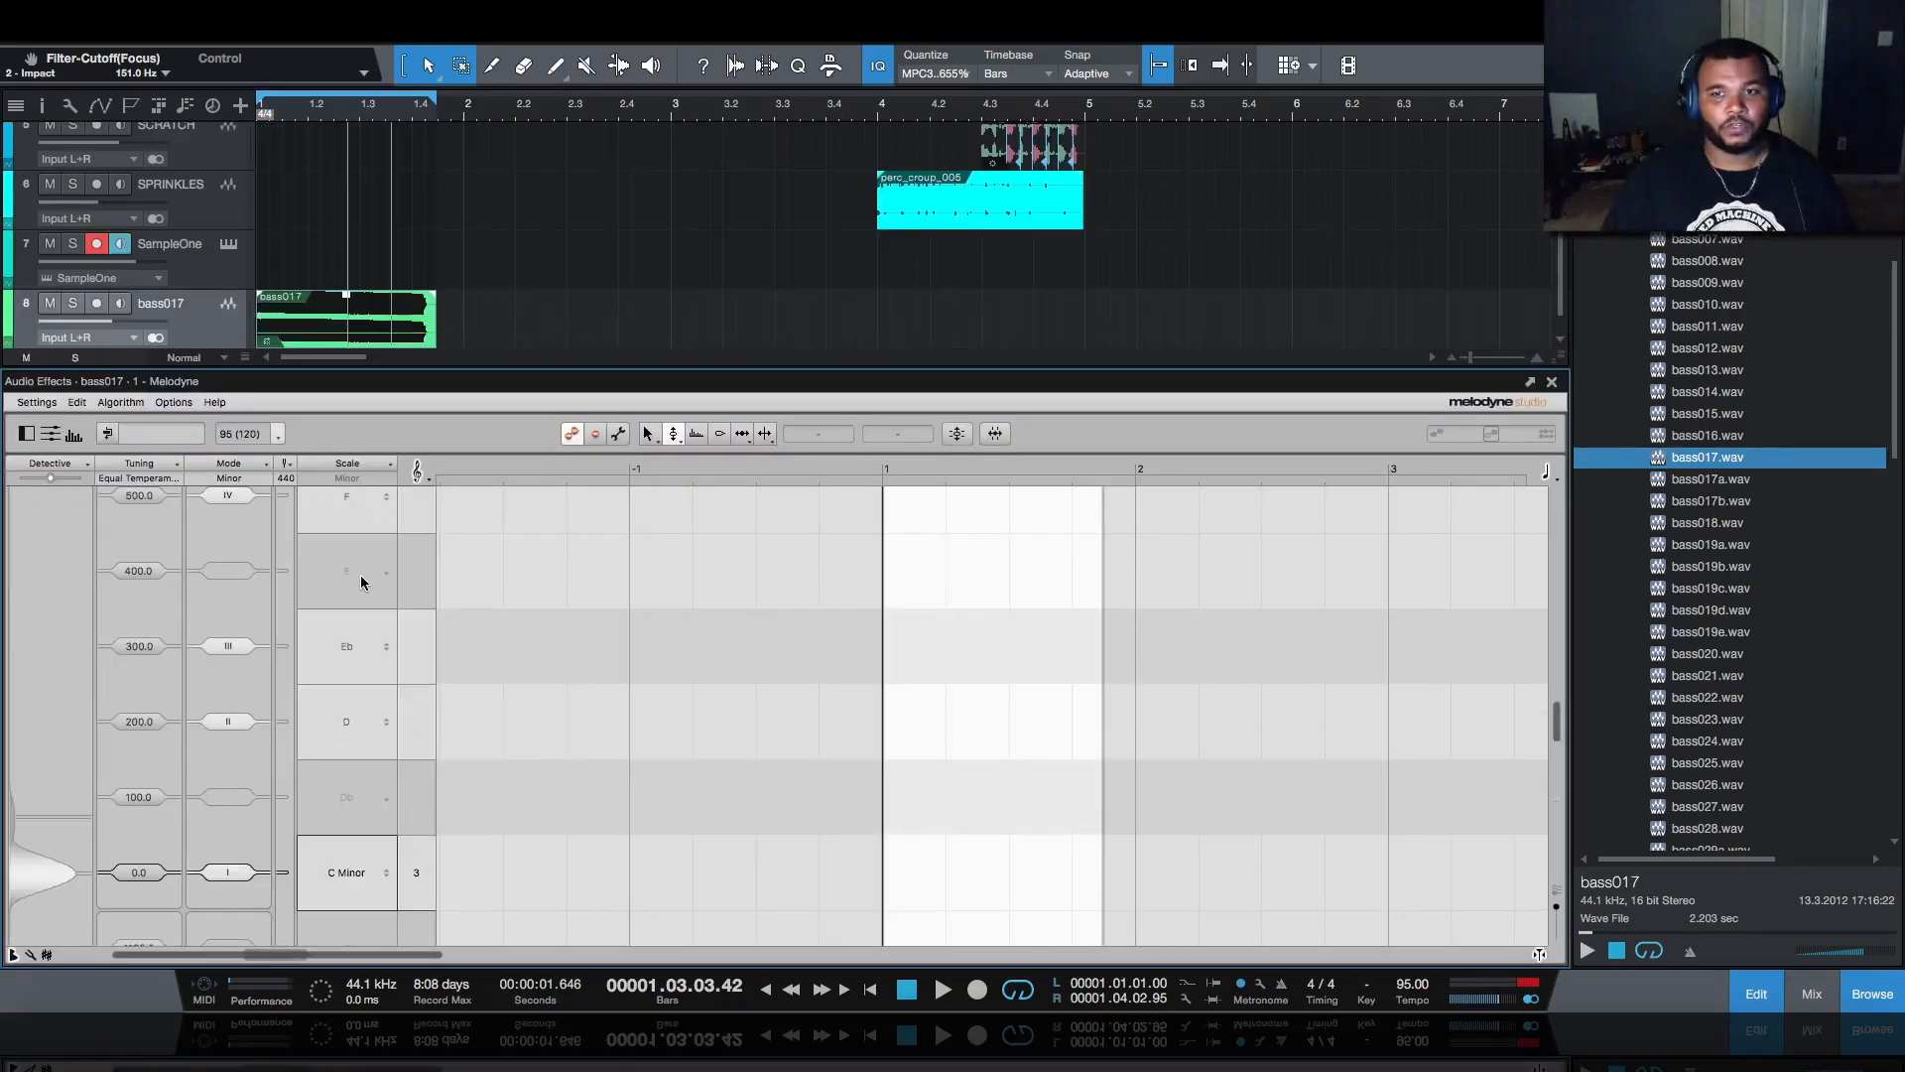
left_click(1551, 381)
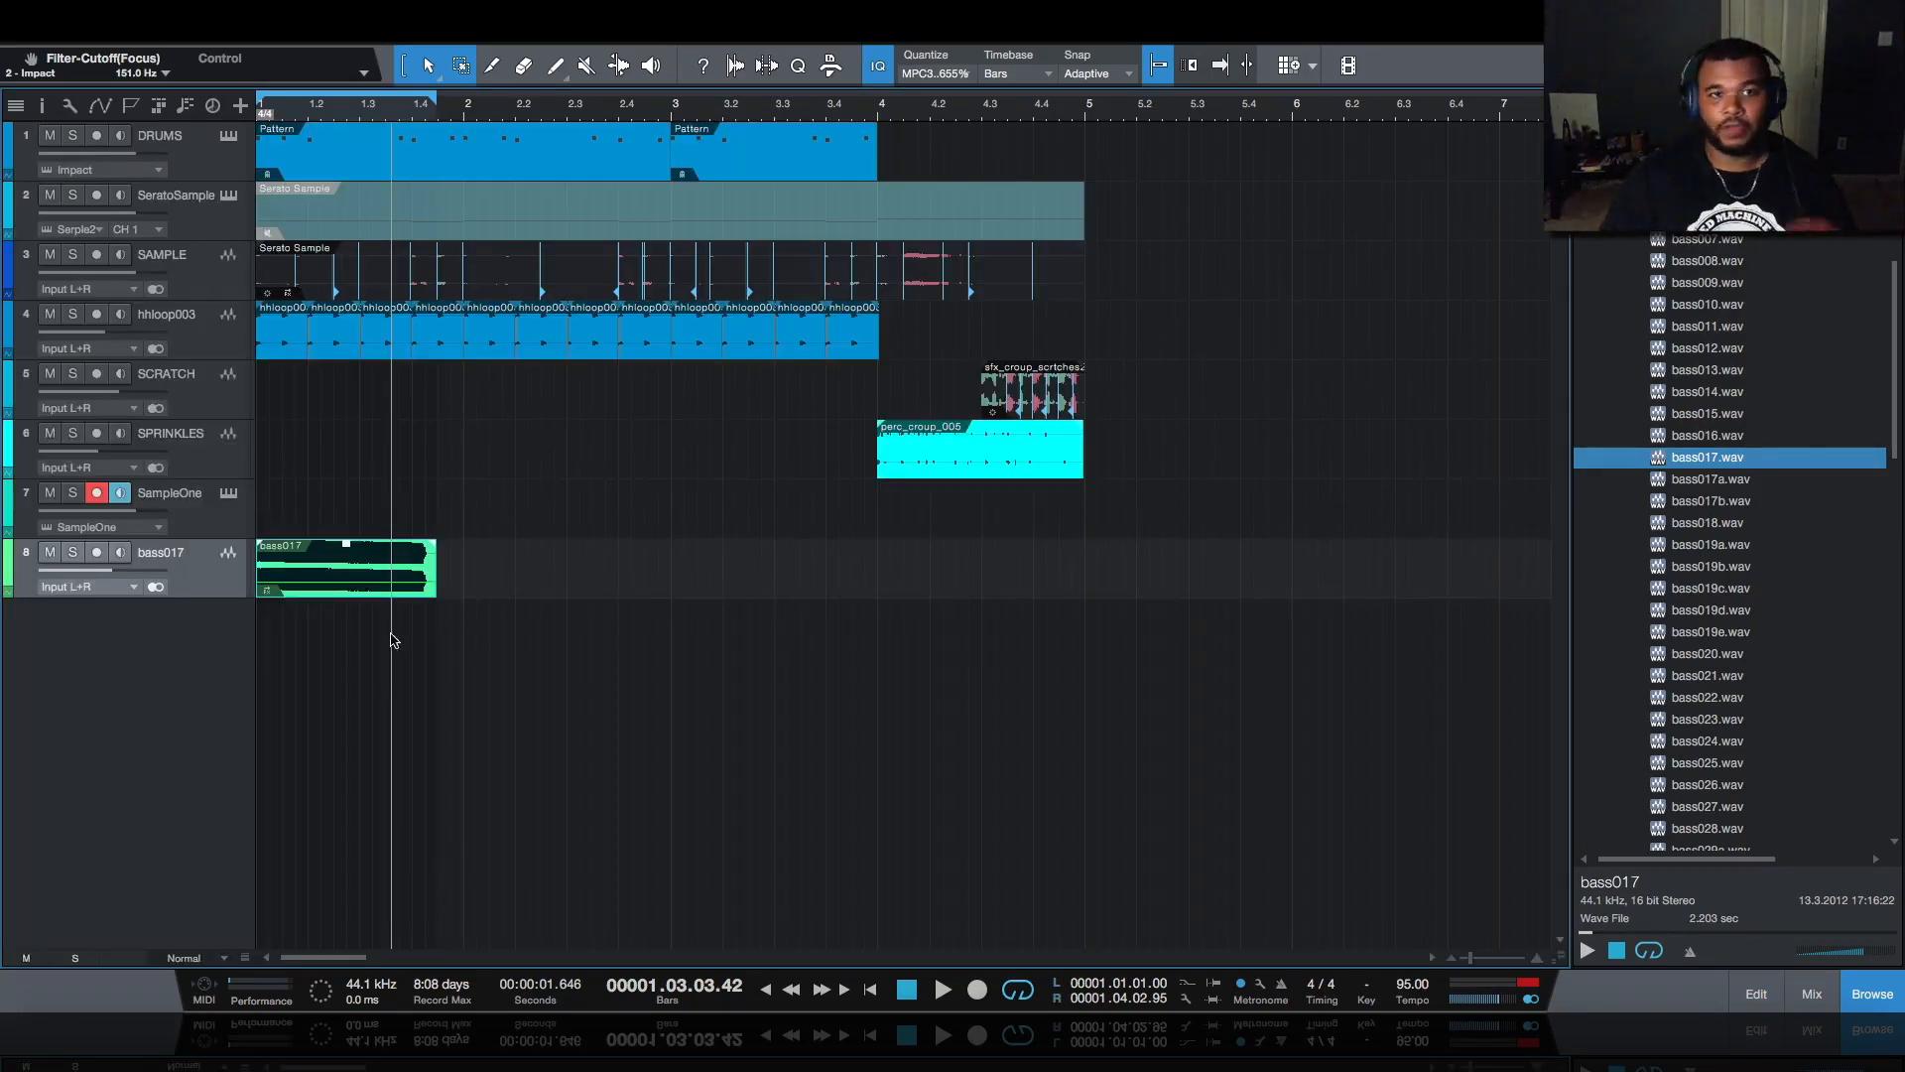
mouse_move(366, 595)
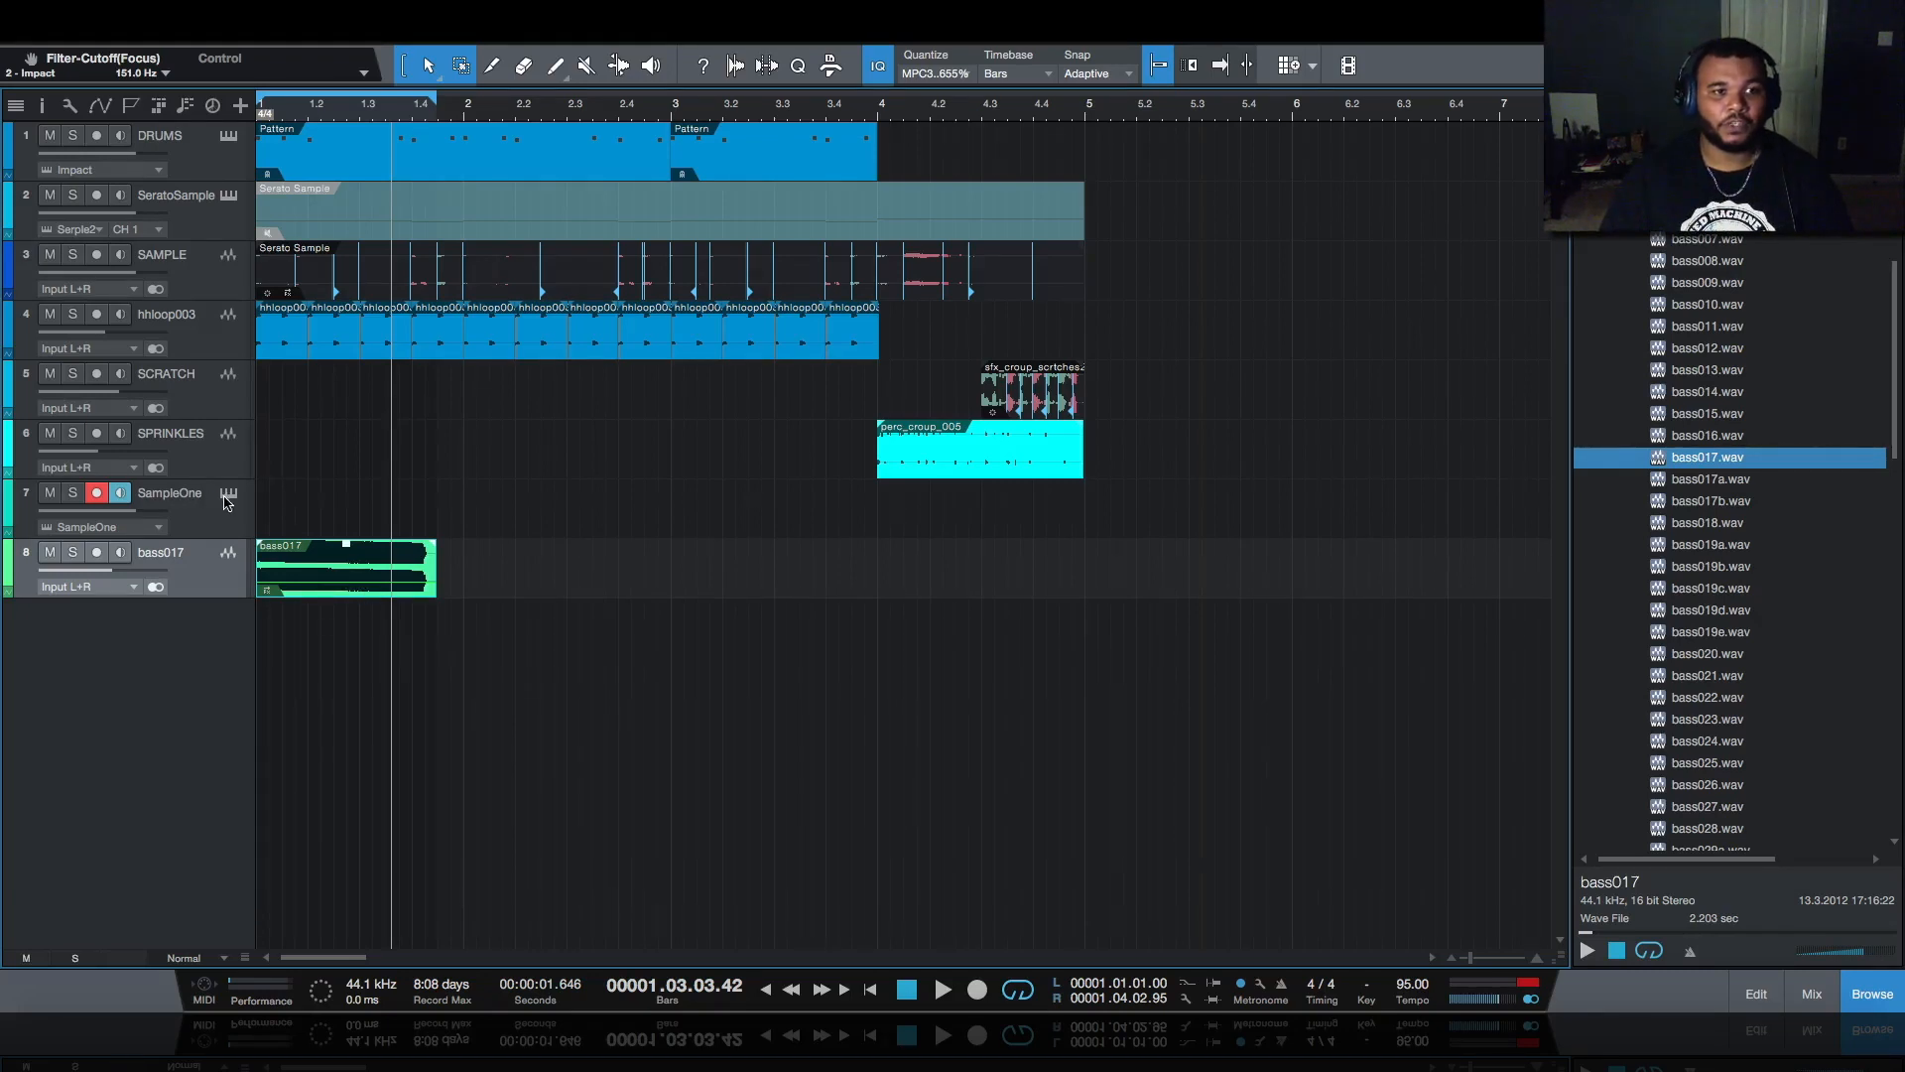
- Load bass017 into Sample One XT, enable Mono and record the bass part
double_click(227, 492)
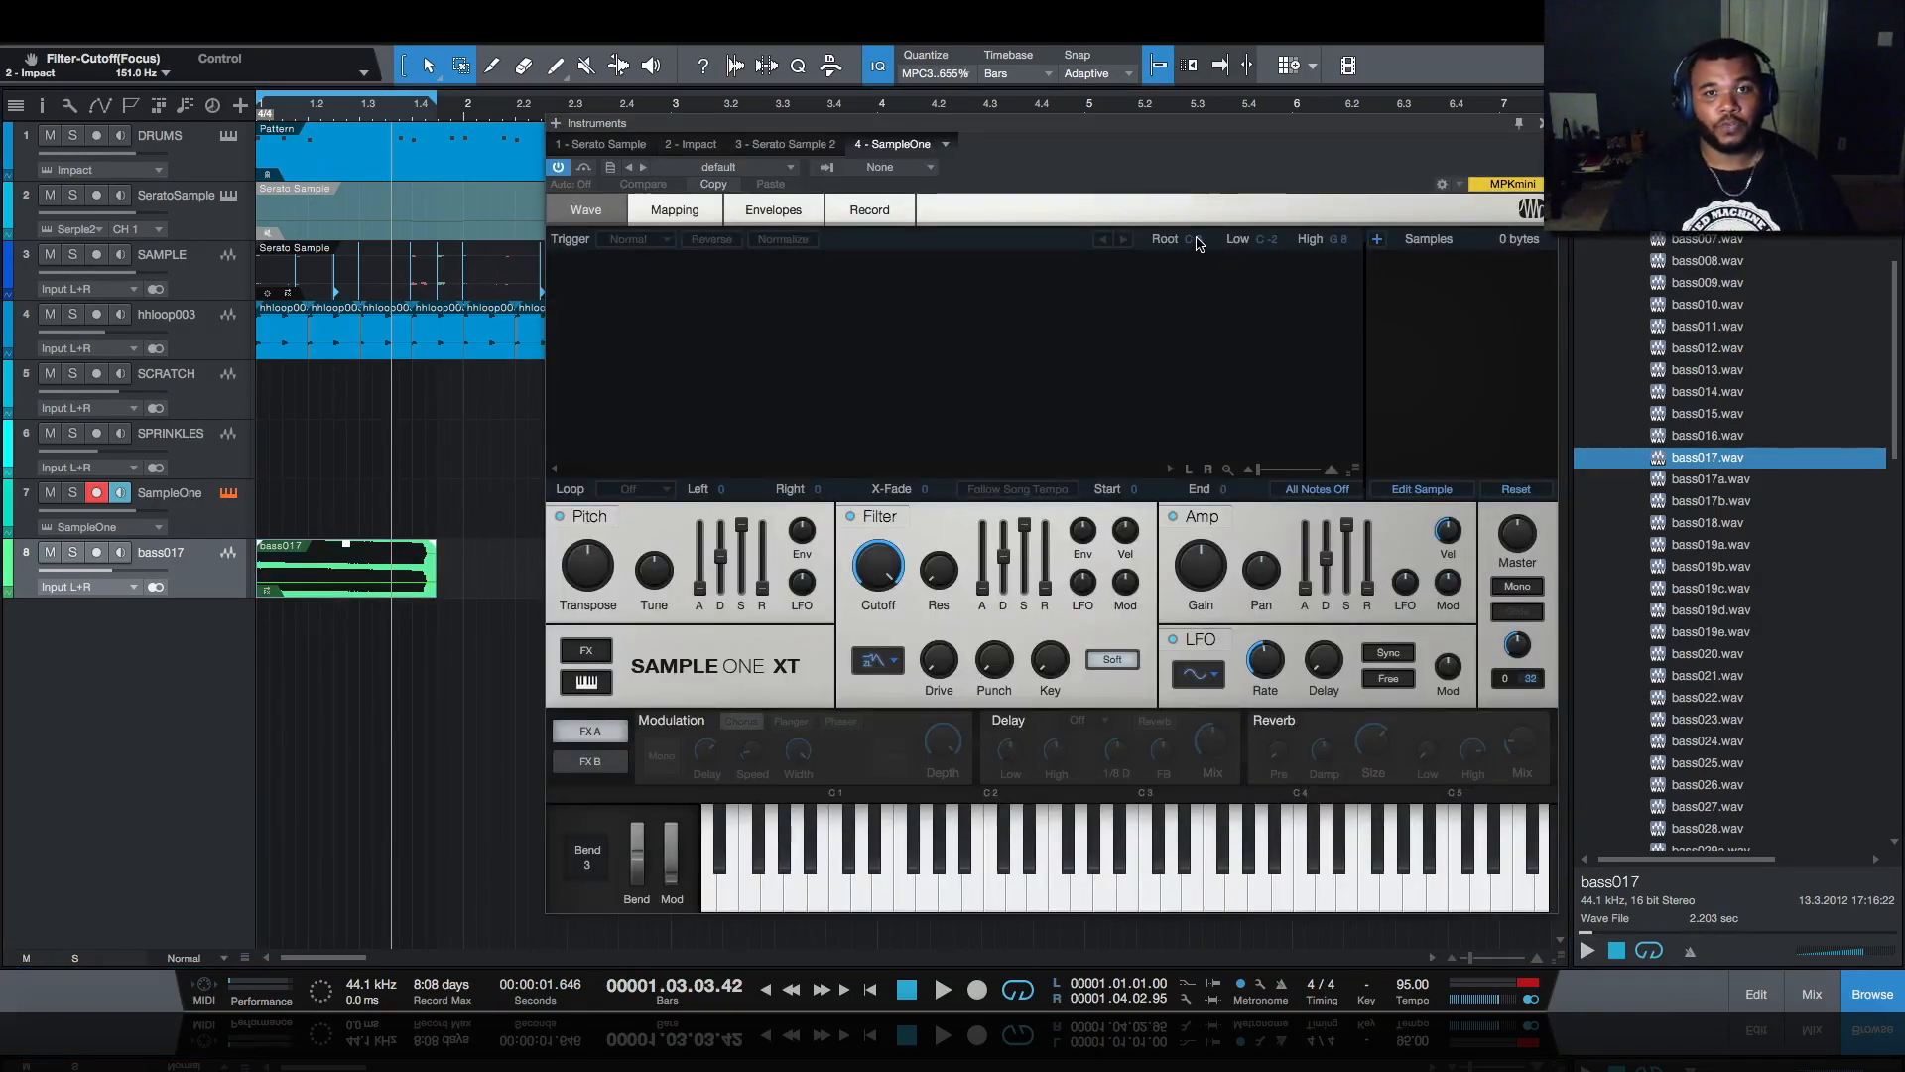
double_click(1707, 457)
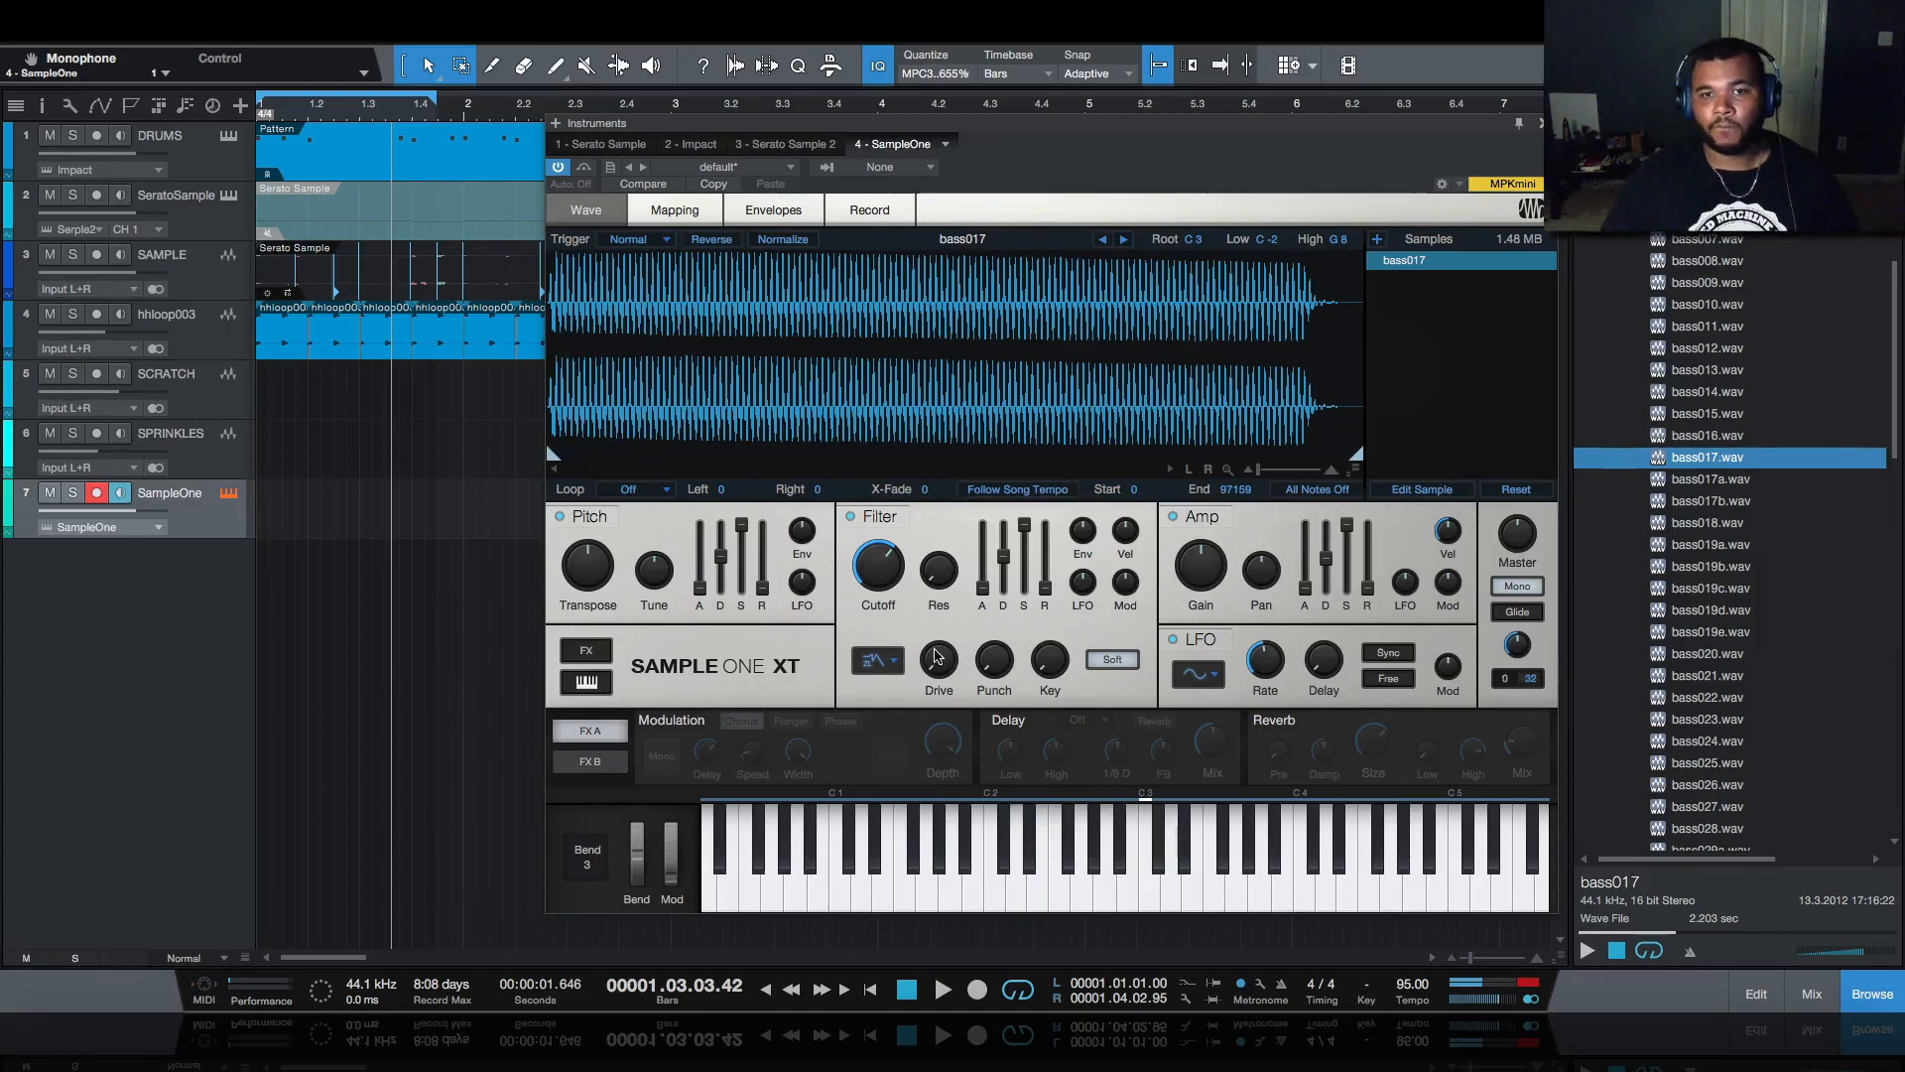
left_click(877, 660)
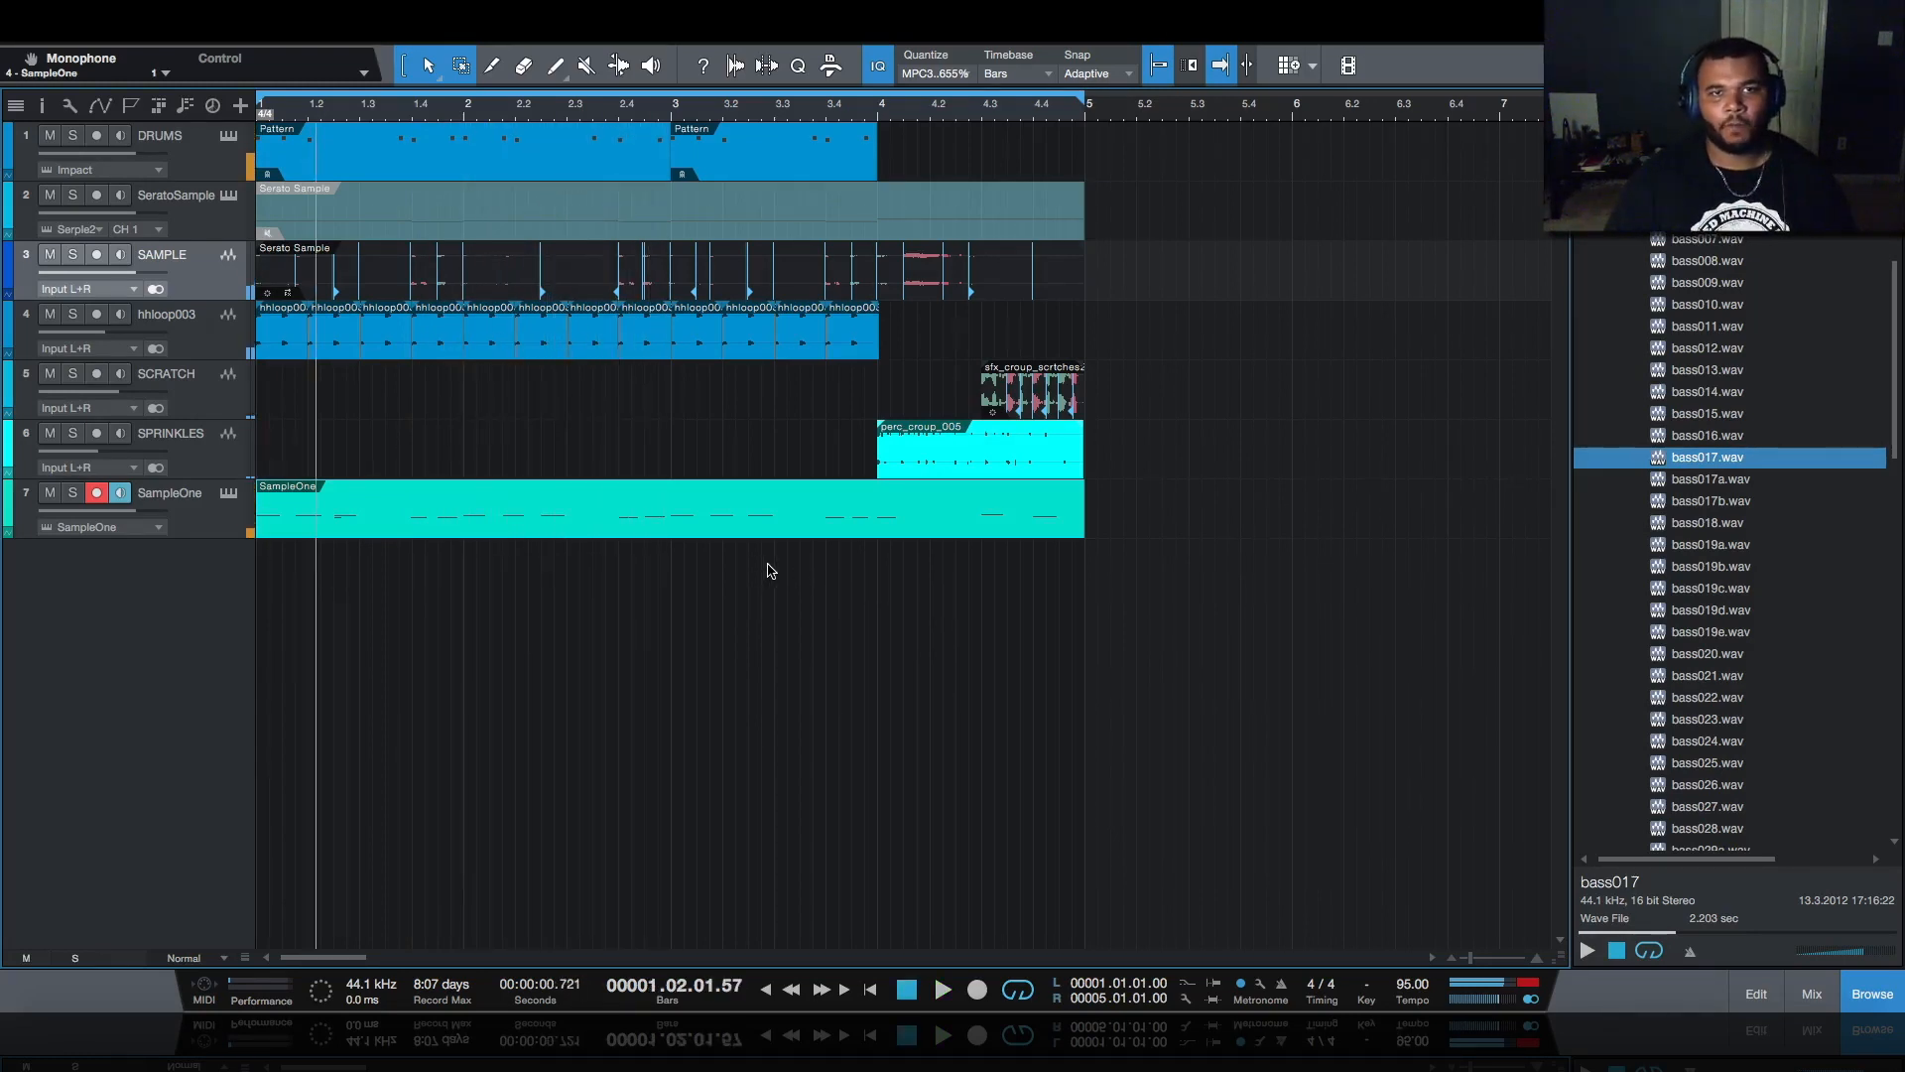
mouse_move(727, 560)
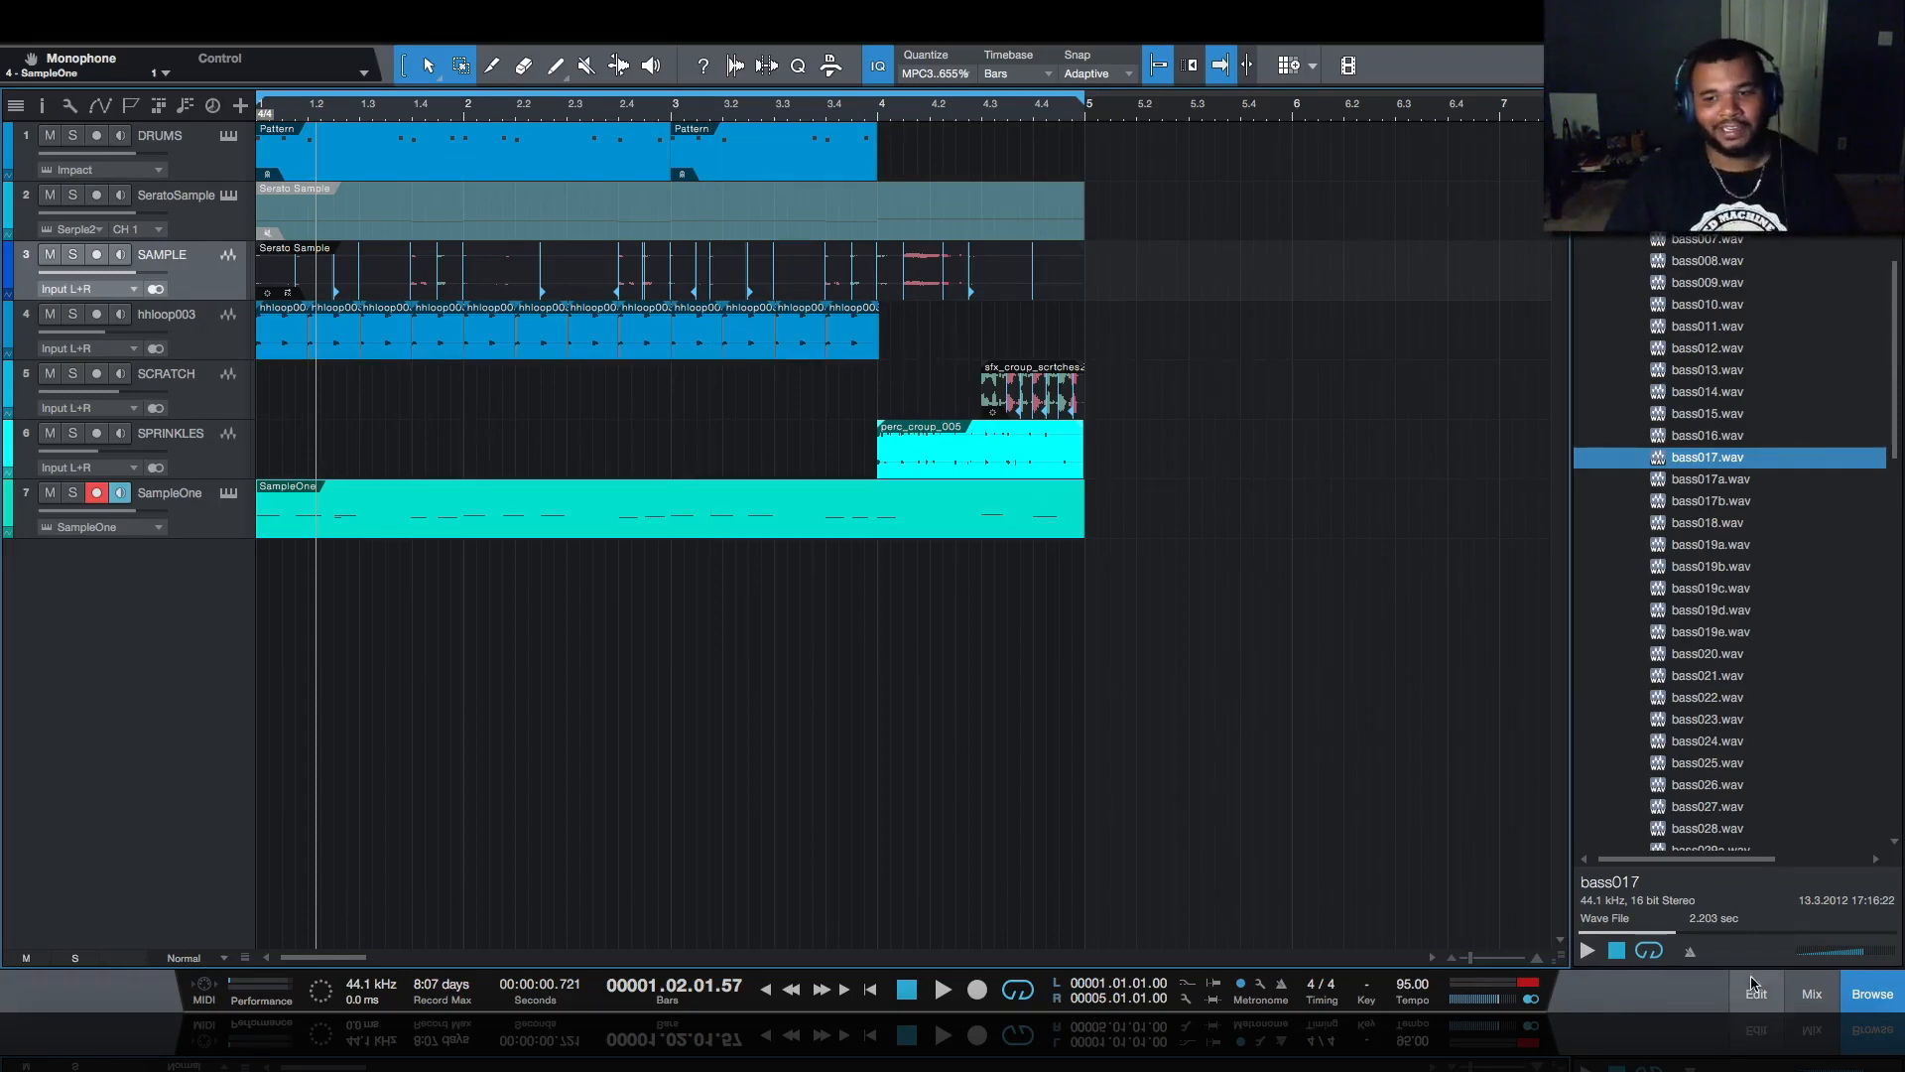
- Insert kHs Pitch Shifter on the Main channel of the mixing console
left_click(1811, 994)
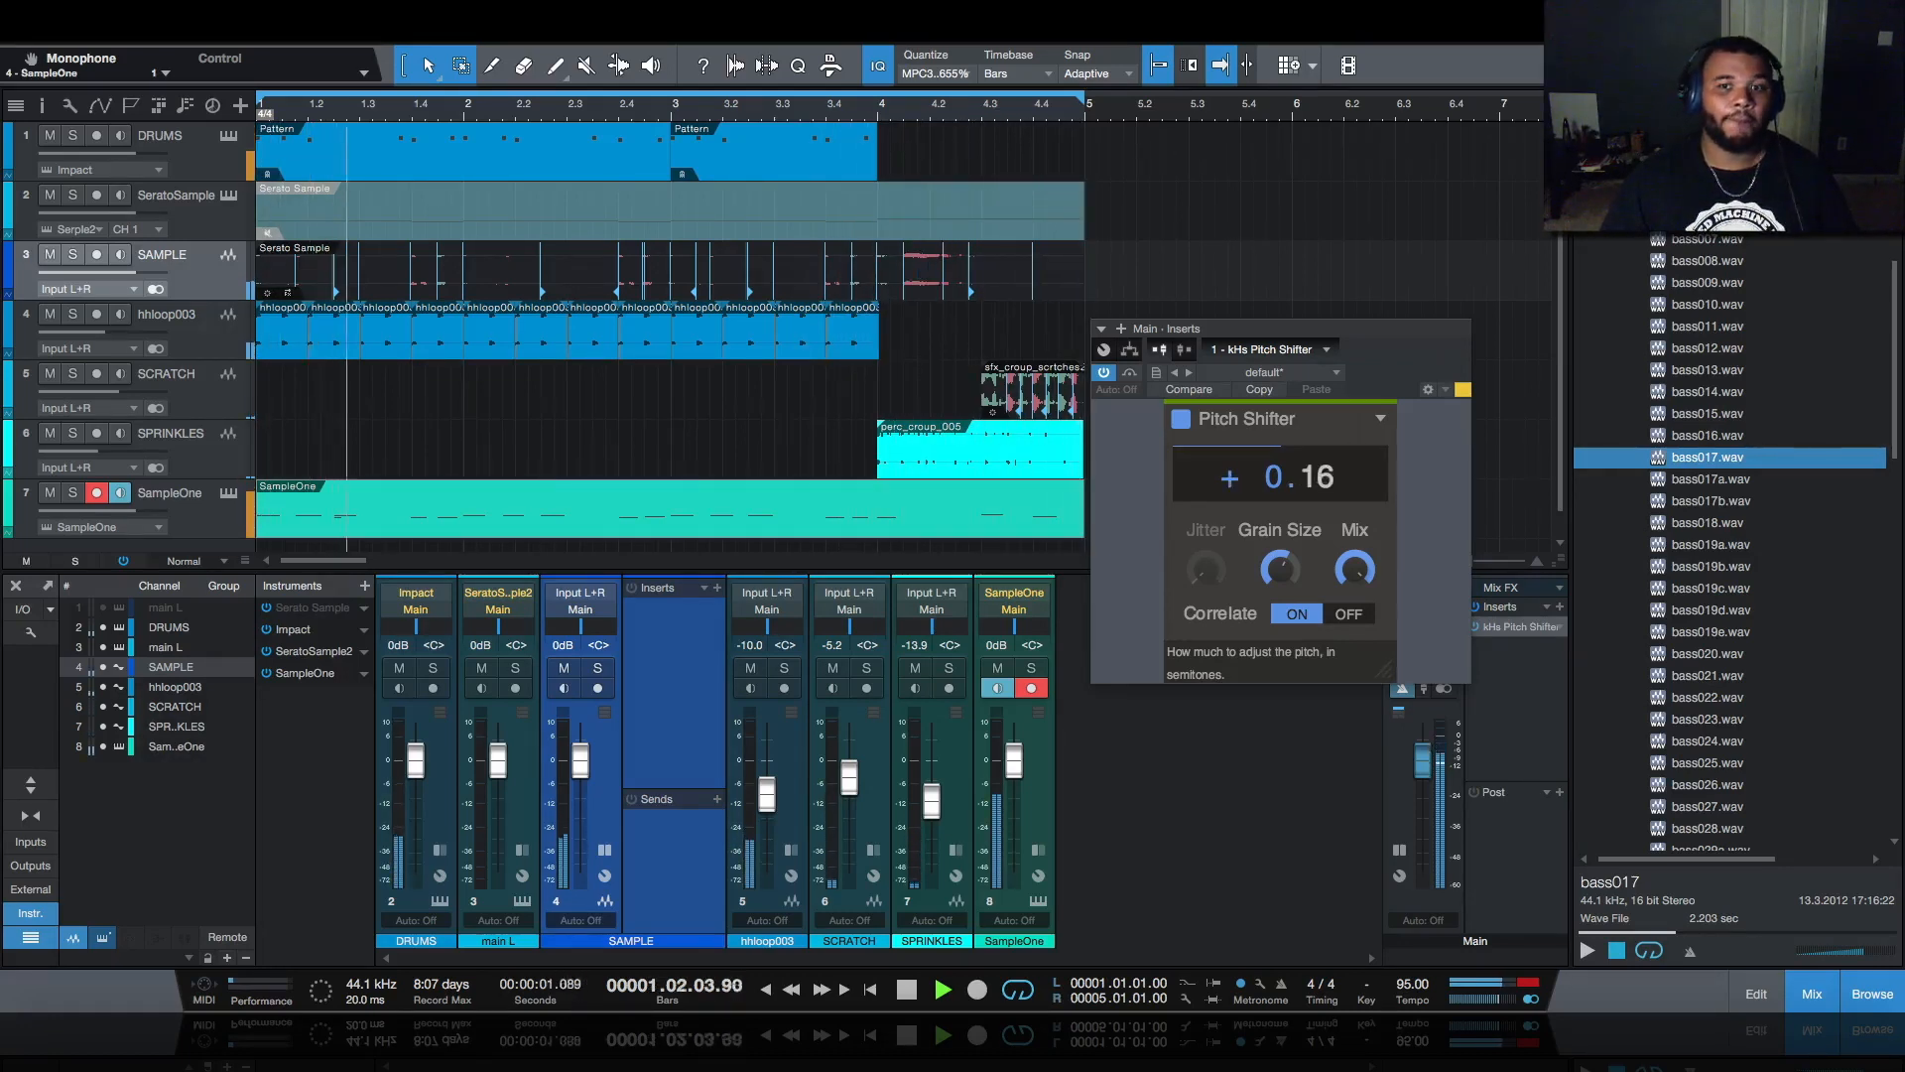
- Nudge the kHs Pitch Shifter semitone value up from 0.16 to about +0.19 on the master
left_click_drag(1300, 474, 1318, 455)
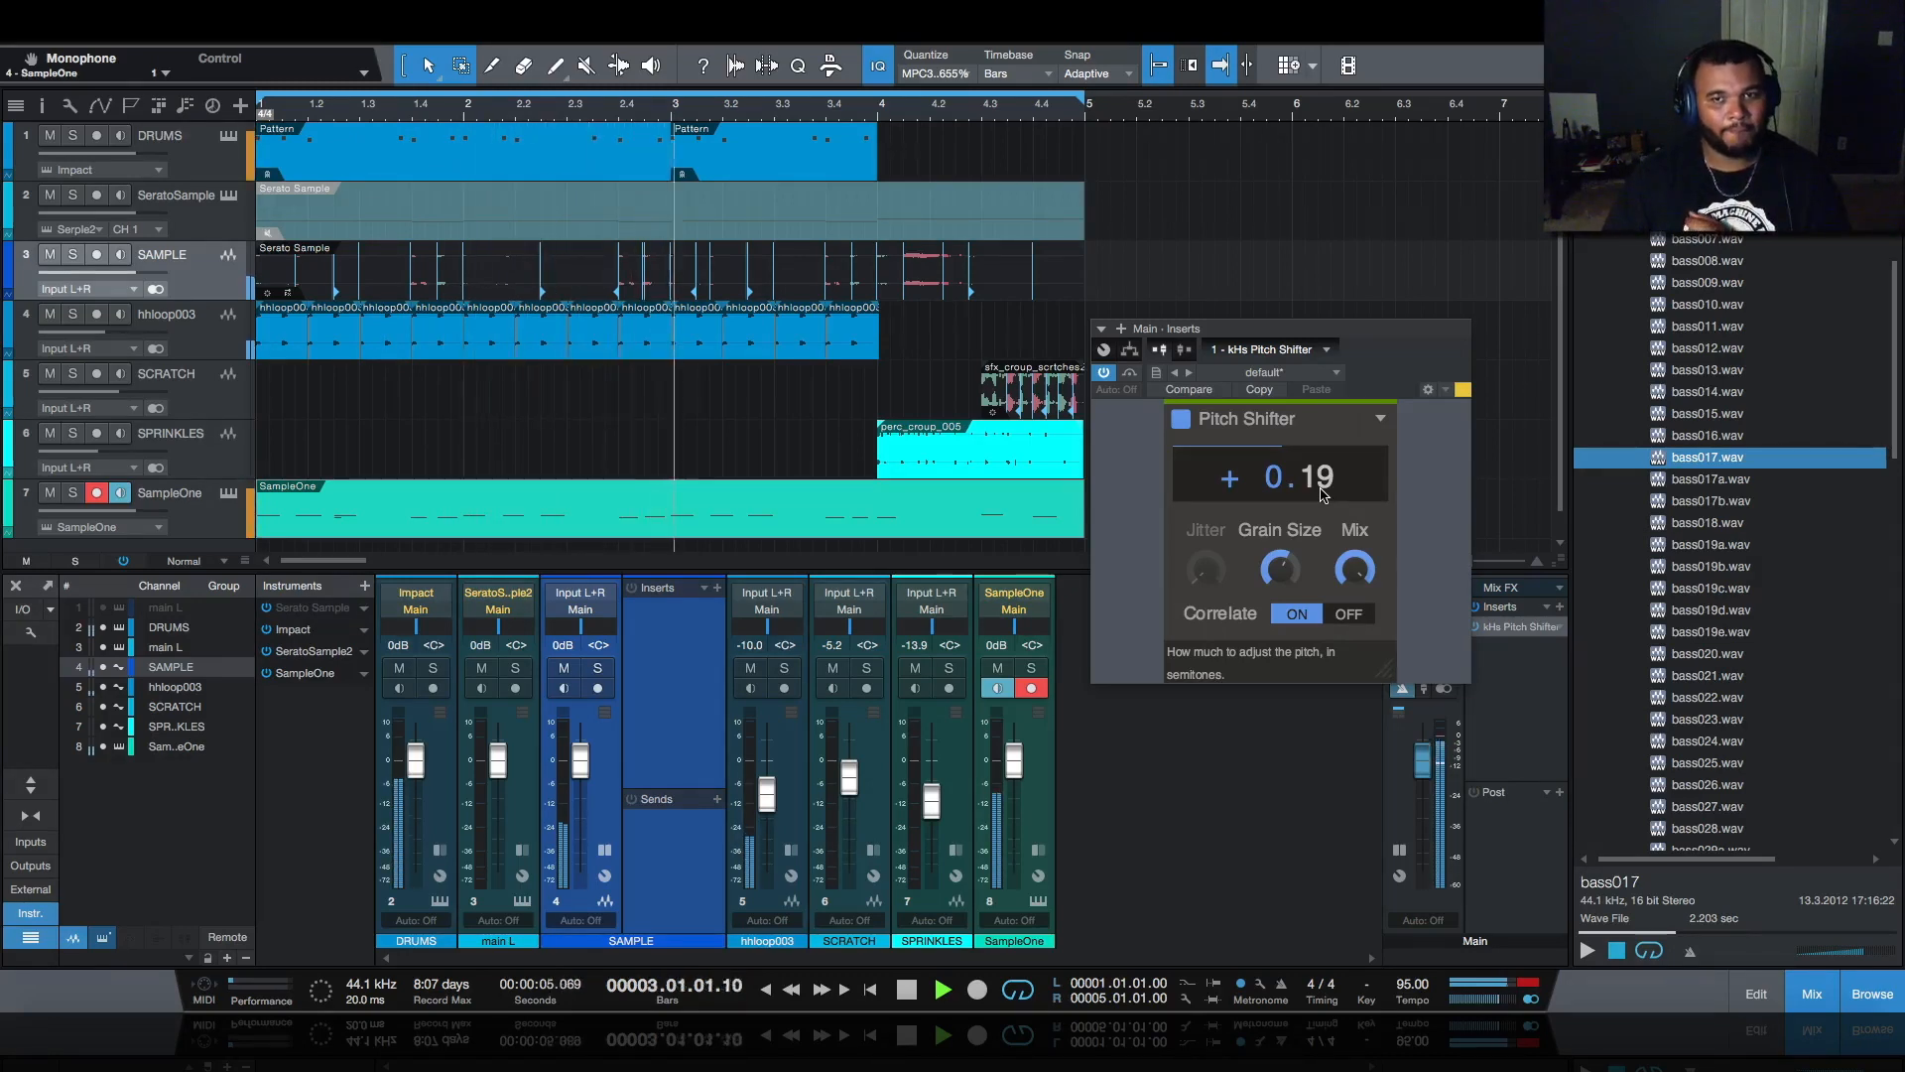
left_click_drag(1298, 476, 1299, 461)
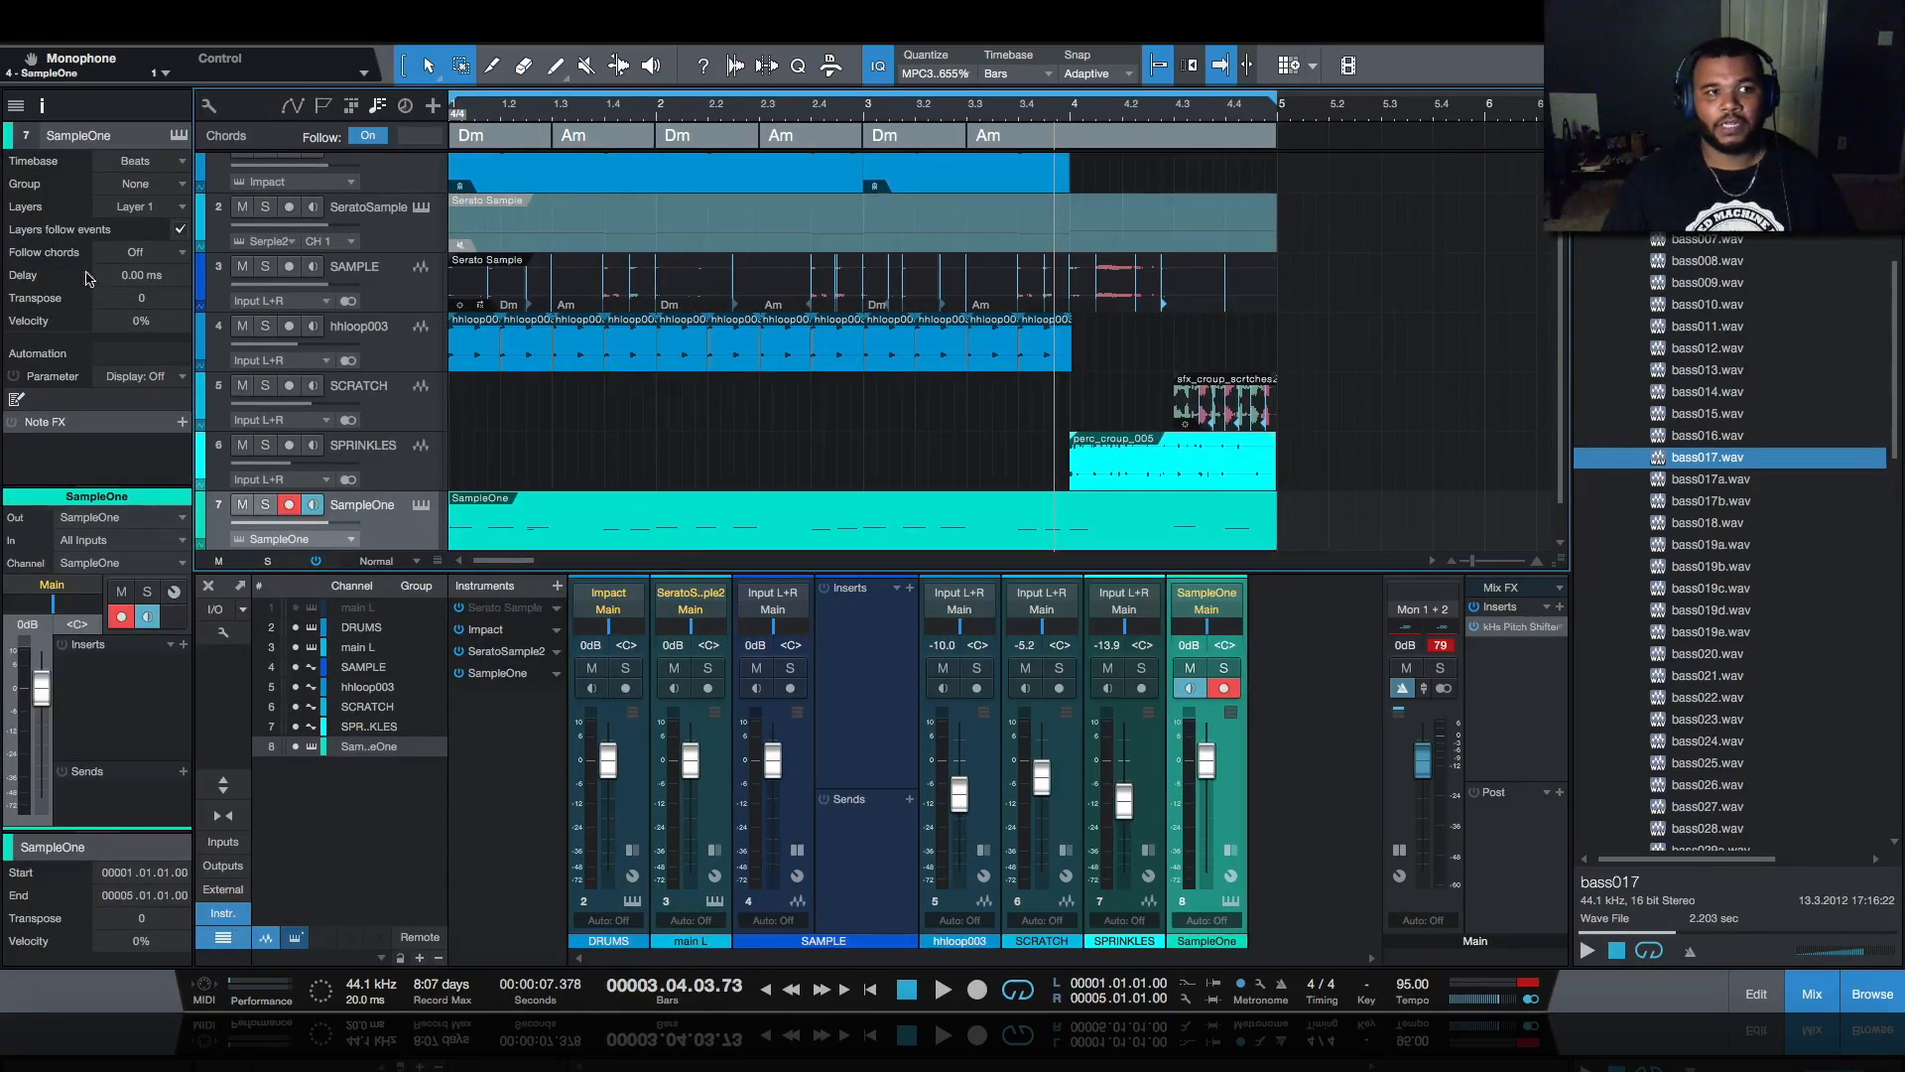
- Set the bass track's Follow chords to Bass, then audition it while toggling the master Pitch Shifter
left_click(142, 252)
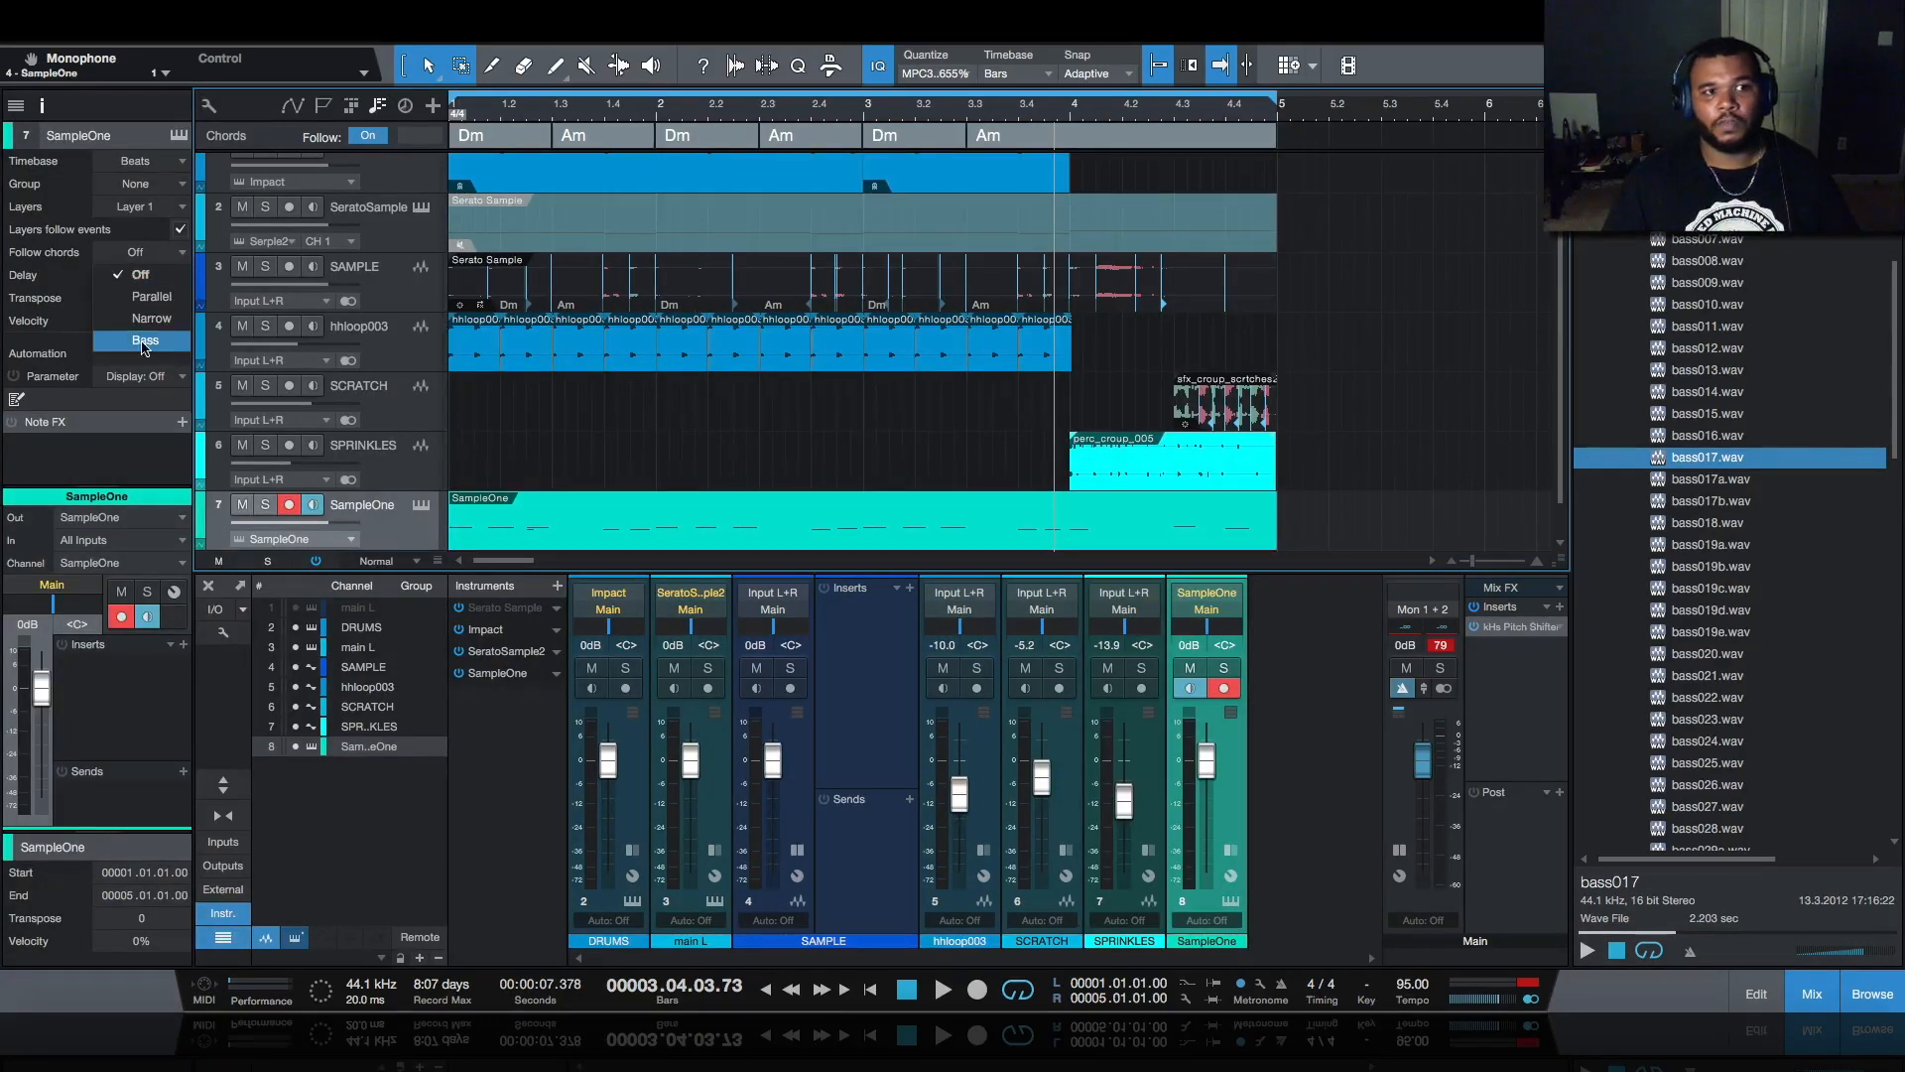
left_click(141, 340)
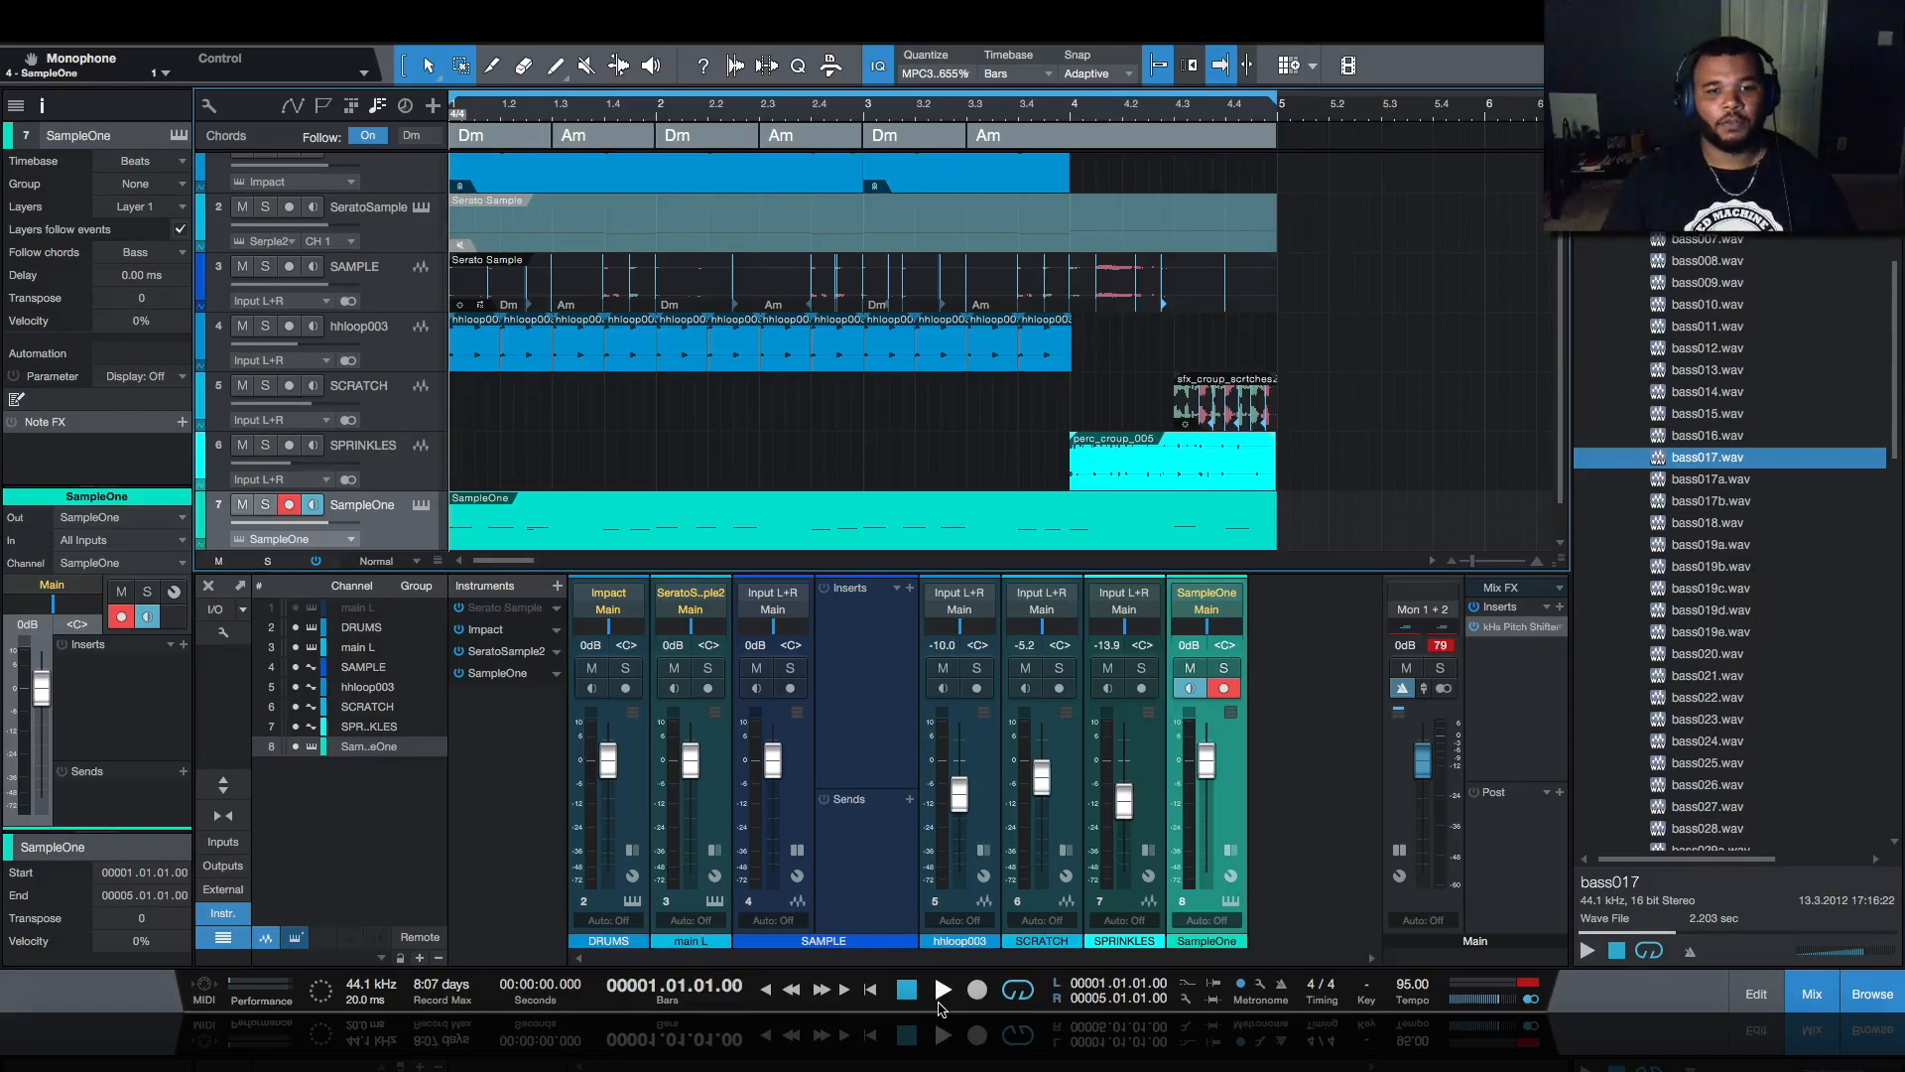
left_click(942, 989)
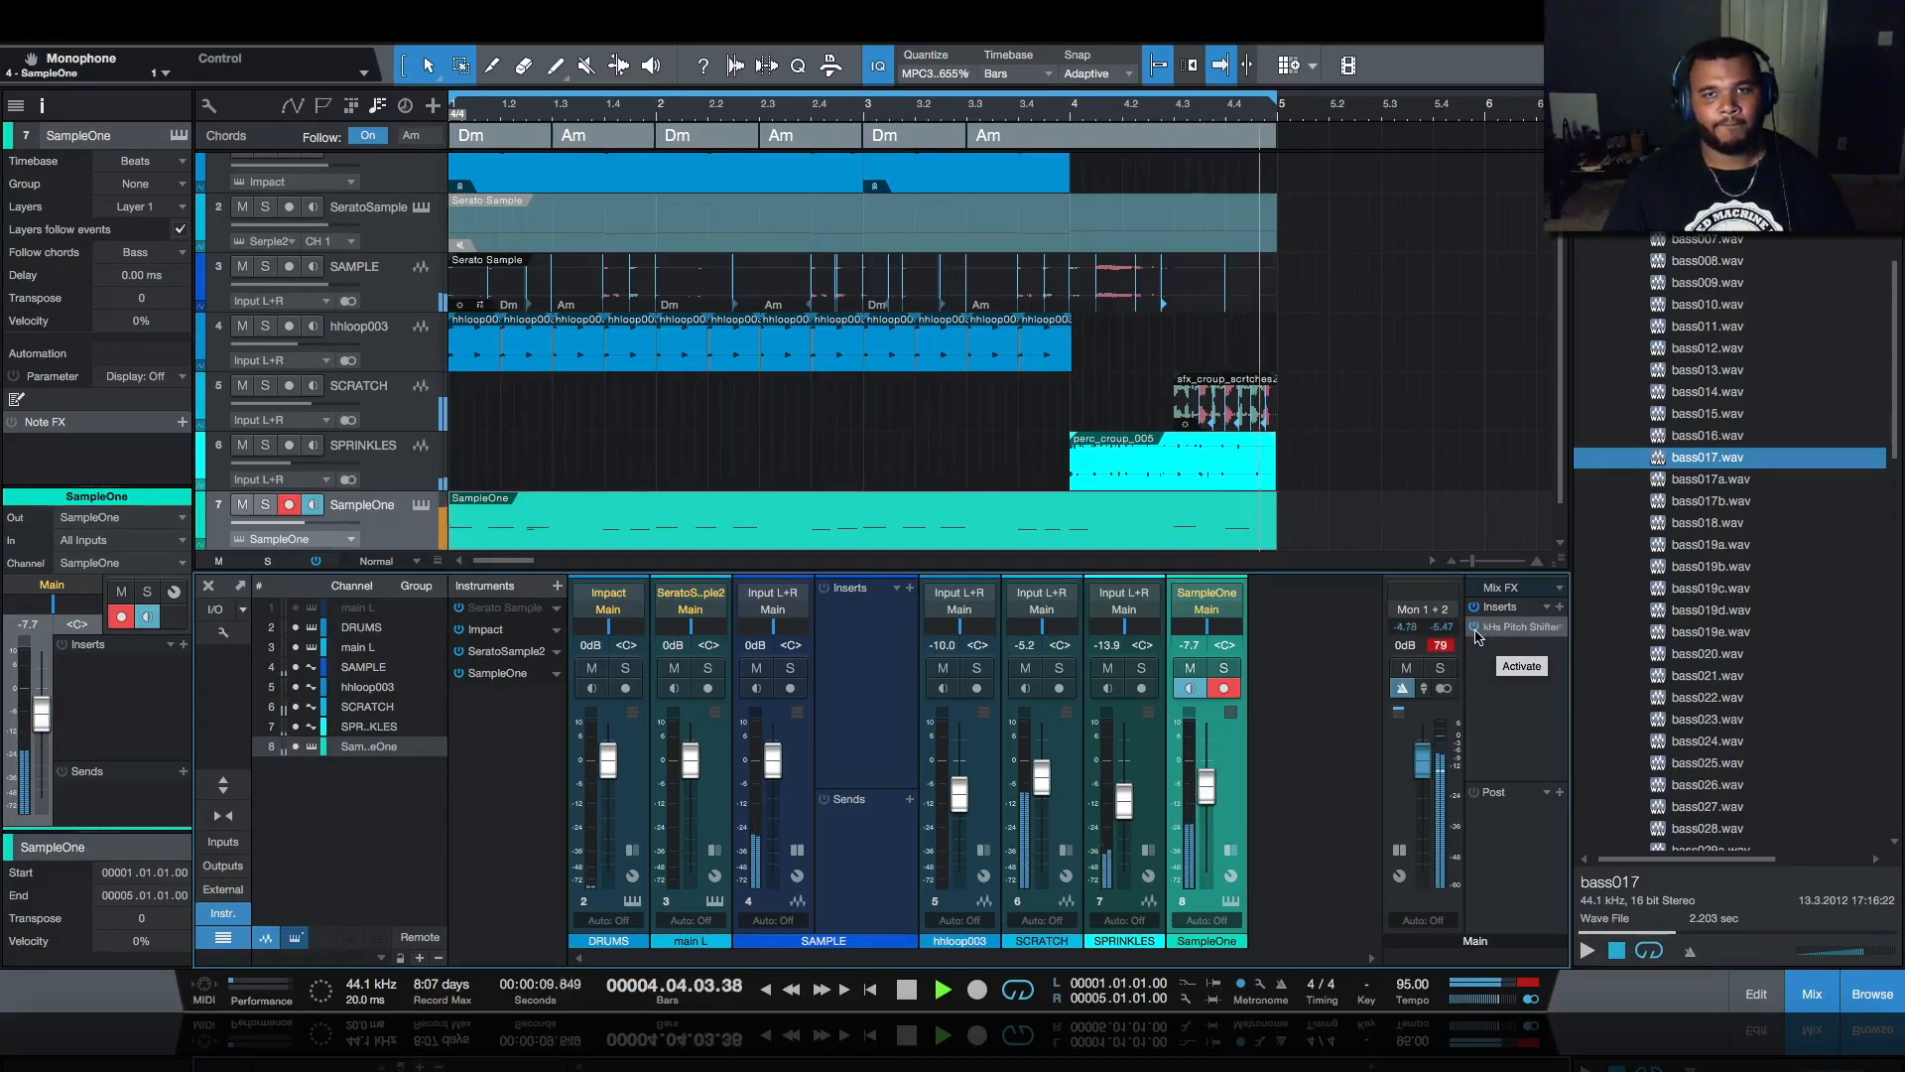
left_click(907, 988)
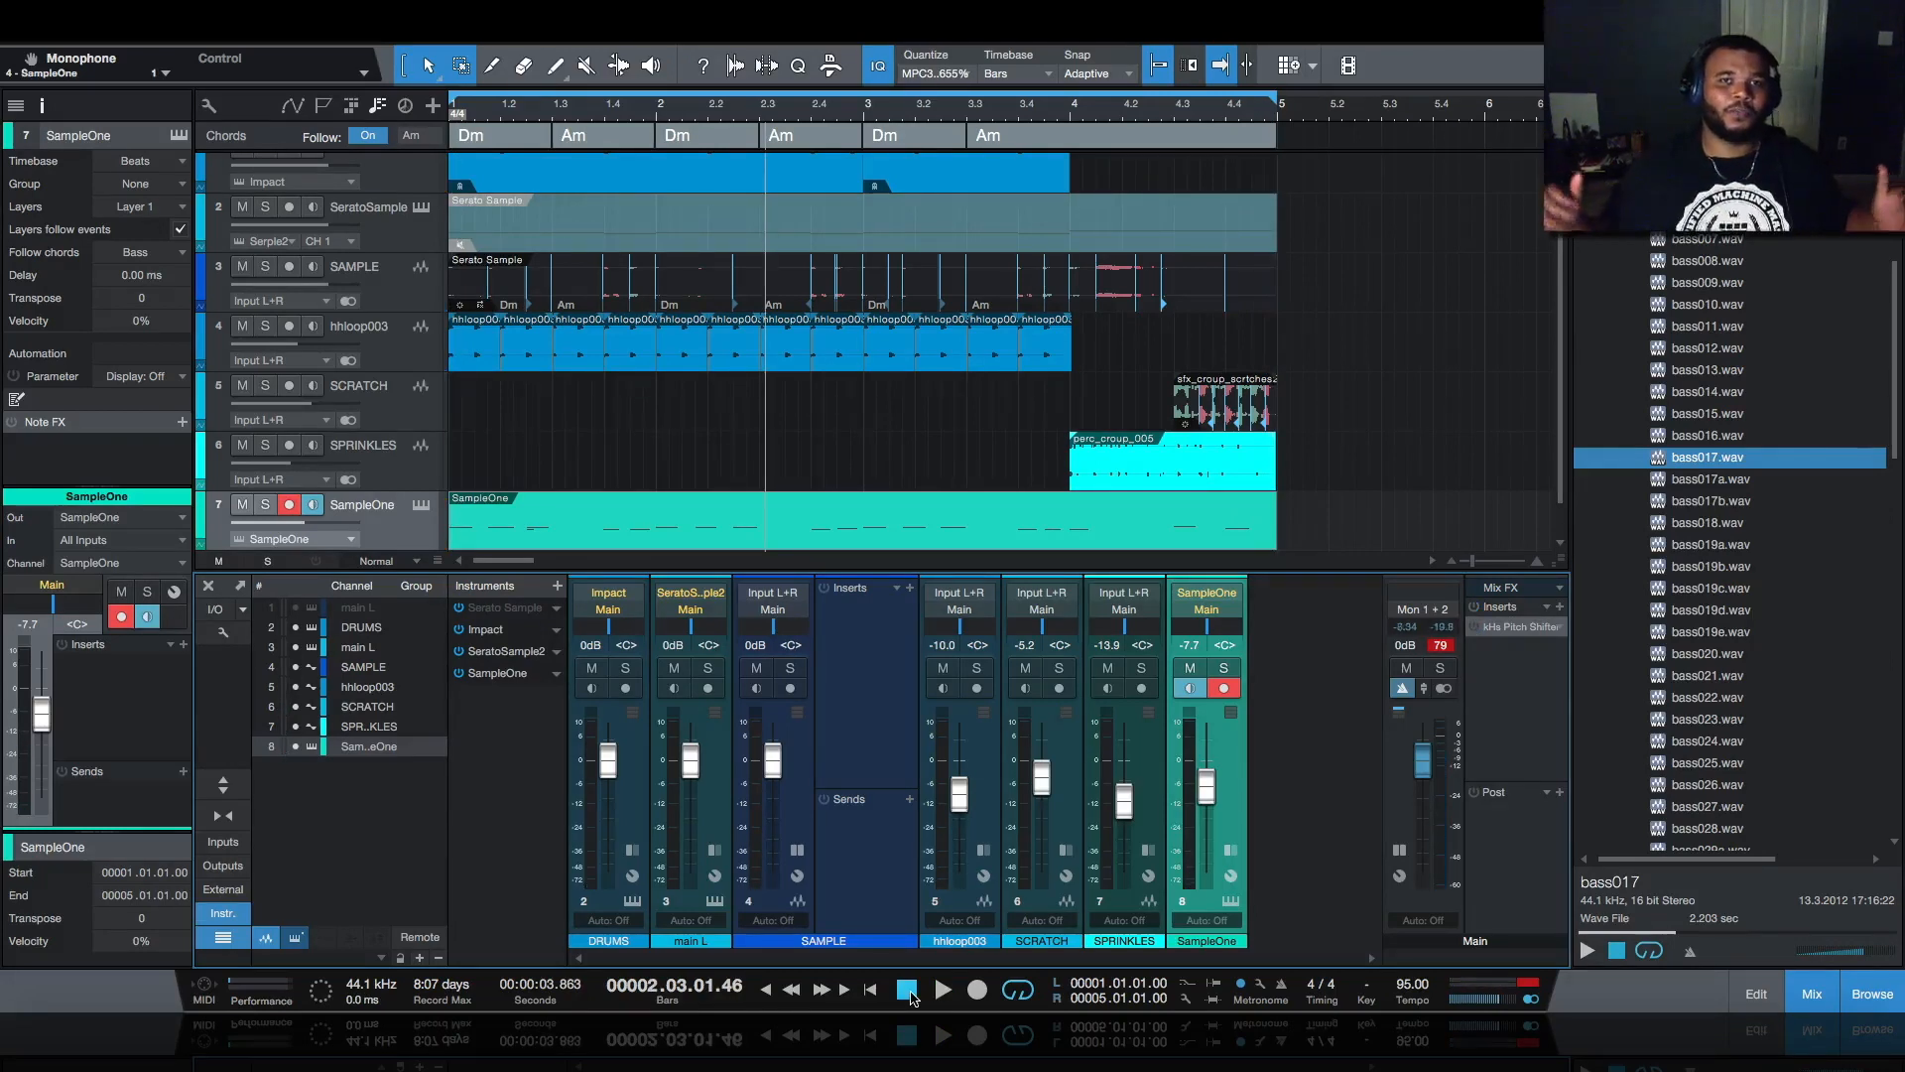